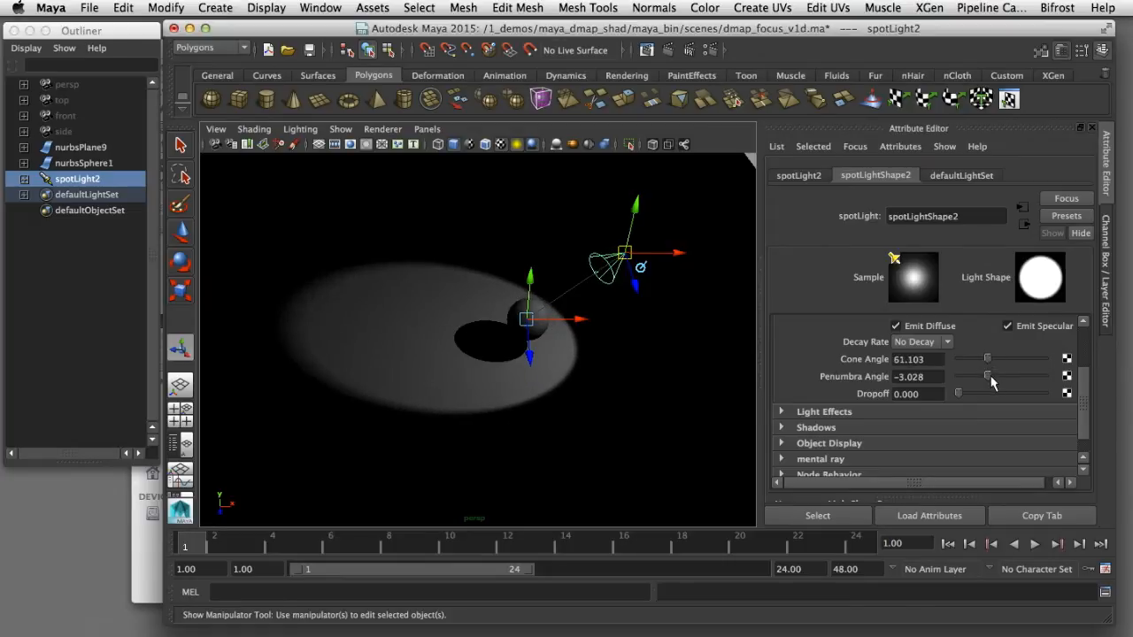
Set spotLight2's penumbra angle to -10 and nudge the light to preview the softer edge.
drag(988, 375, 956, 376)
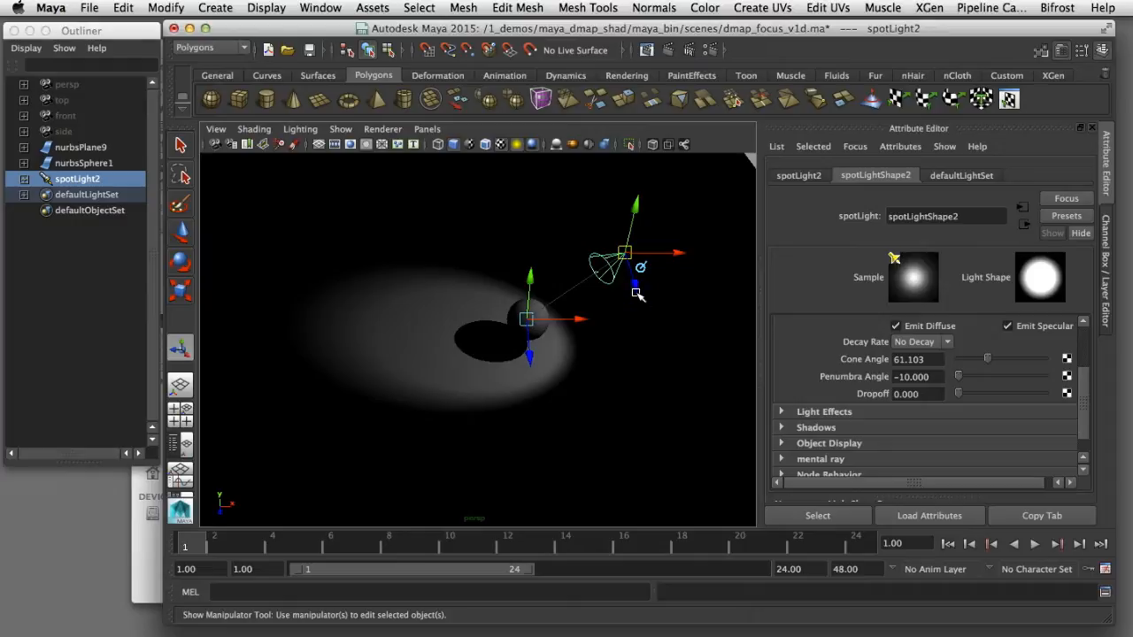
drag(623, 252, 602, 204)
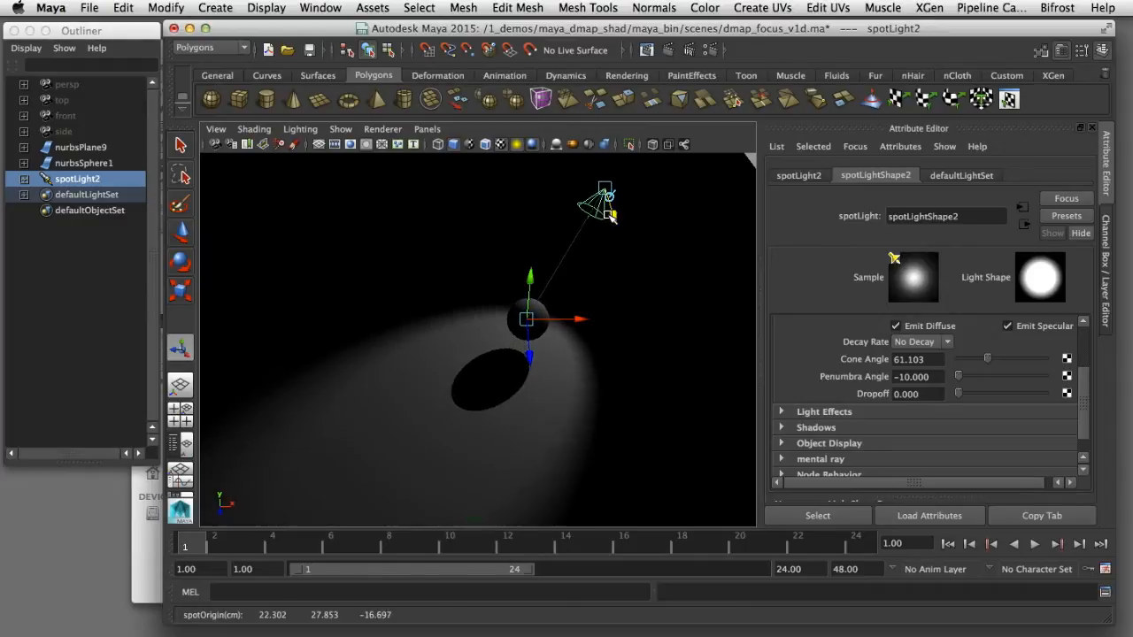
drag(602, 198, 620, 257)
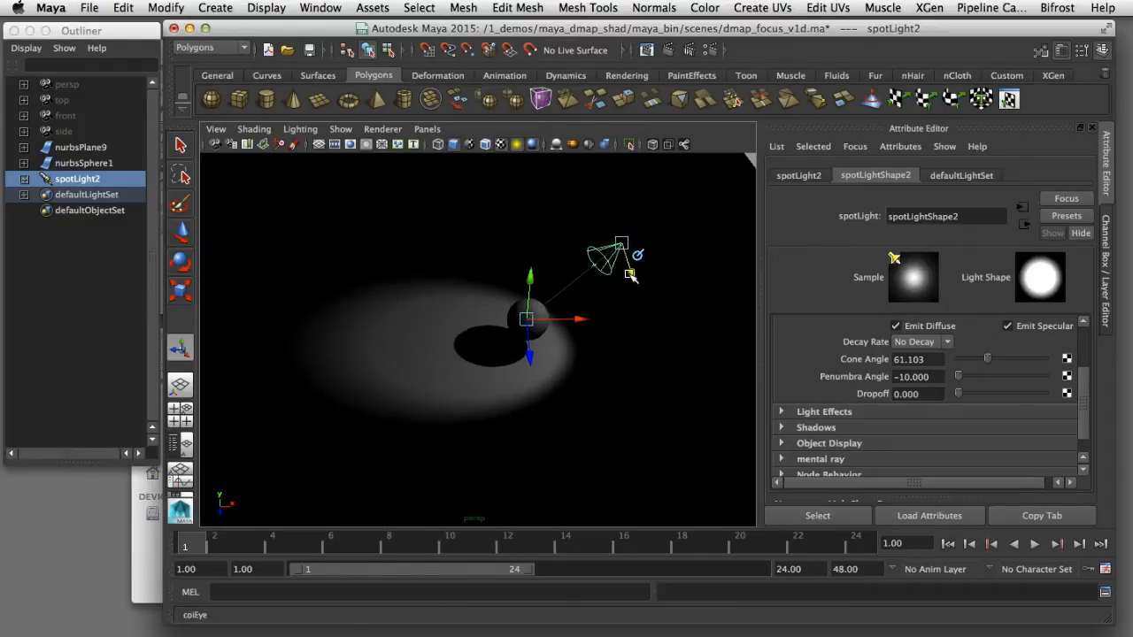
drag(620, 257, 541, 239)
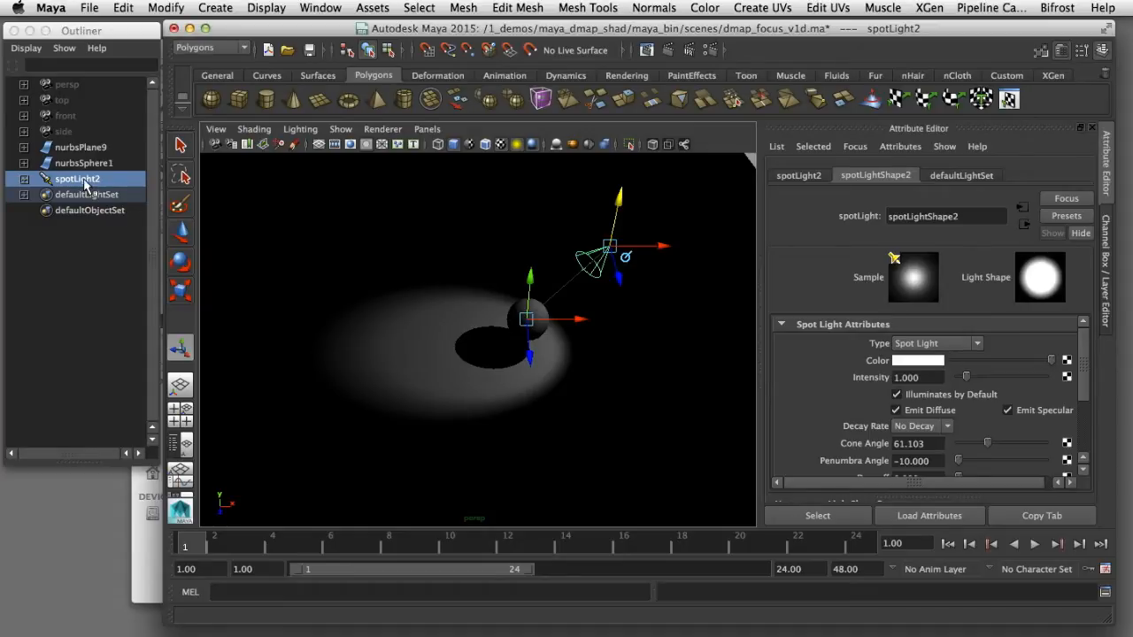
mouse_move(202, 194)
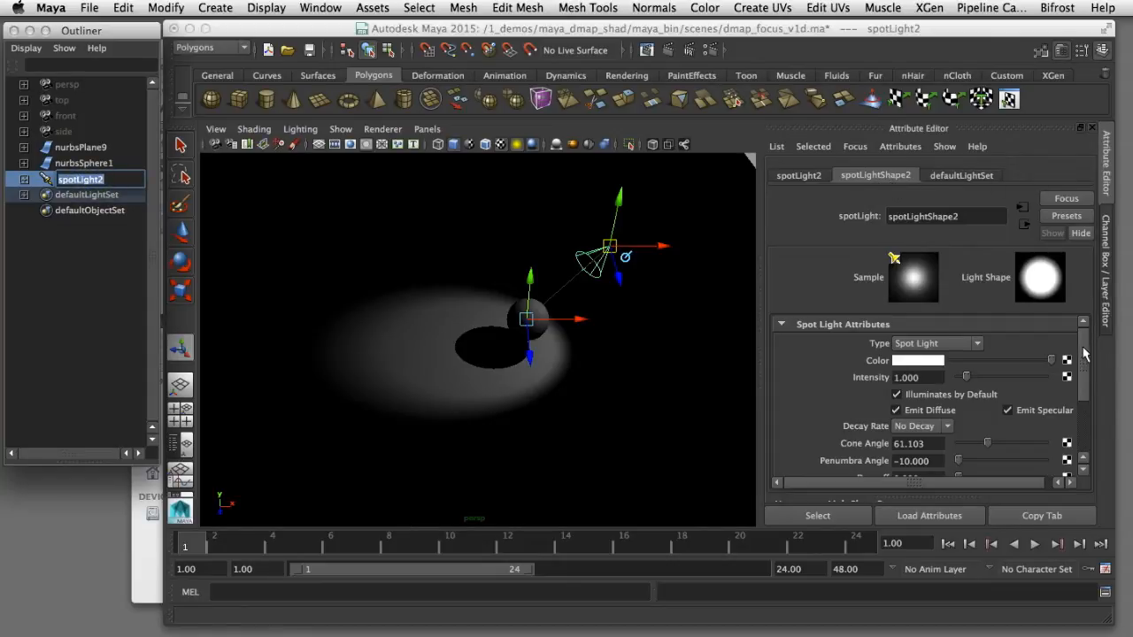
Enable Use Ray Trace Shadows under spotLight2's Raytrace Shadow Attributes.
scroll(down, 3)
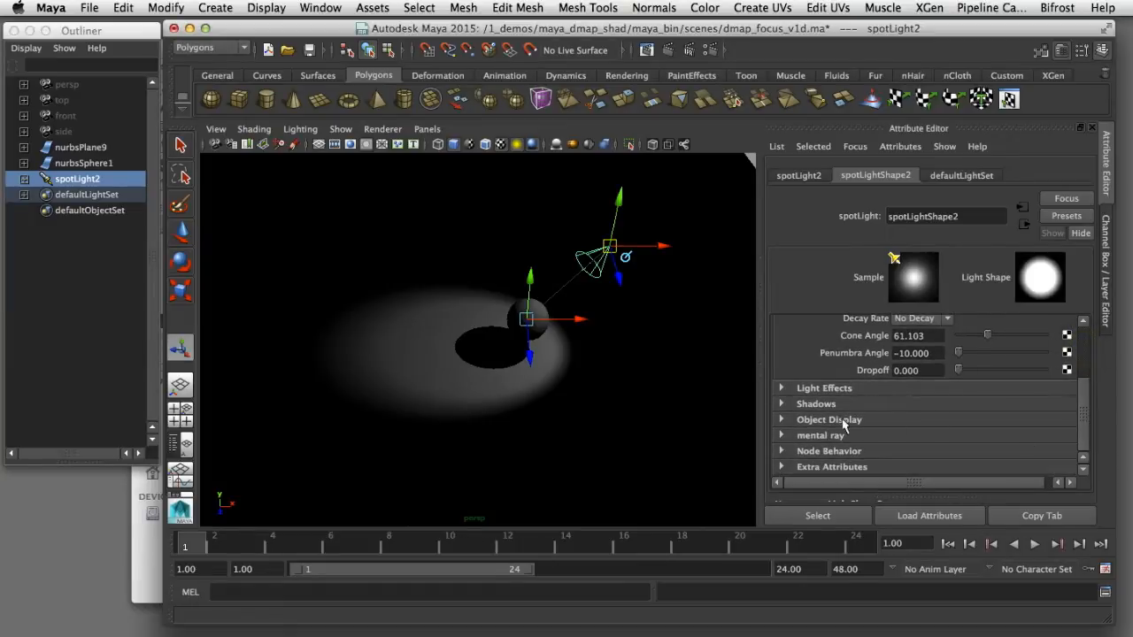
click(817, 404)
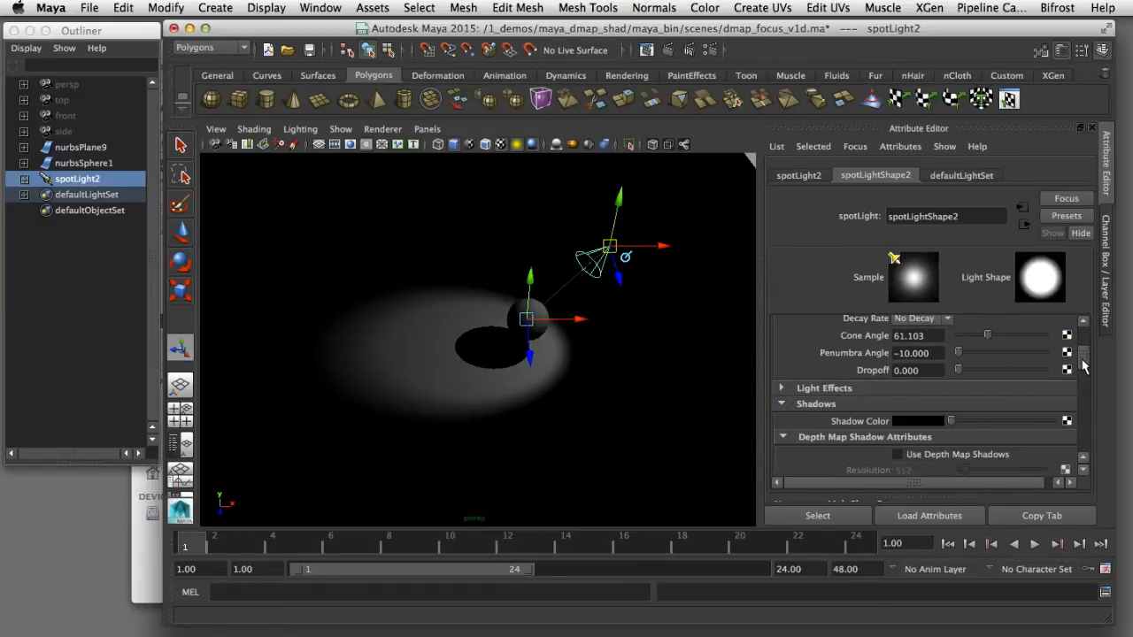
scroll(down, 3)
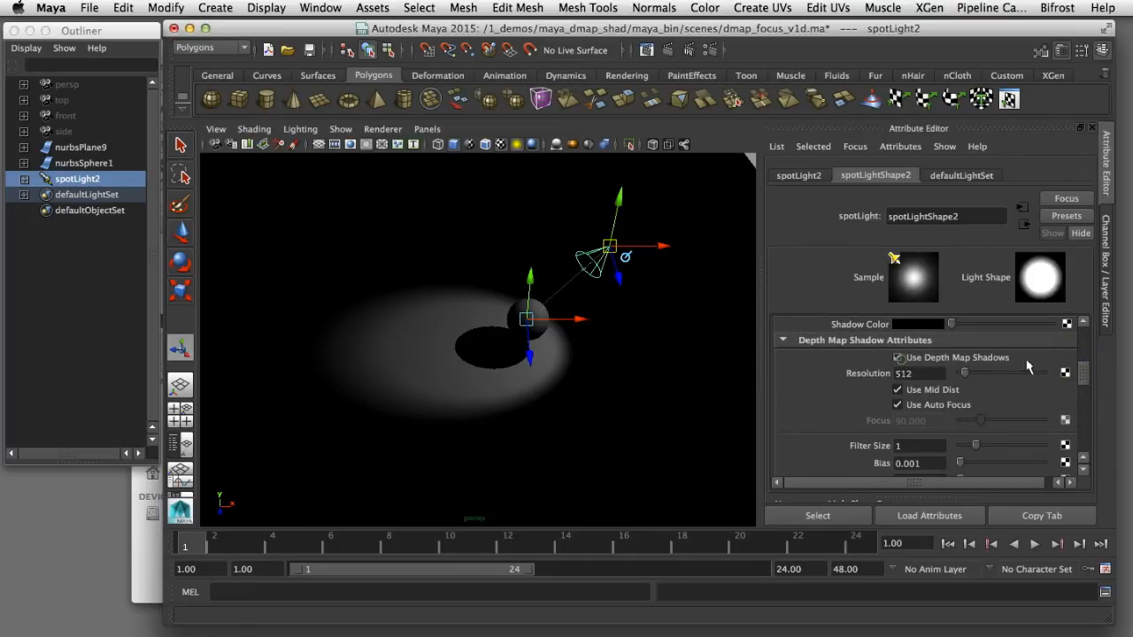
scroll(down, 3)
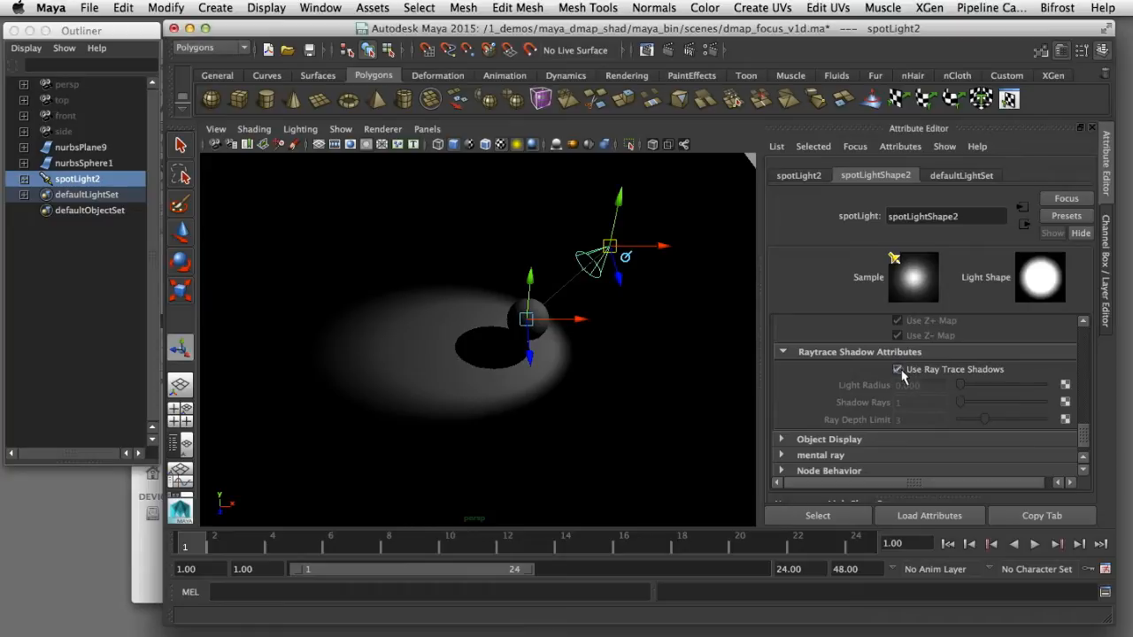
click(898, 370)
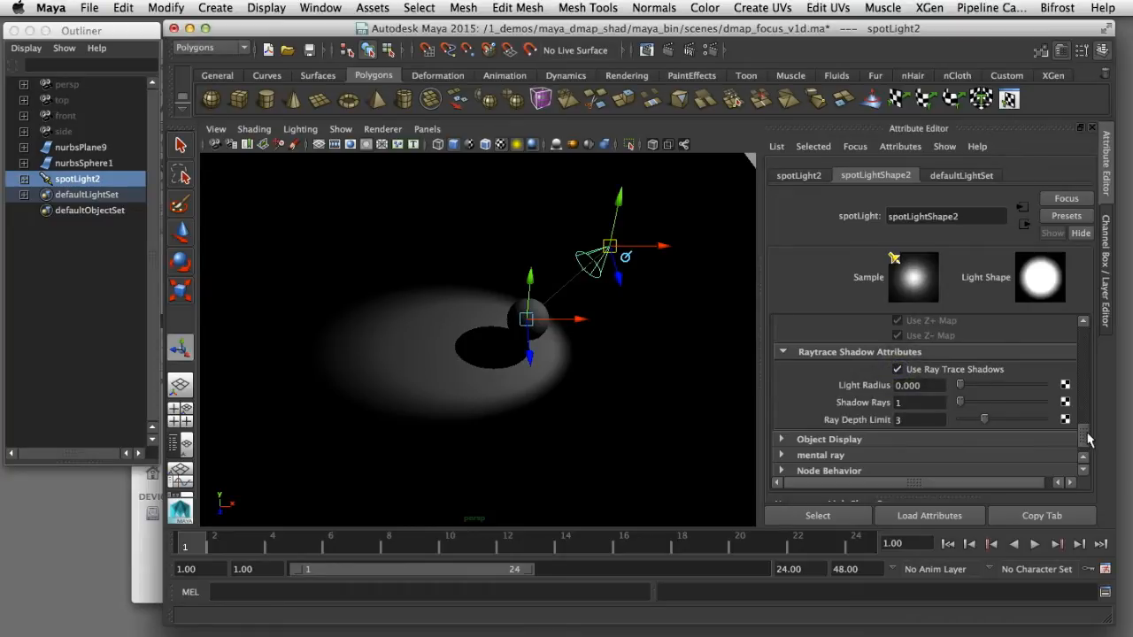
scroll(down, 3)
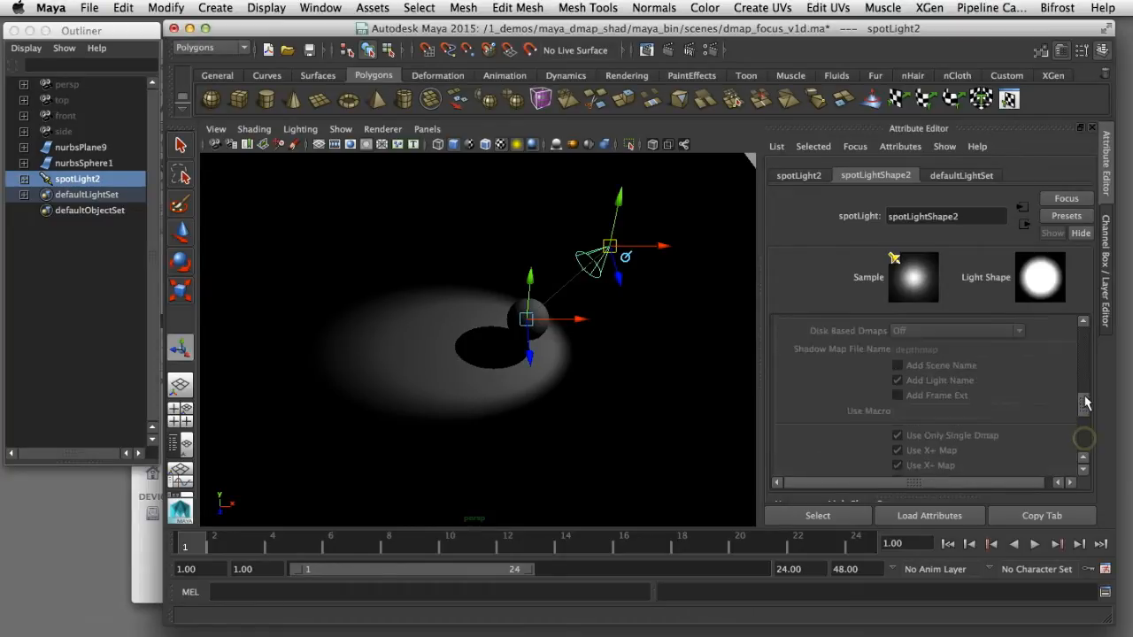
scroll(down, 3)
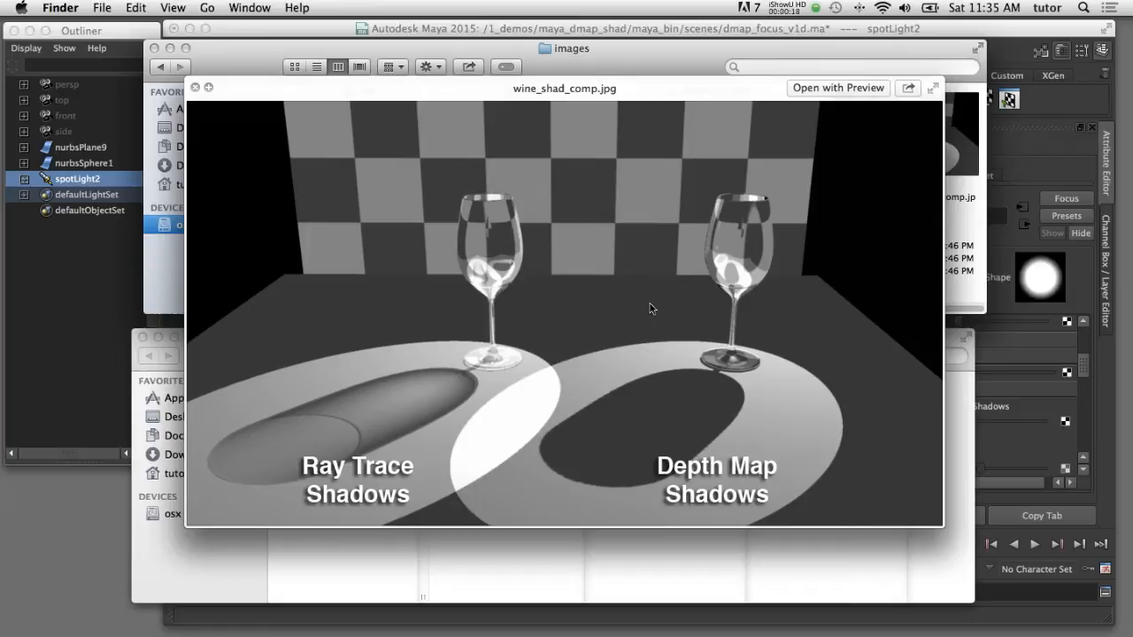
mouse_move(630, 442)
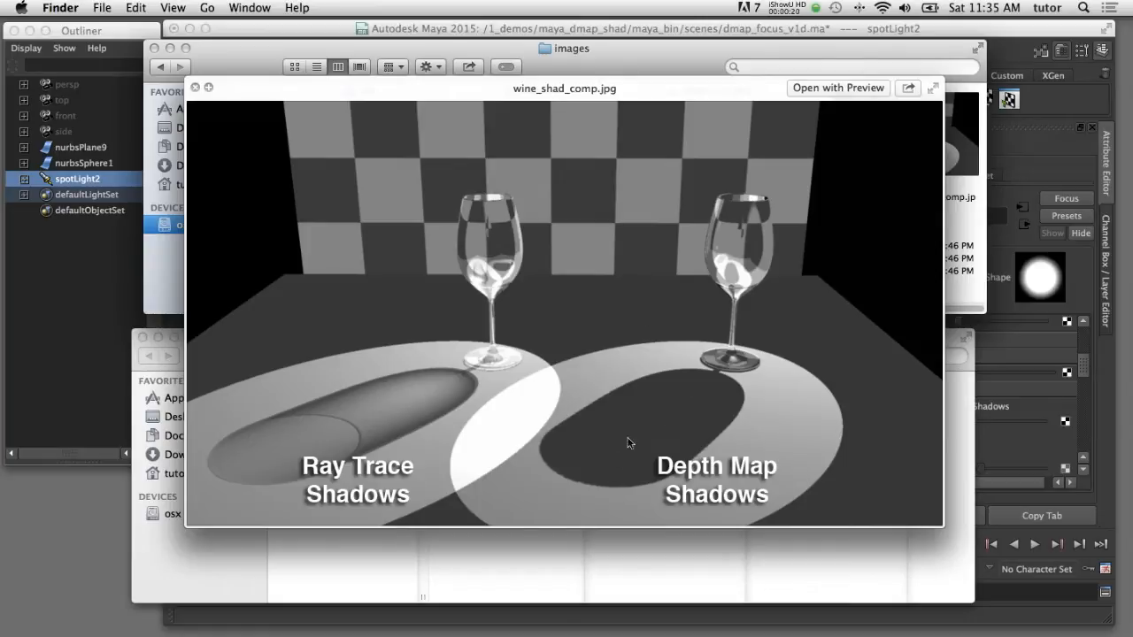
mouse_move(666, 422)
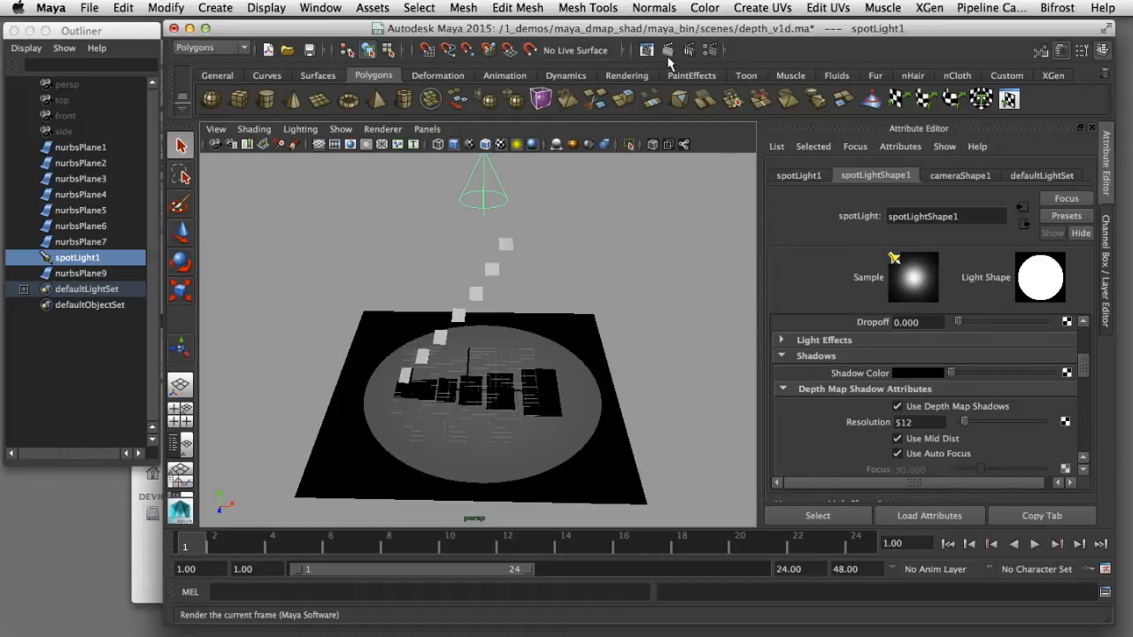
Render the current frame of the planes scene with Maya Software.
click(644, 50)
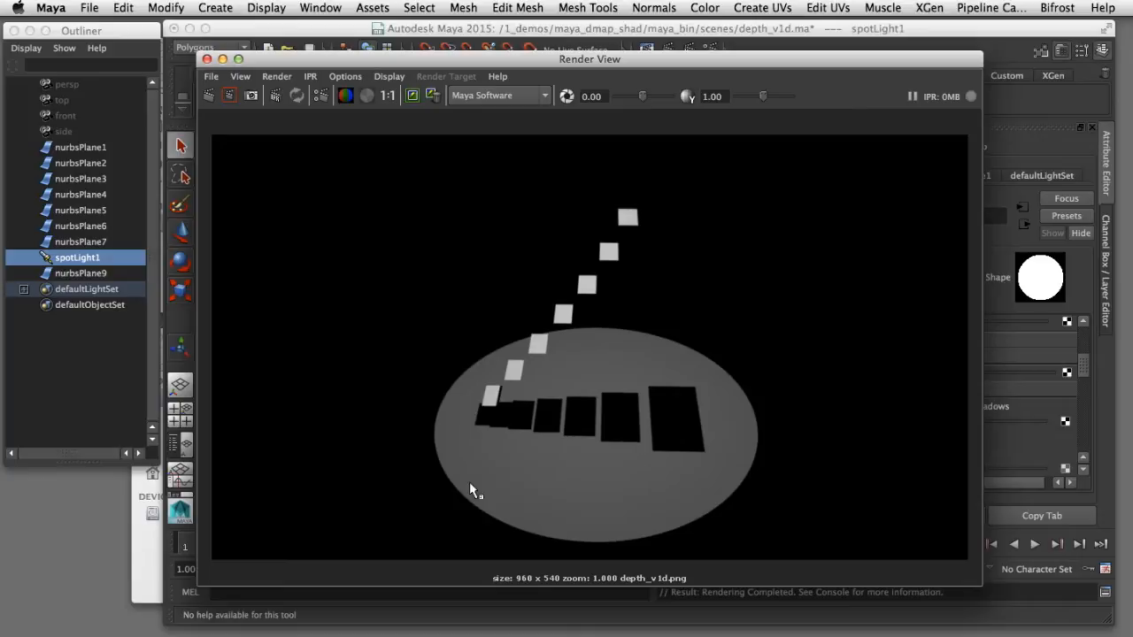
mouse_move(571, 434)
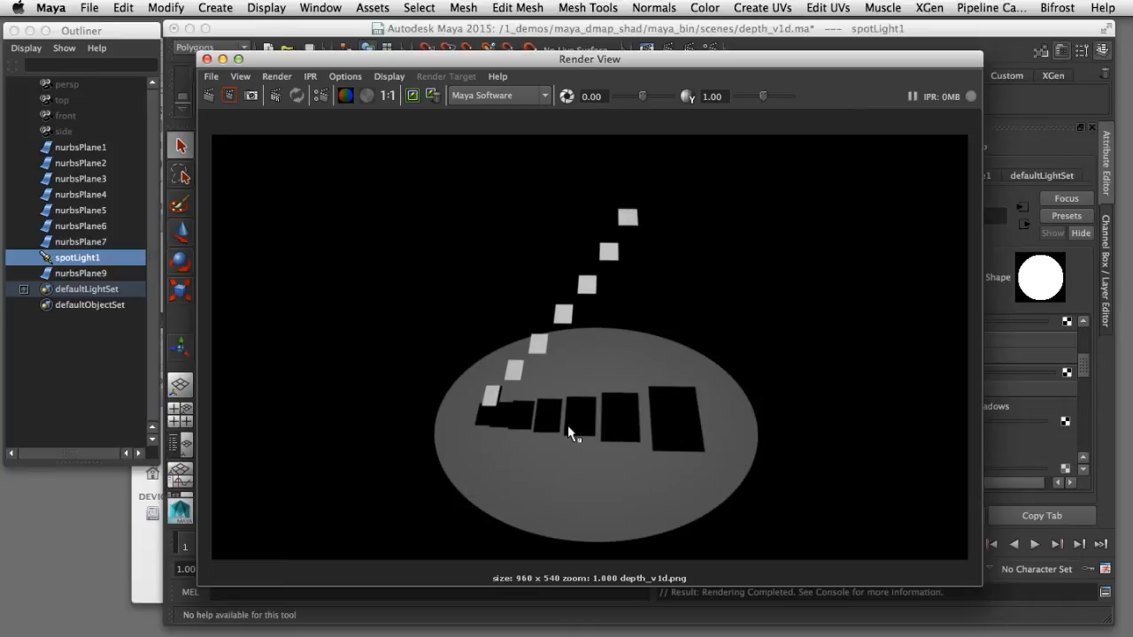
mouse_move(715, 434)
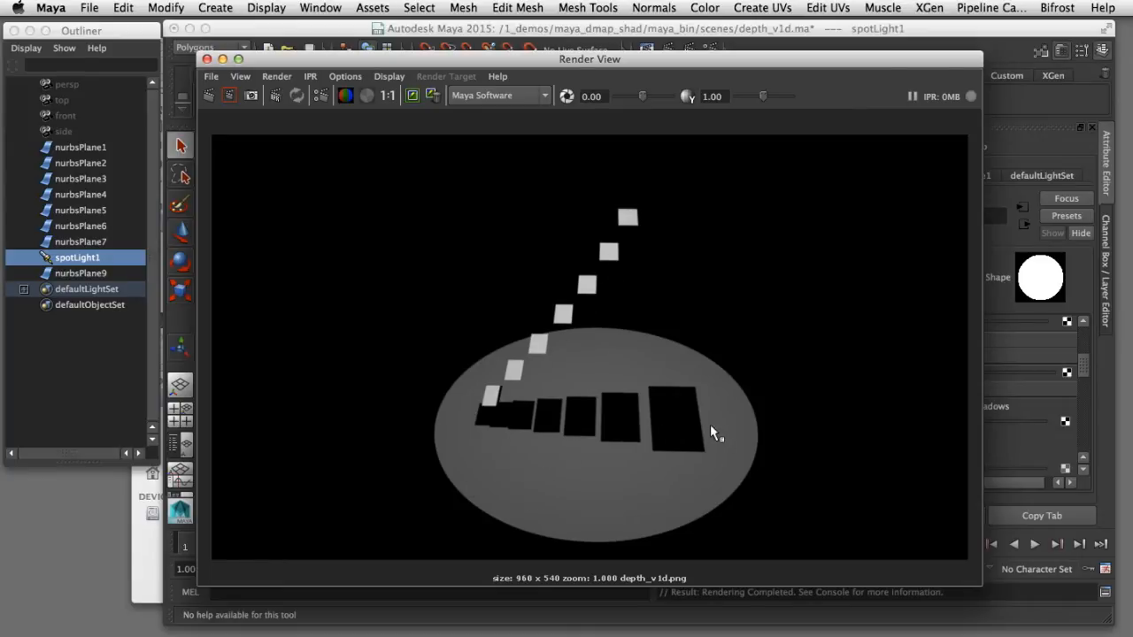
mouse_move(776, 354)
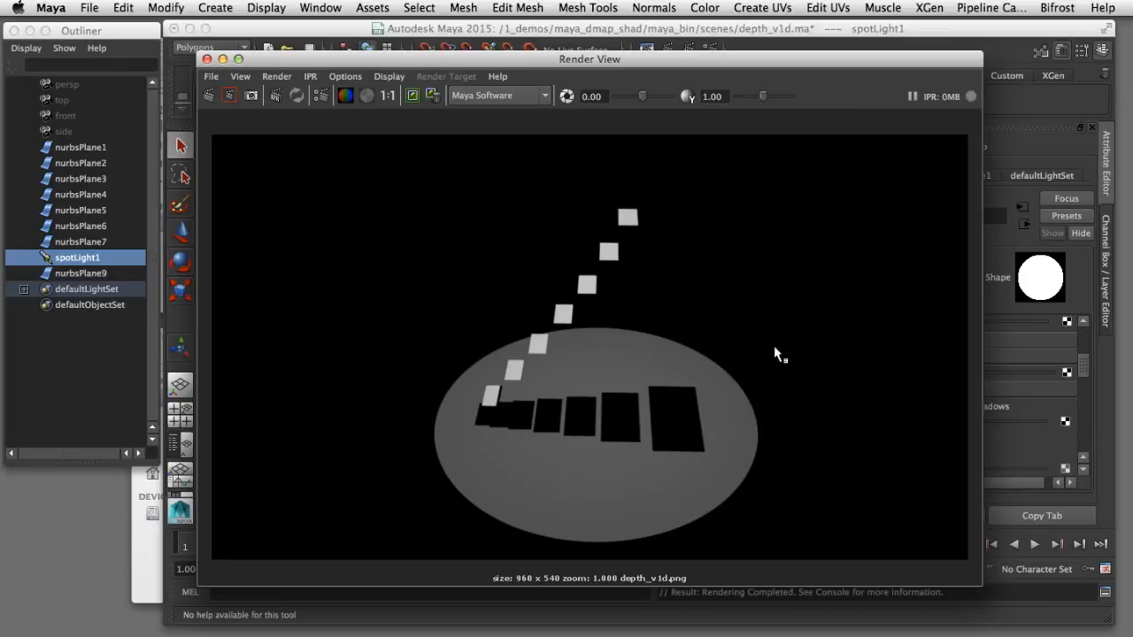
mouse_move(641, 191)
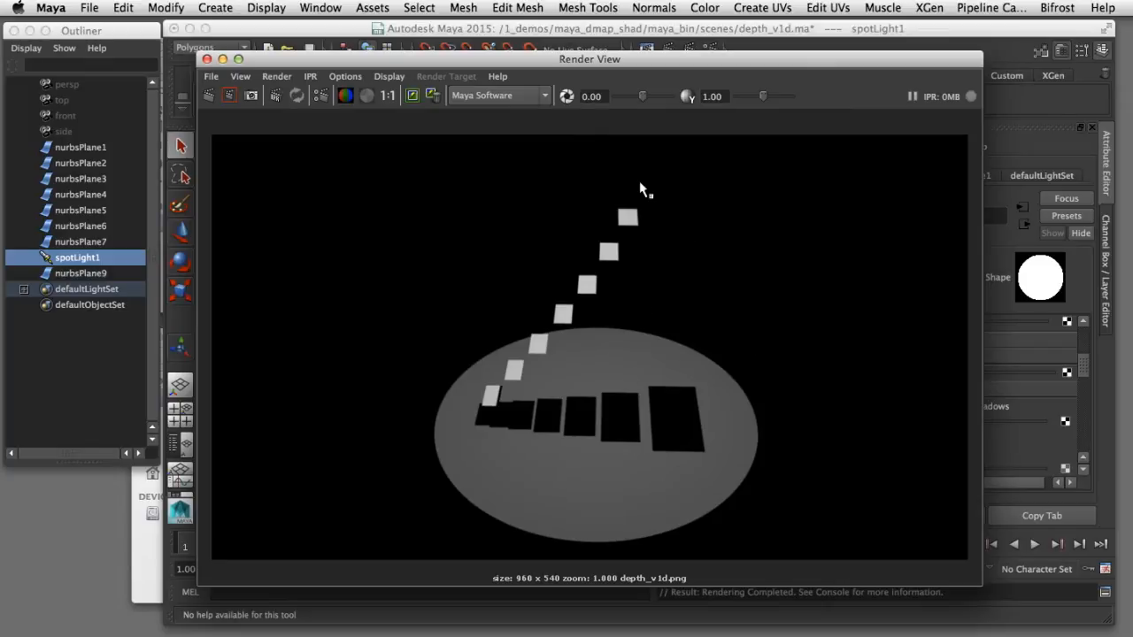
mouse_move(635, 229)
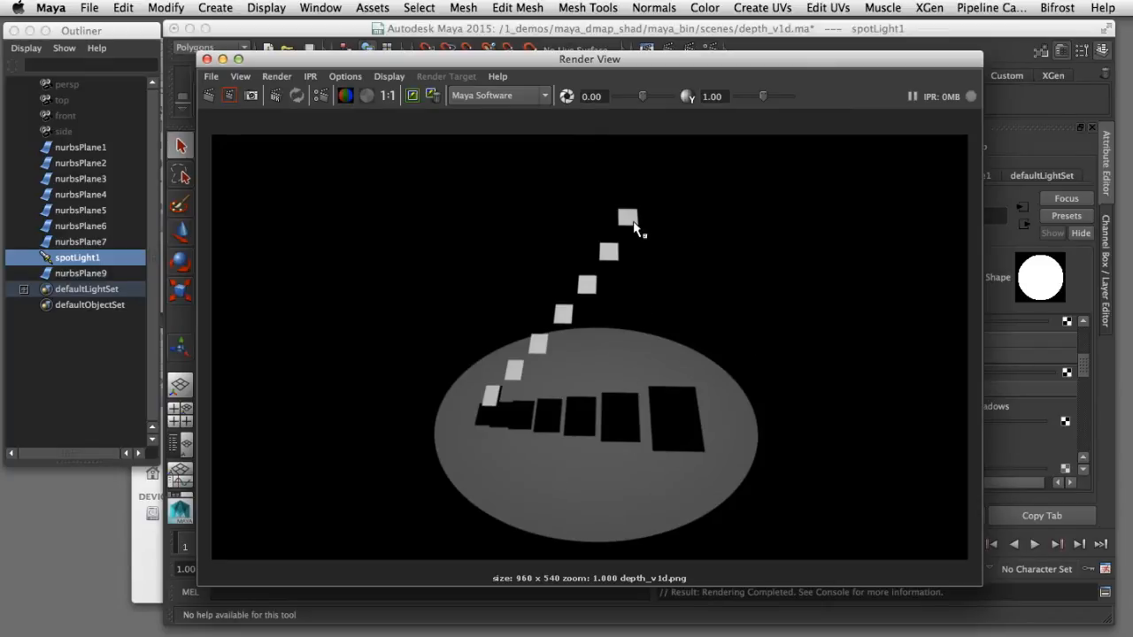
mouse_move(646, 439)
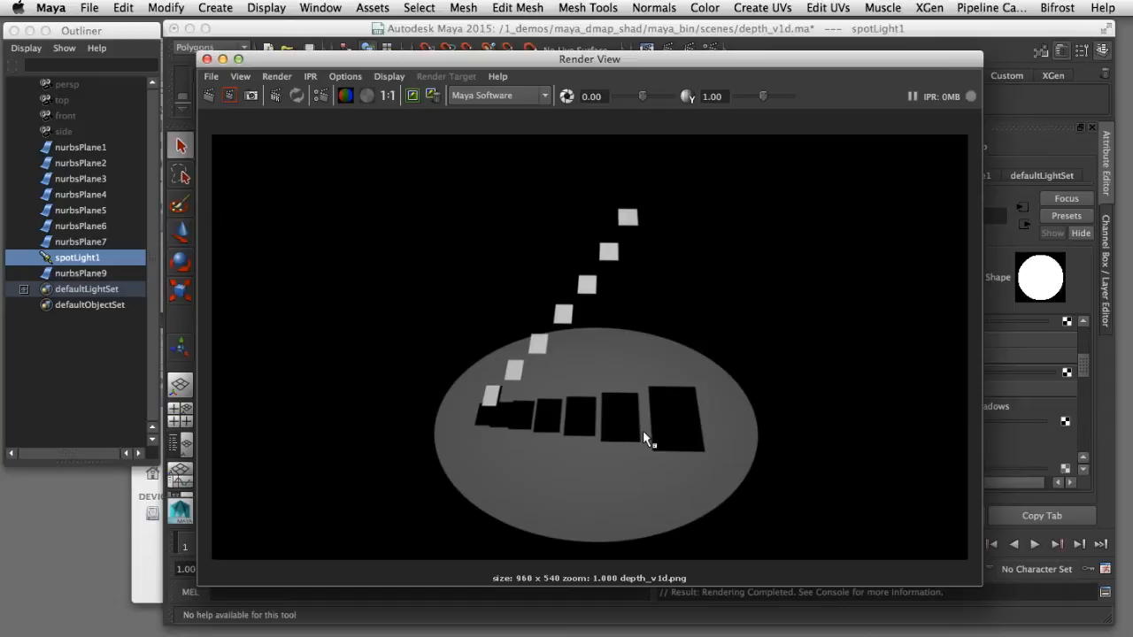
mouse_move(580, 390)
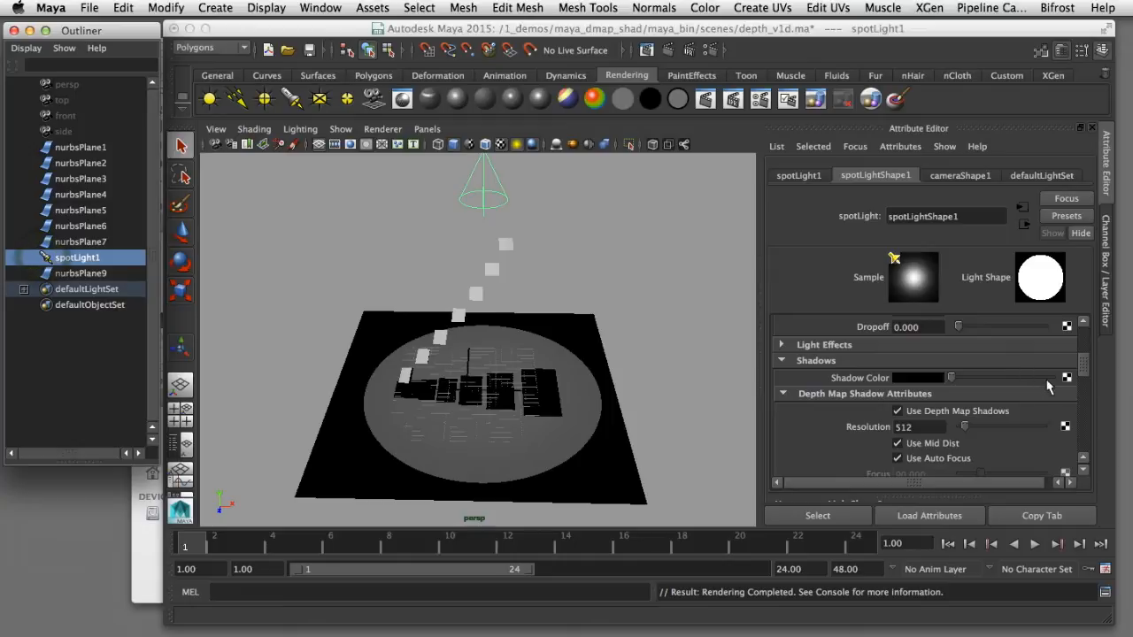
Scroll to spotLight1's Depth Map Shadow Attributes and Disk Based Dmaps settings.
scroll(down, 3)
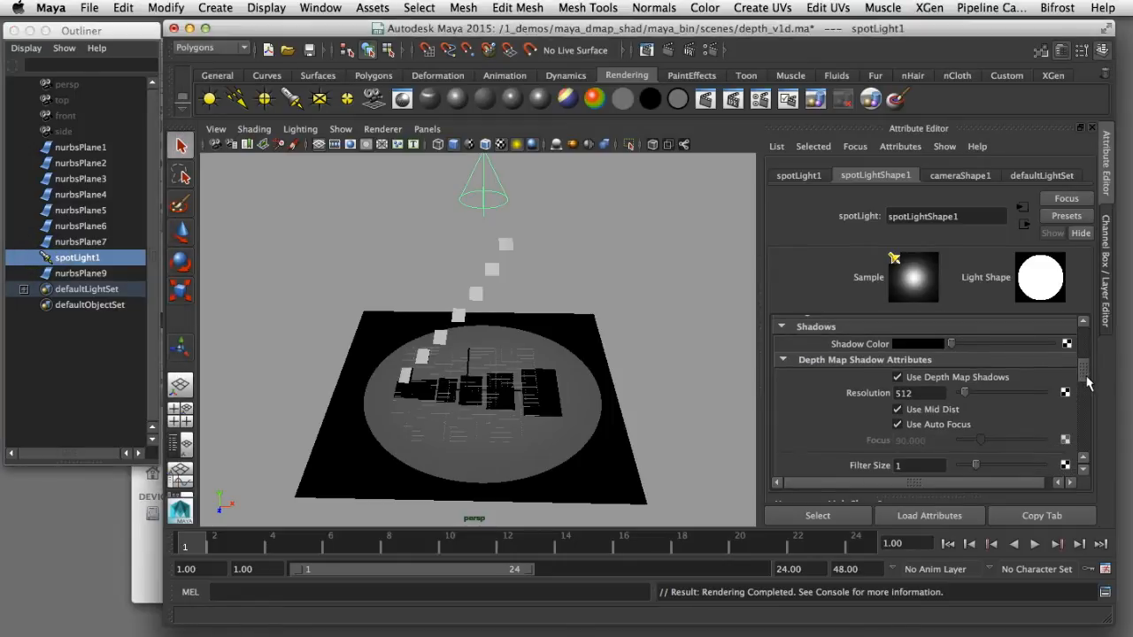
scroll(down, 3)
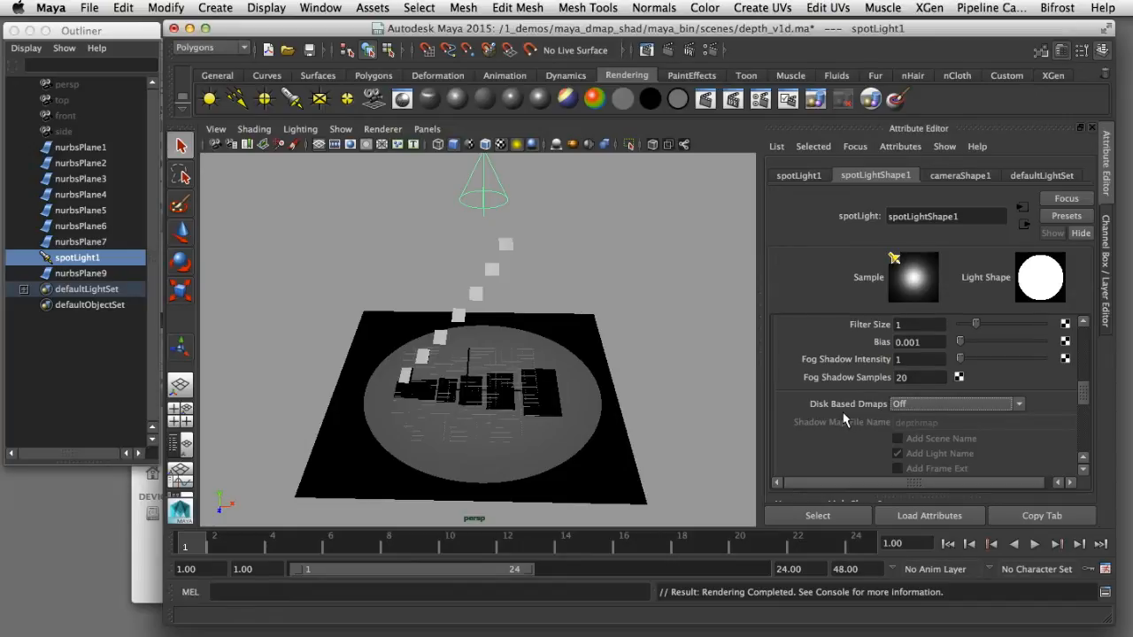
mouse_move(1019, 417)
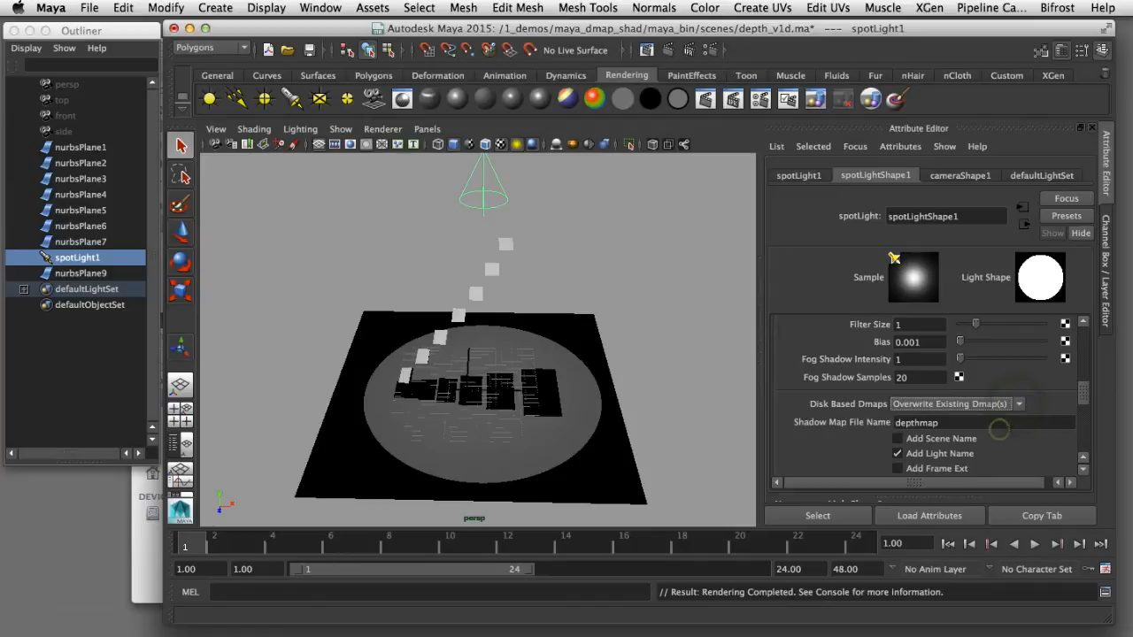
mouse_move(842, 442)
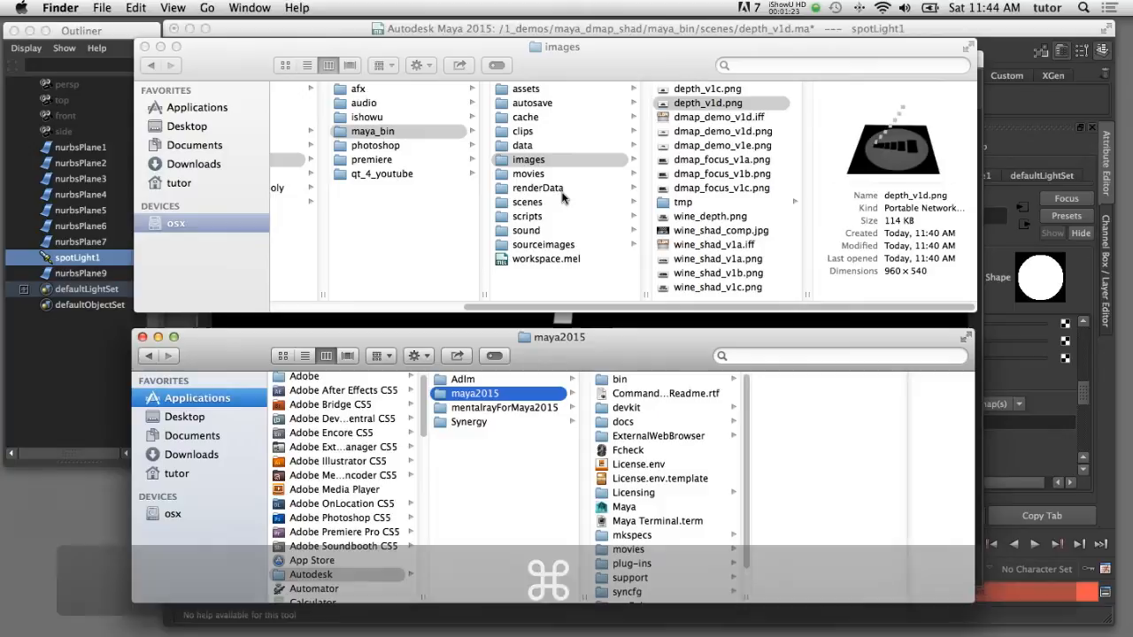
Navigate into renderData/depth to reach the saved spotLightShape1 depth map.
click(538, 187)
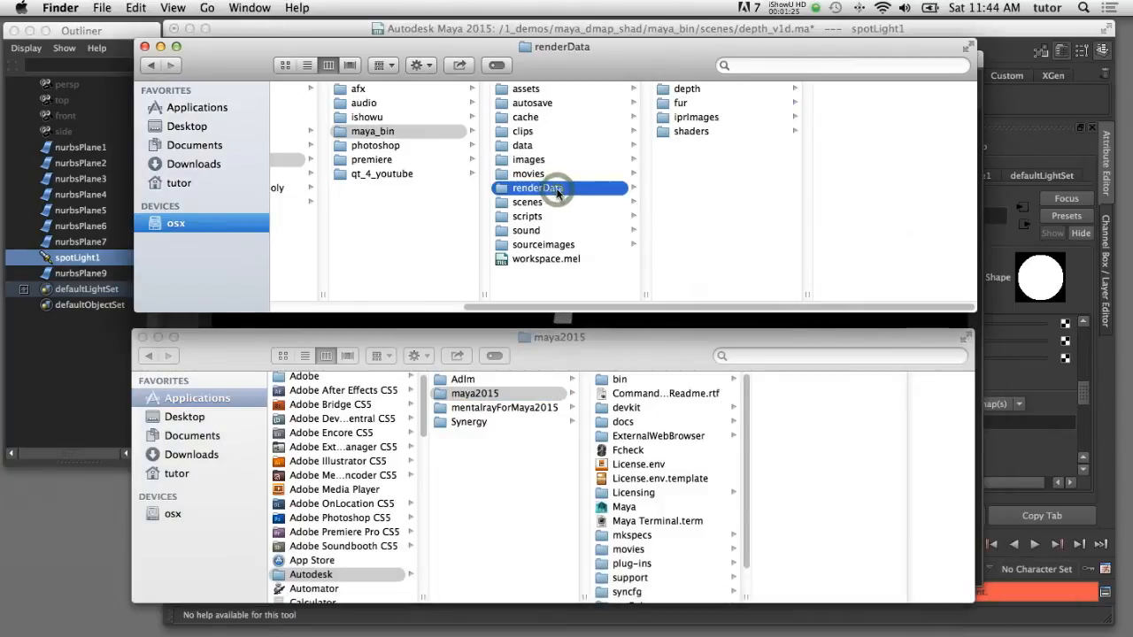
click(687, 88)
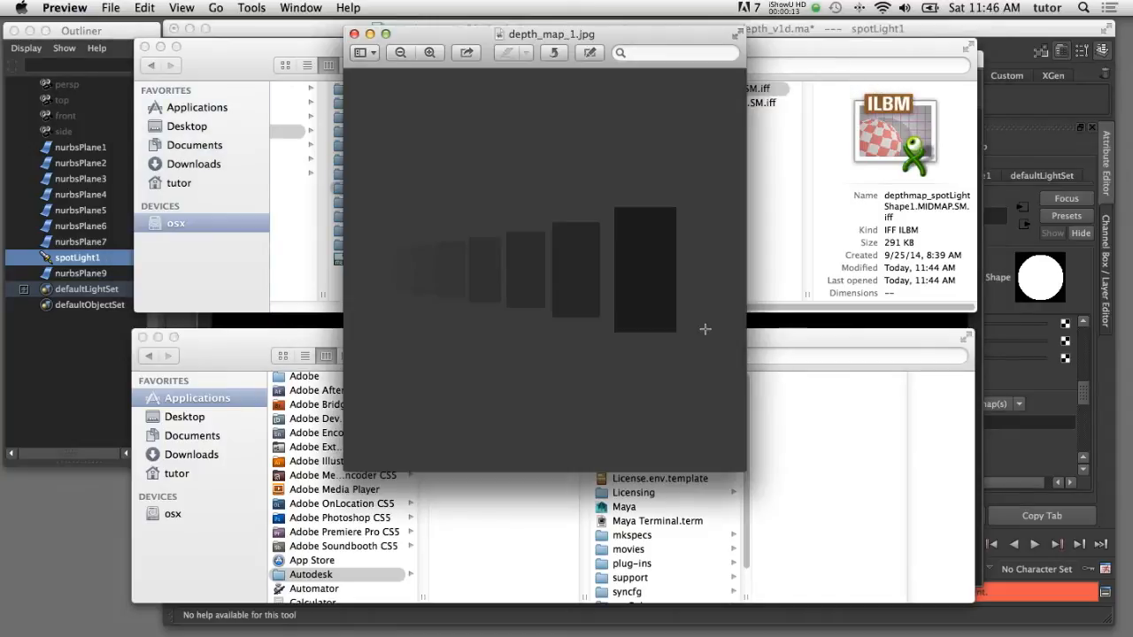
mouse_move(687, 371)
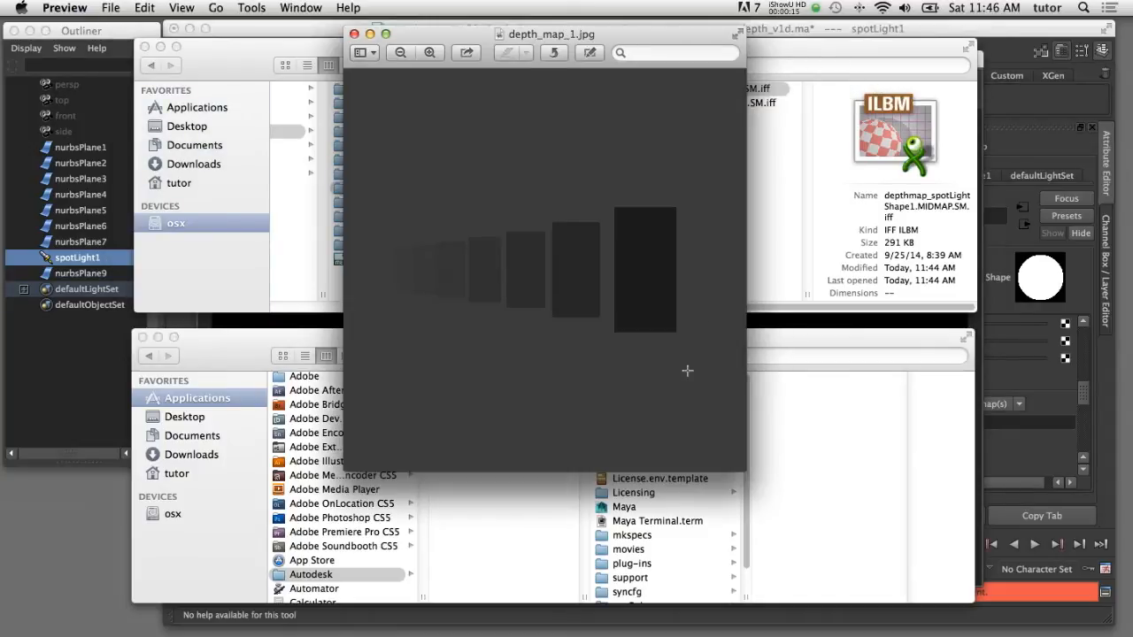
Leave the depth map image in Preview and return to Maya's render.
key(cmd+tab)
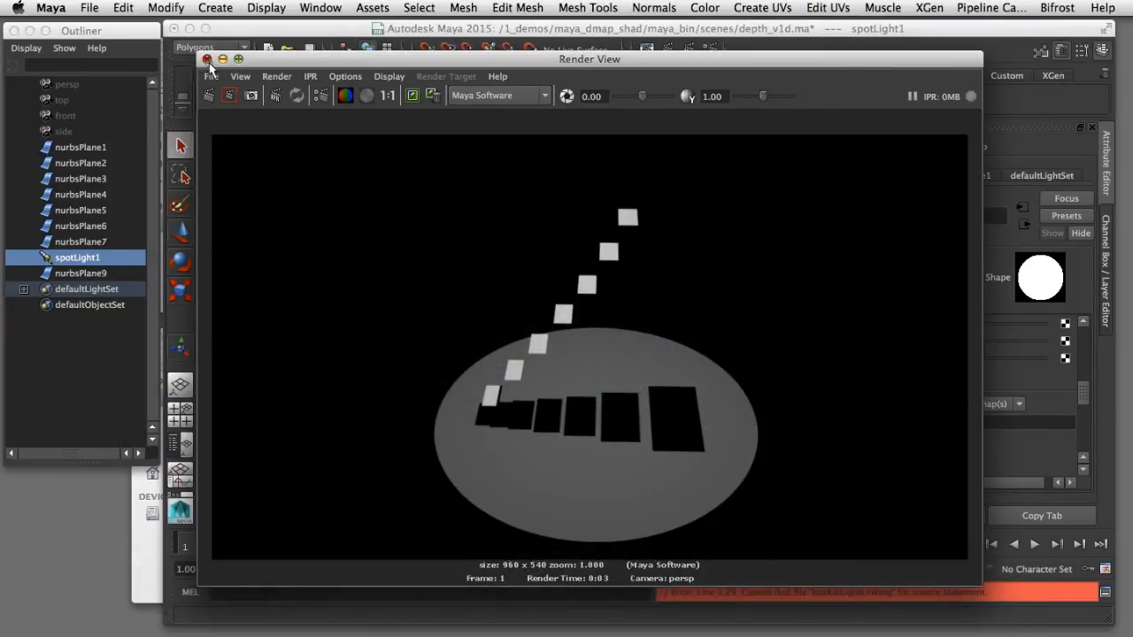
Close Render View and narrow spotLight1's cone angle to about 49.5.
click(208, 59)
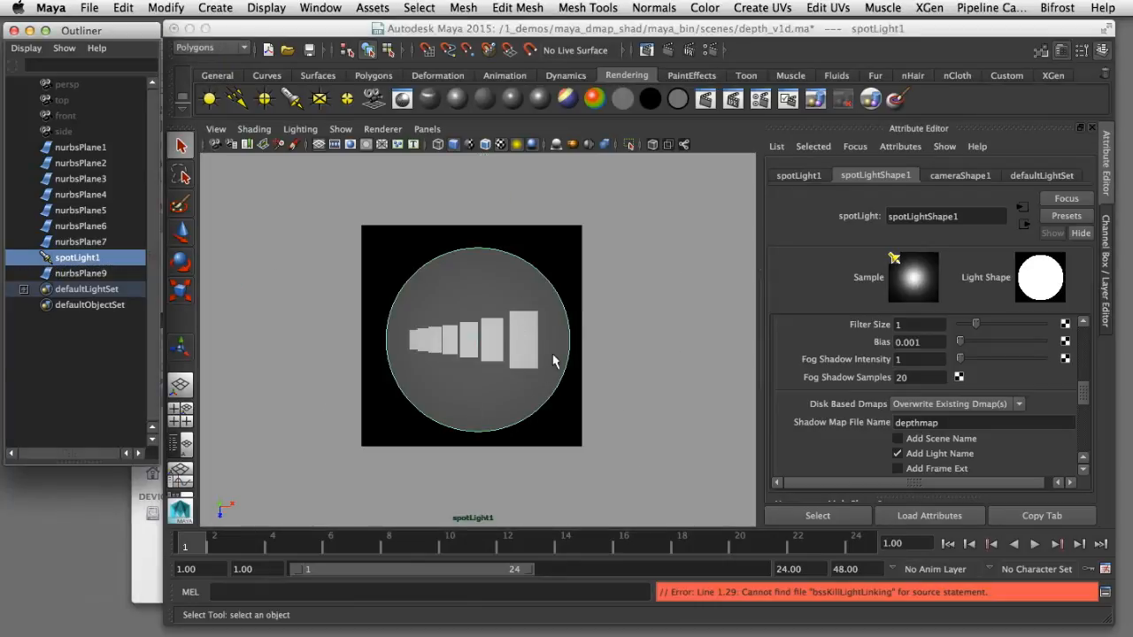
mouse_move(574, 363)
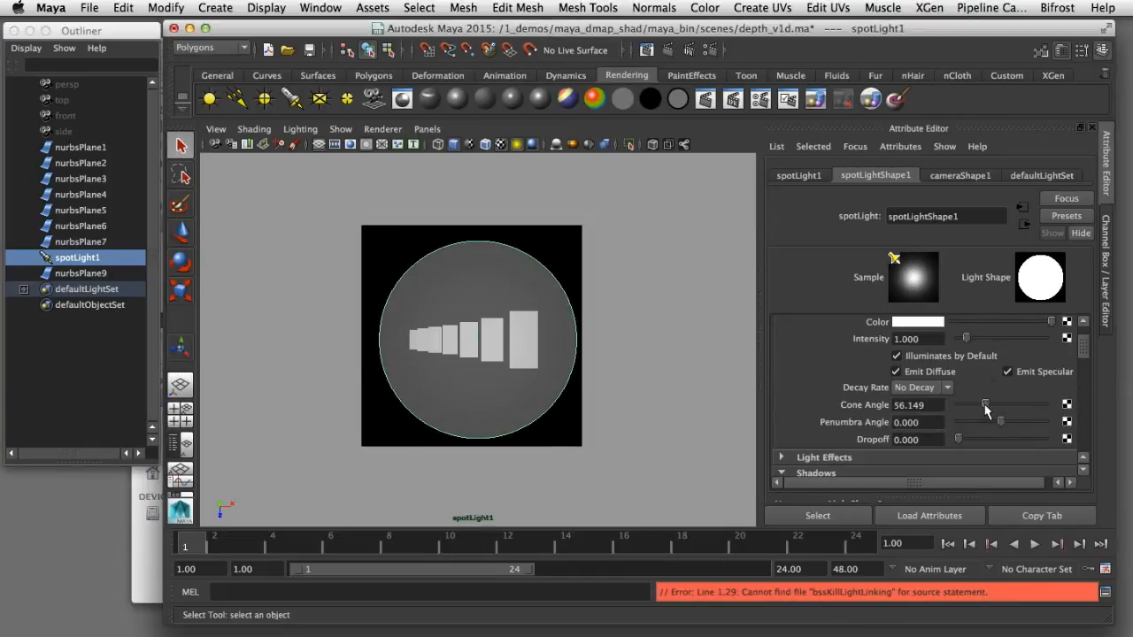
drag(990, 410, 981, 410)
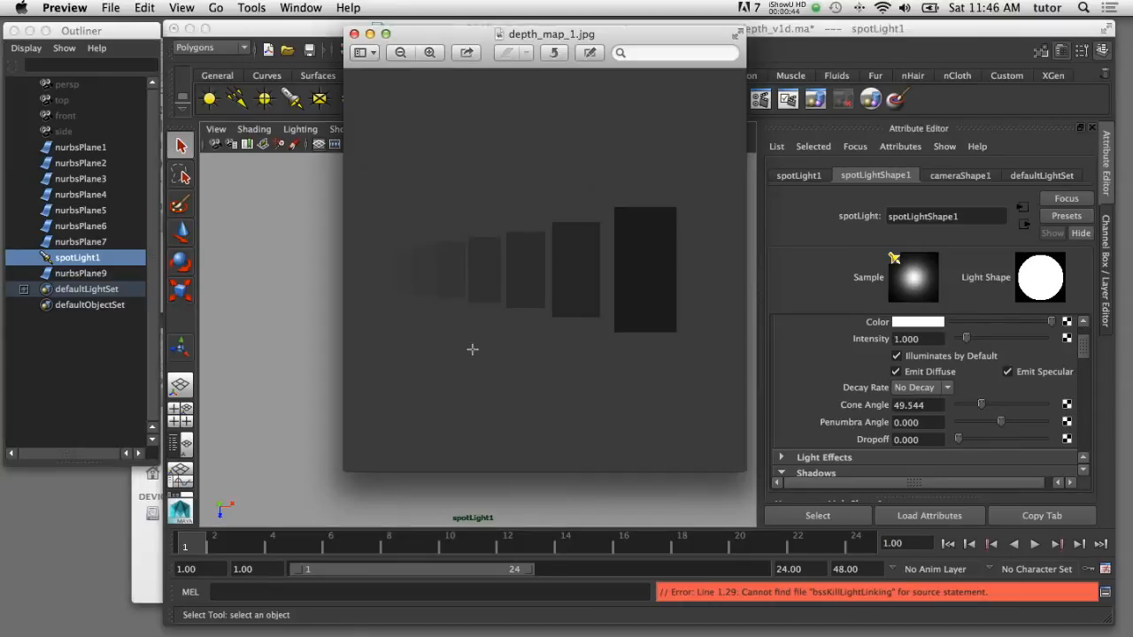
mouse_move(676, 78)
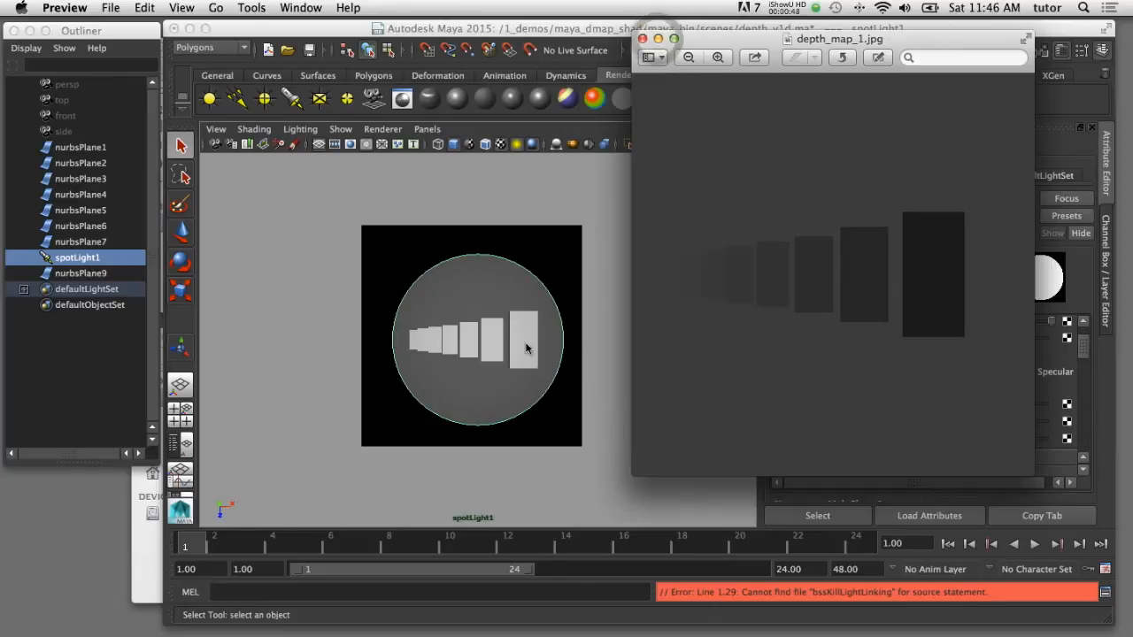
mouse_move(368, 382)
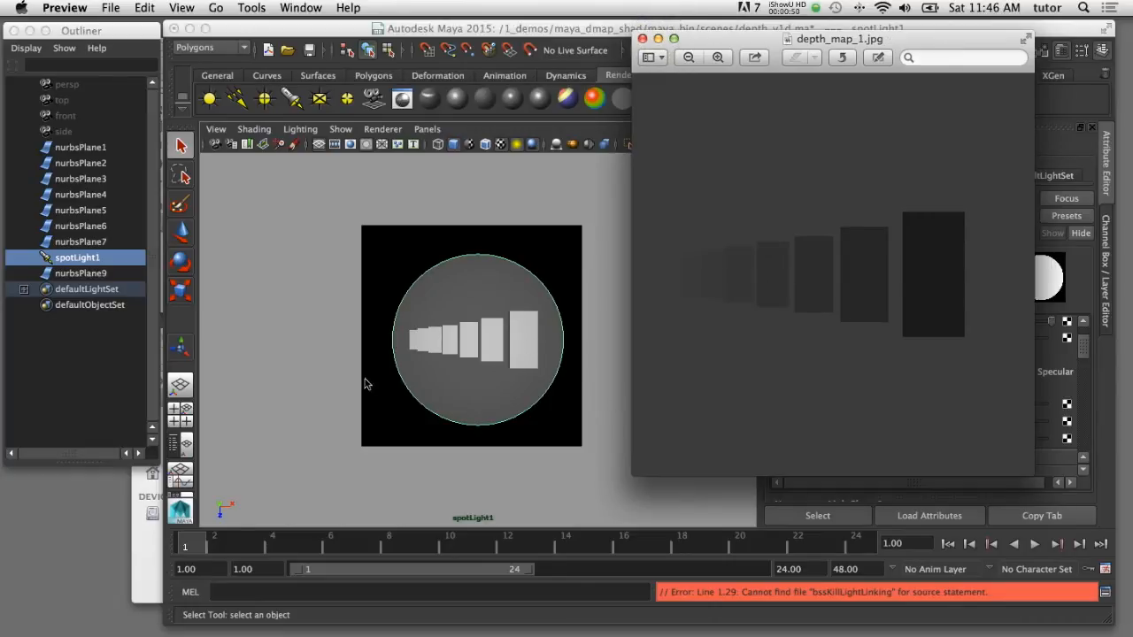
mouse_move(676, 301)
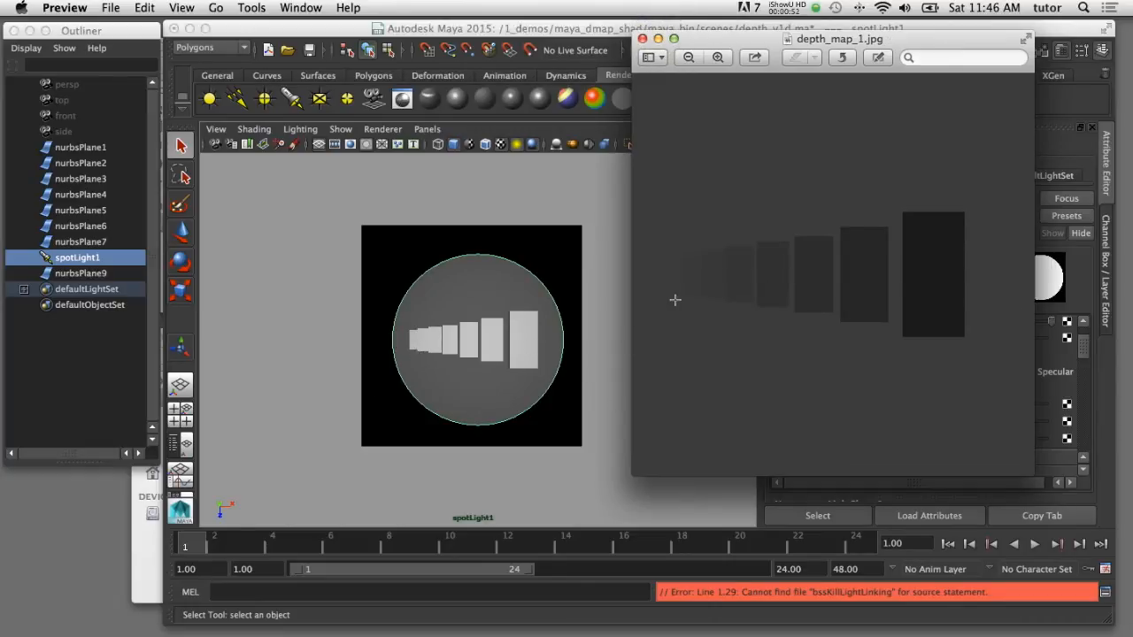
mouse_move(740, 303)
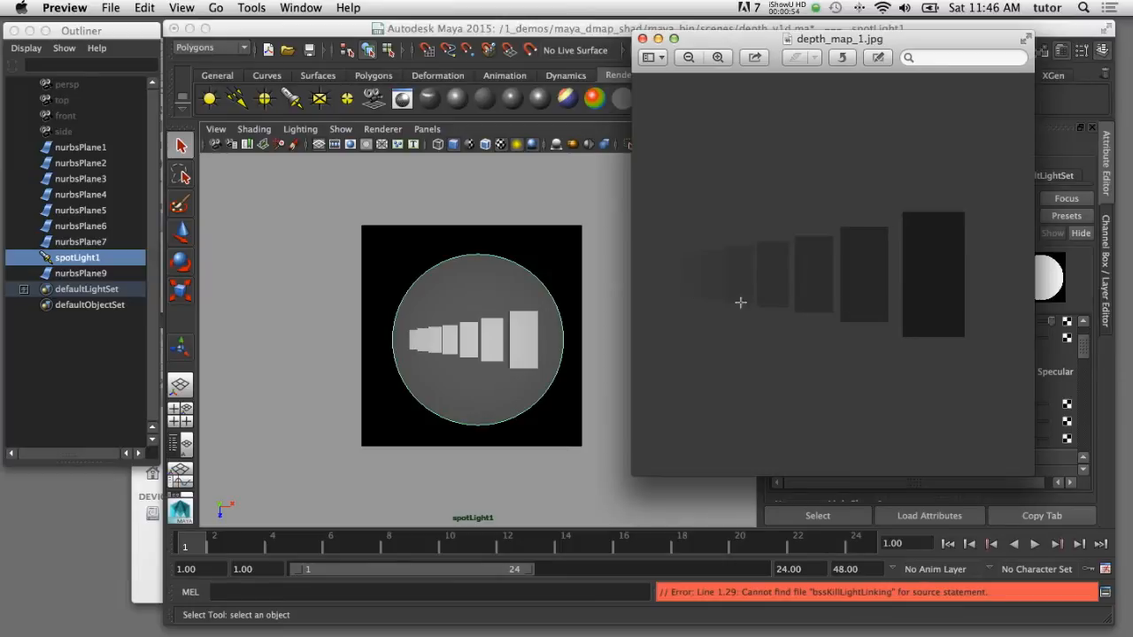
mouse_move(699, 287)
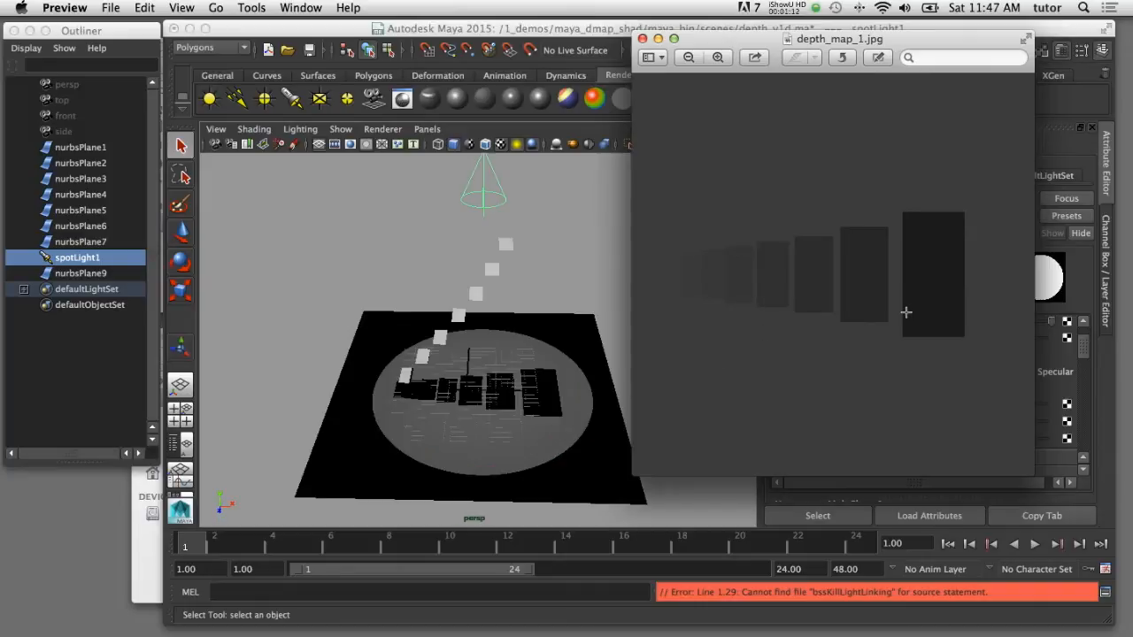
mouse_move(829, 303)
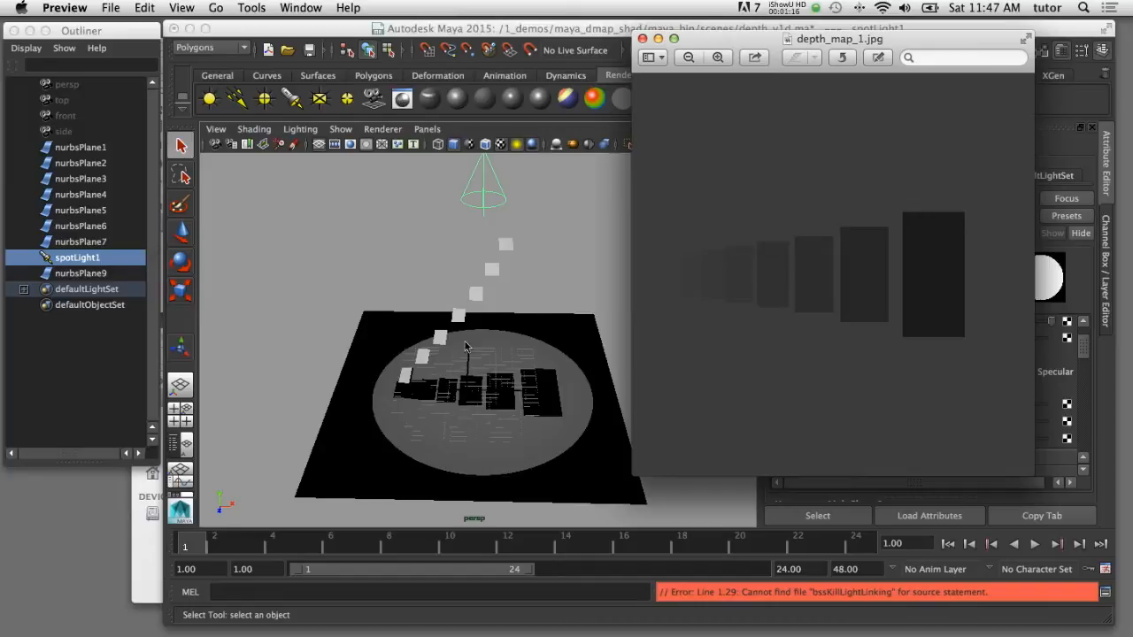
mouse_move(548, 266)
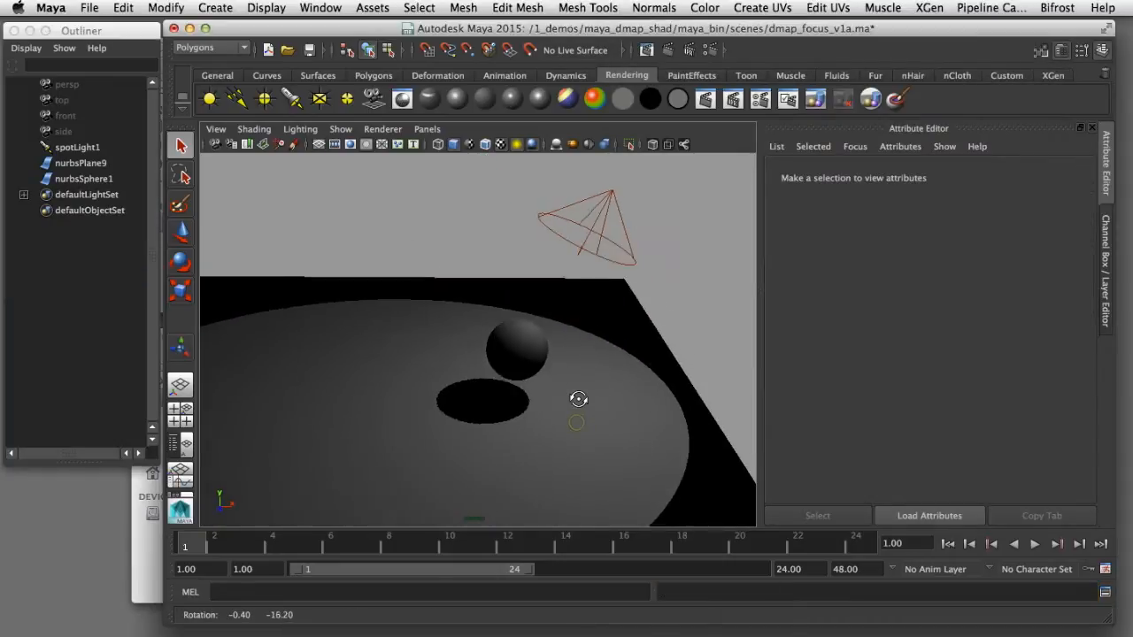
Frame the sphere and plane, select spotLight1 and render the current view.
drag(579, 398, 563, 432)
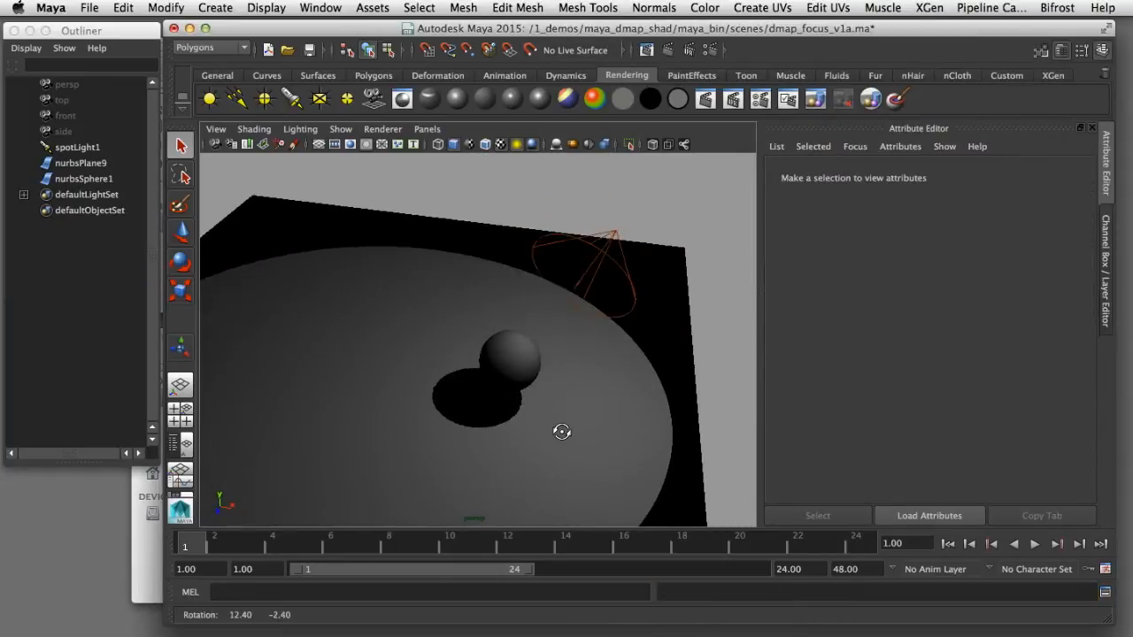
click(78, 147)
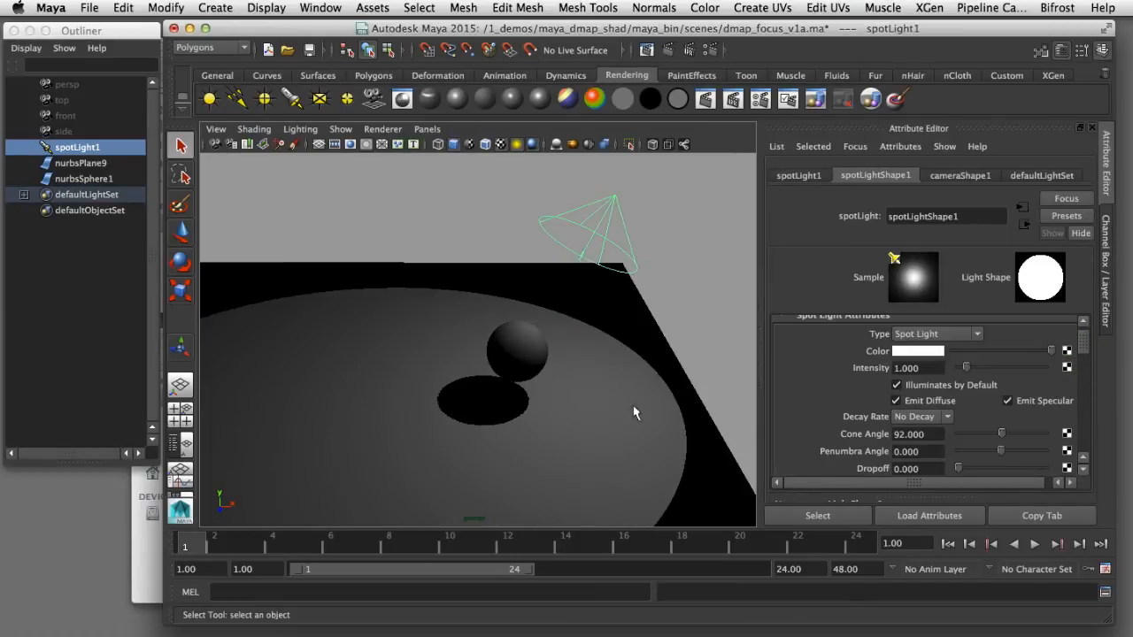
drag(633, 411, 606, 386)
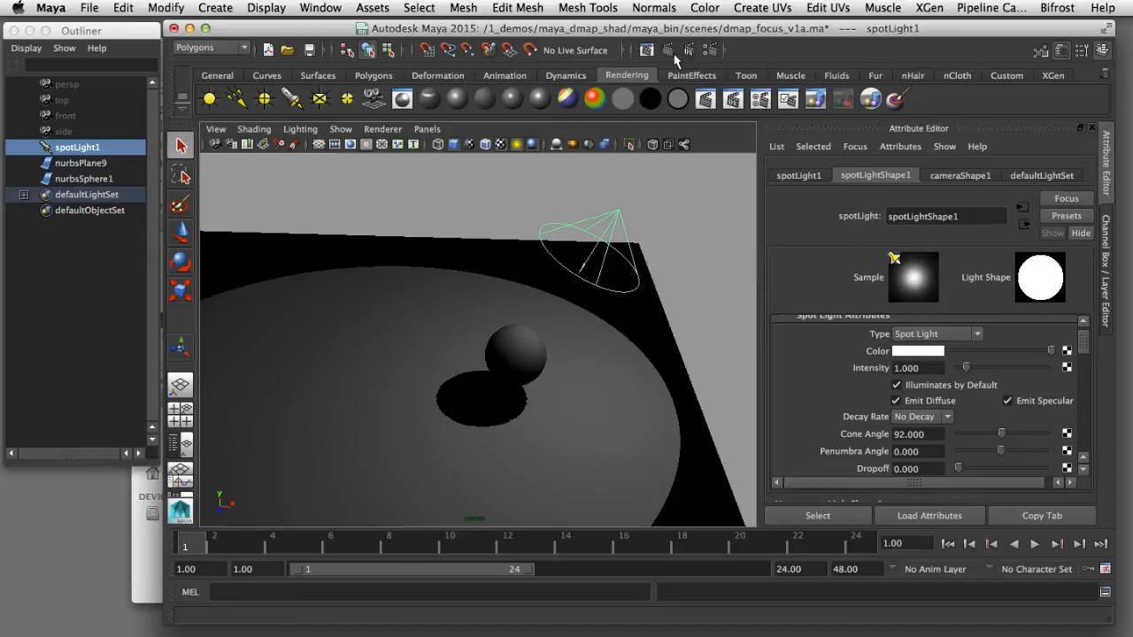
click(644, 50)
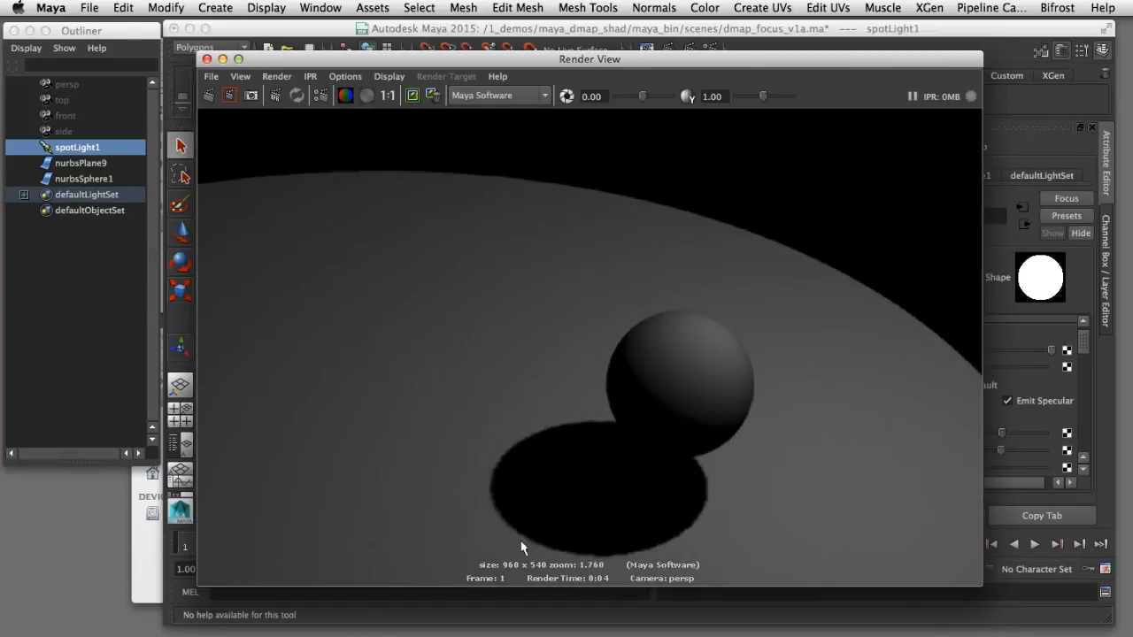
mouse_move(566, 439)
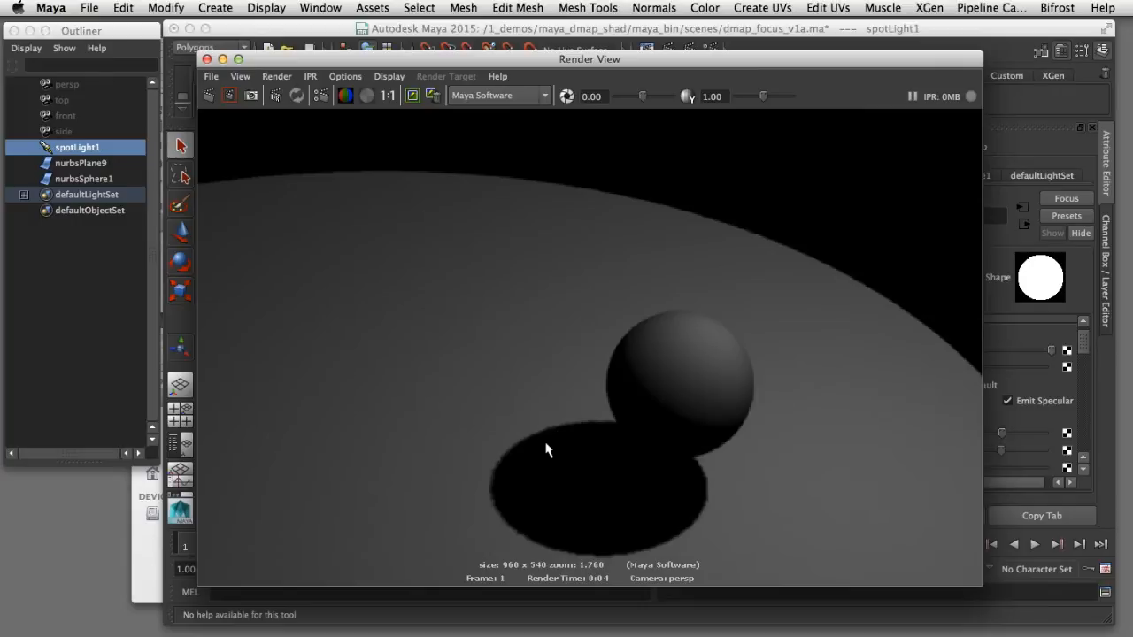
Examine the sphere's soft, blurry shadow edge in Render View.
click(386, 95)
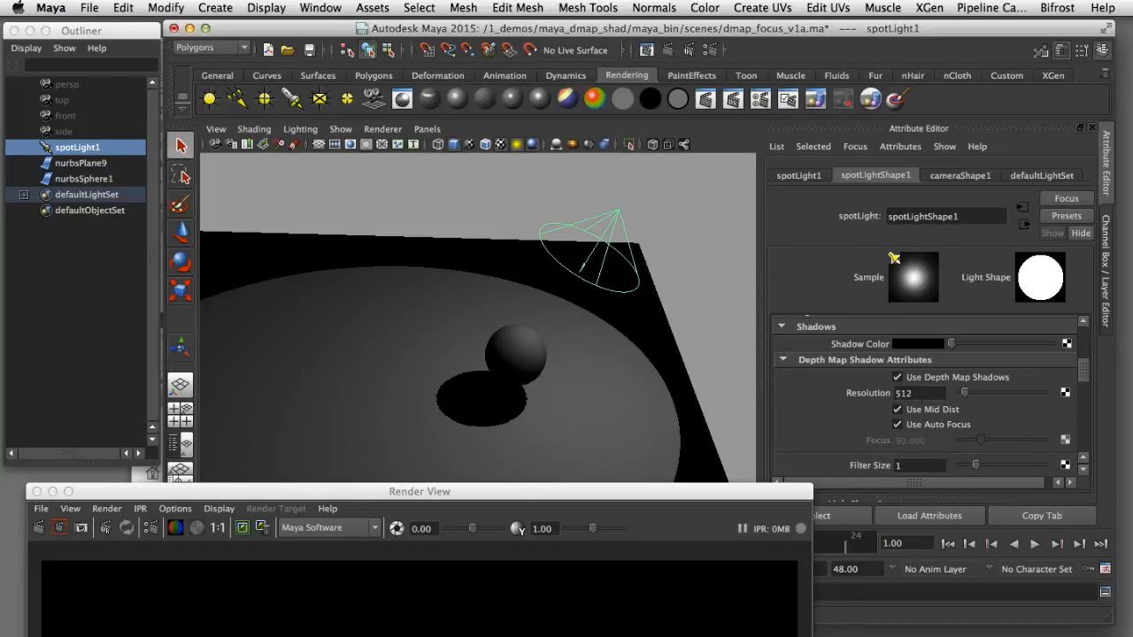
Scroll to spotLightShape1's Depth Map Shadow Attributes with resolution, auto focus and disk-based dmaps.
scroll(down, 3)
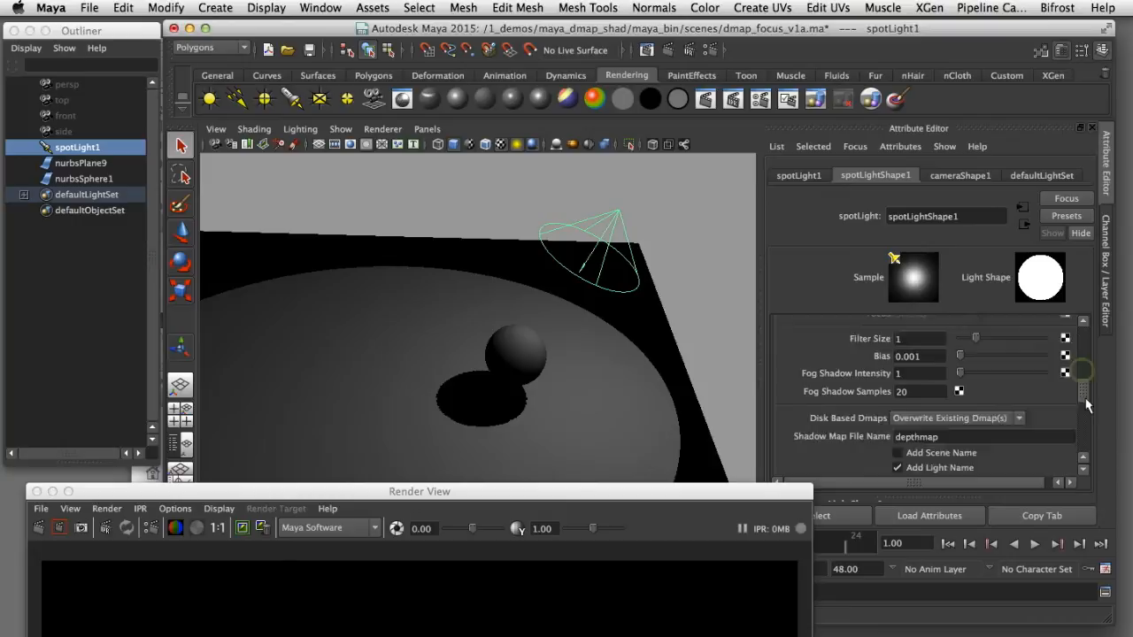
scroll(down, 3)
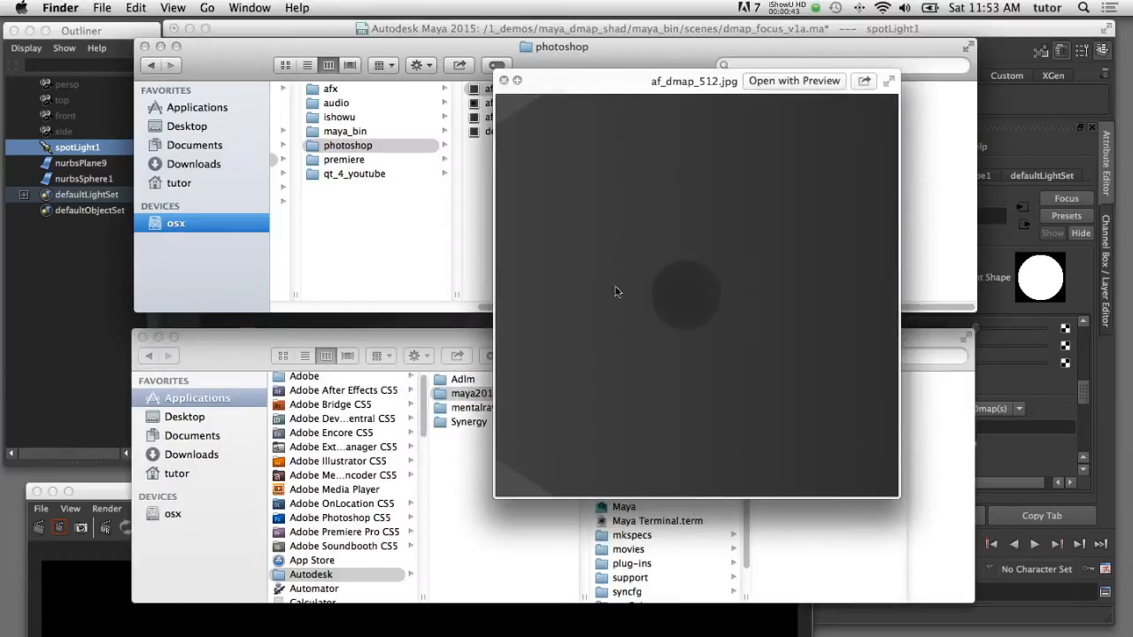
mouse_move(704, 99)
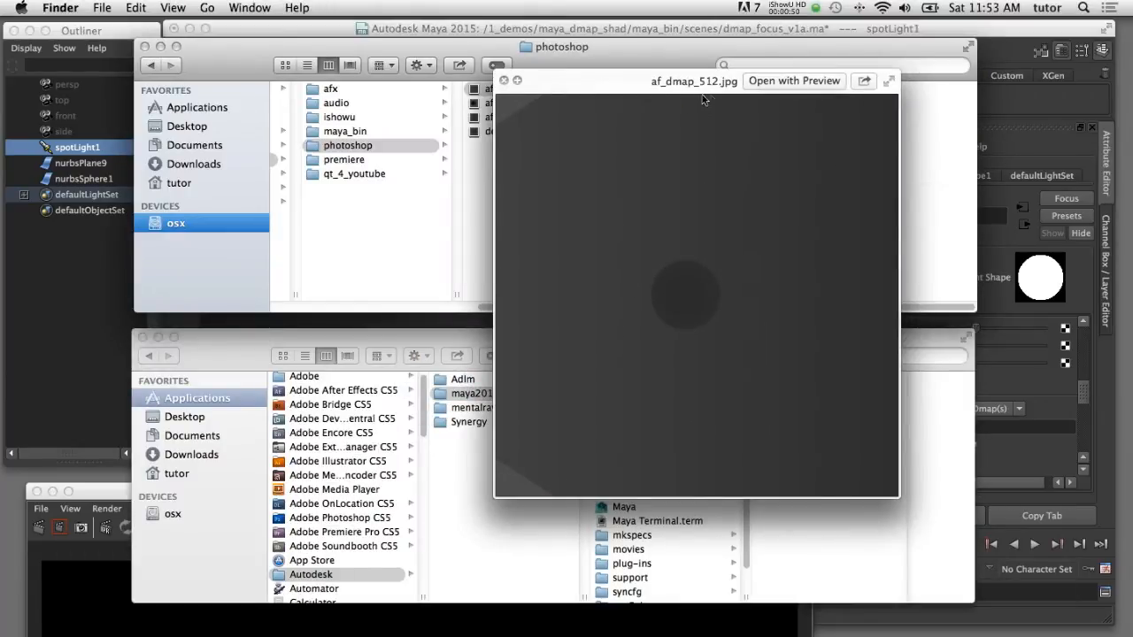
mouse_move(747, 372)
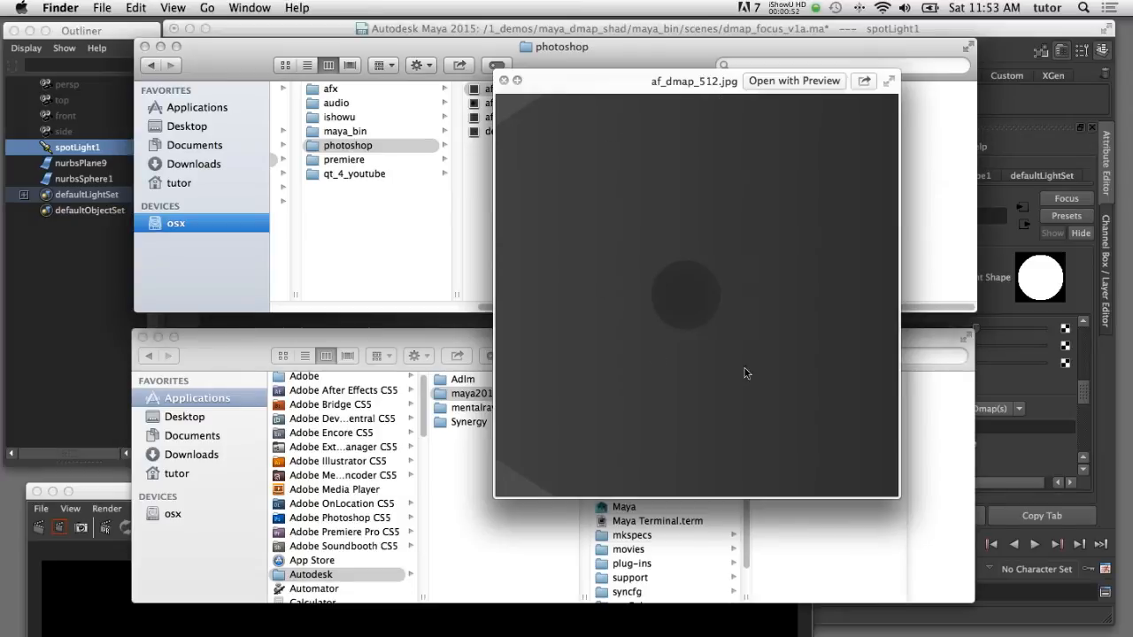
mouse_move(669, 354)
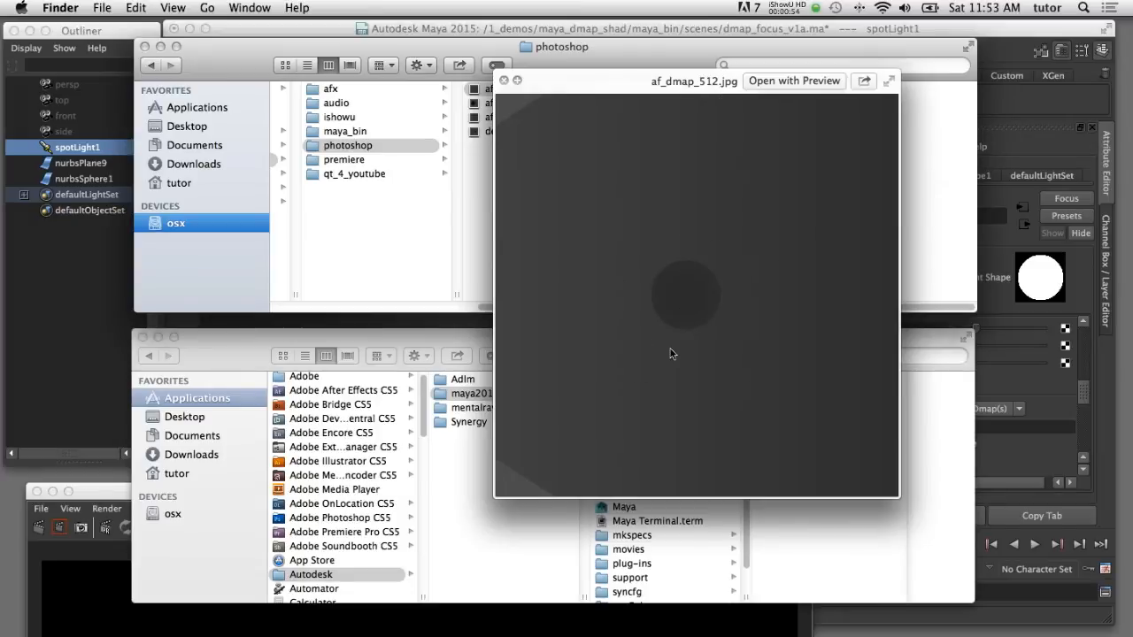
mouse_move(747, 337)
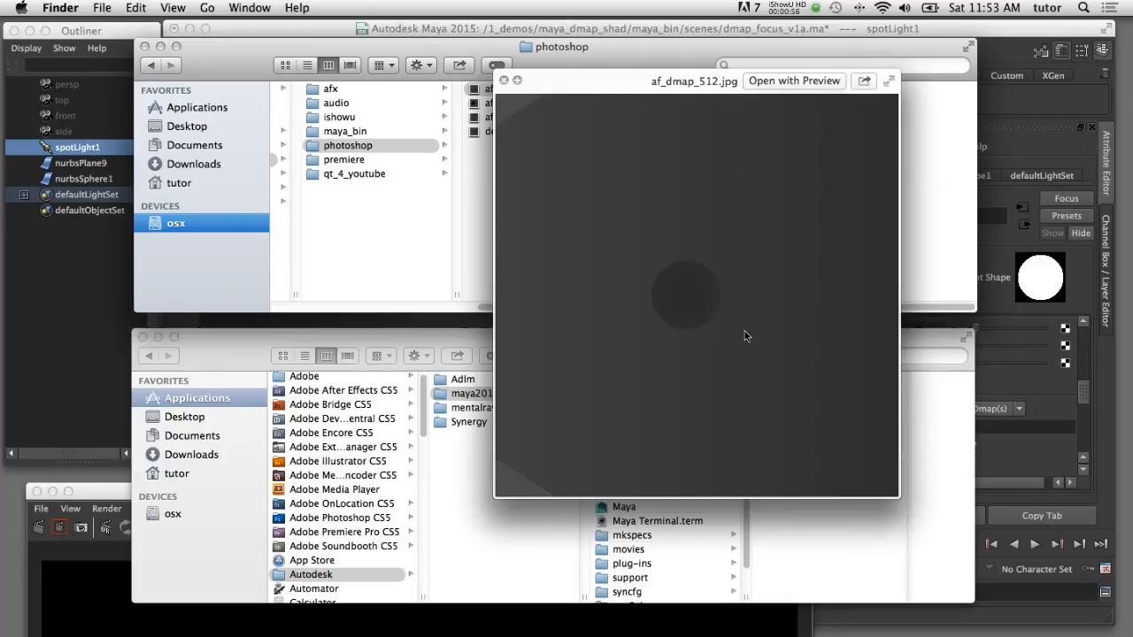
mouse_move(717, 329)
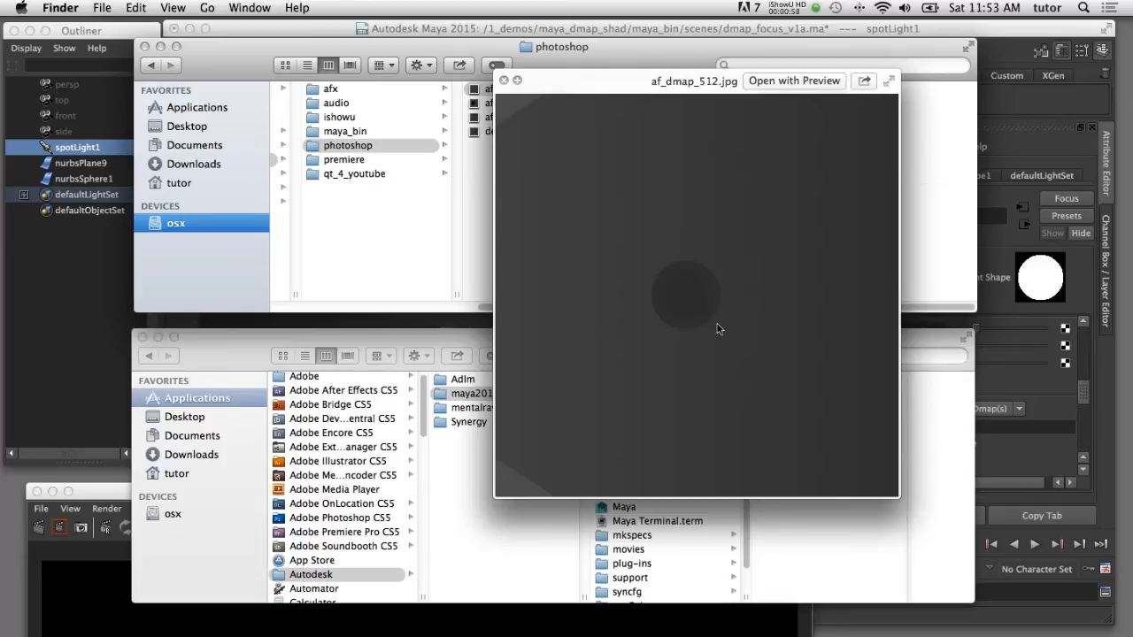
mouse_move(664, 282)
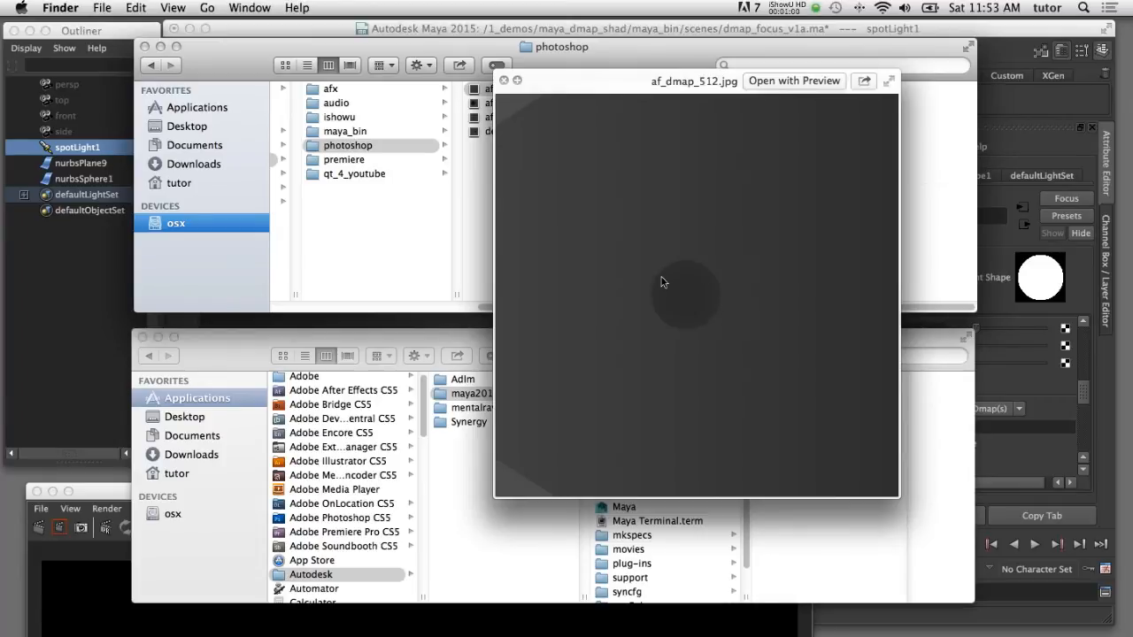
mouse_move(719, 342)
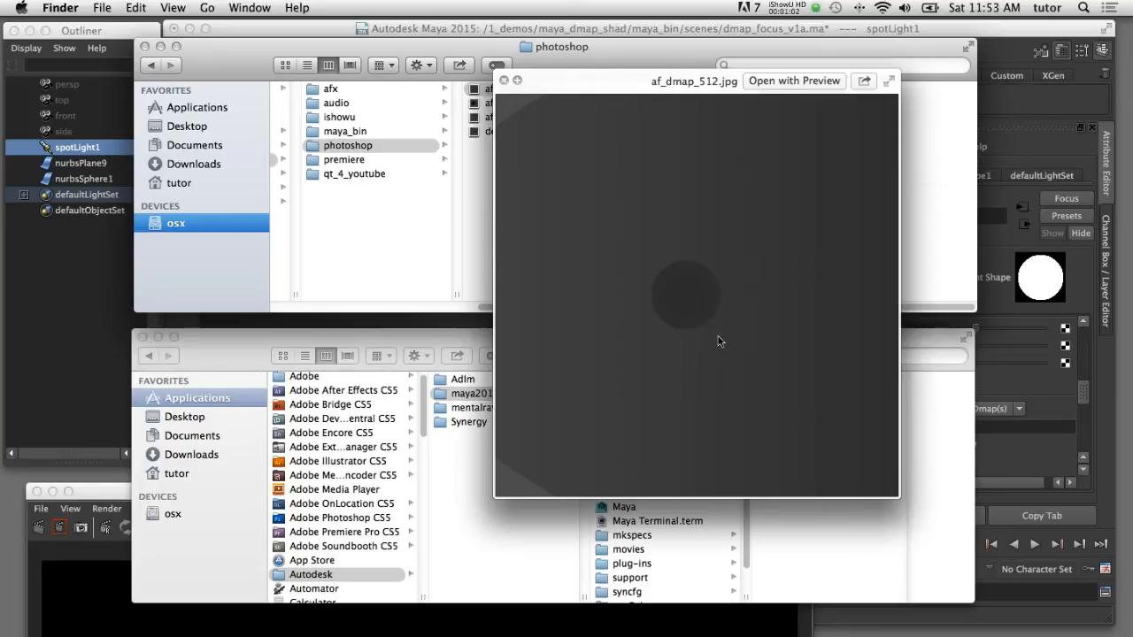
mouse_move(734, 318)
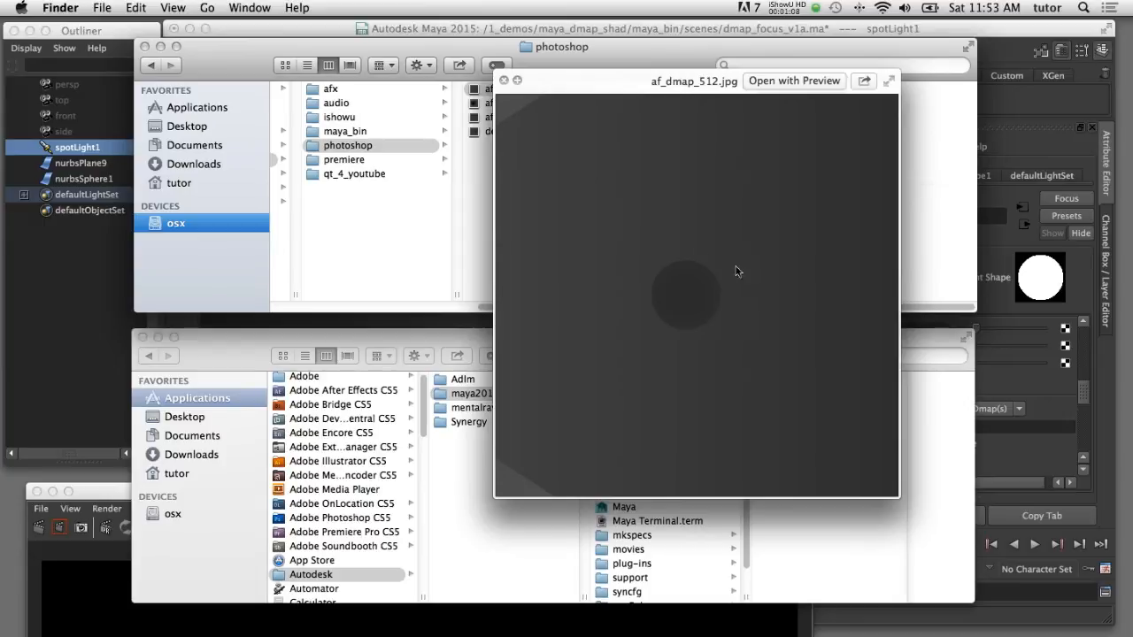
mouse_move(758, 308)
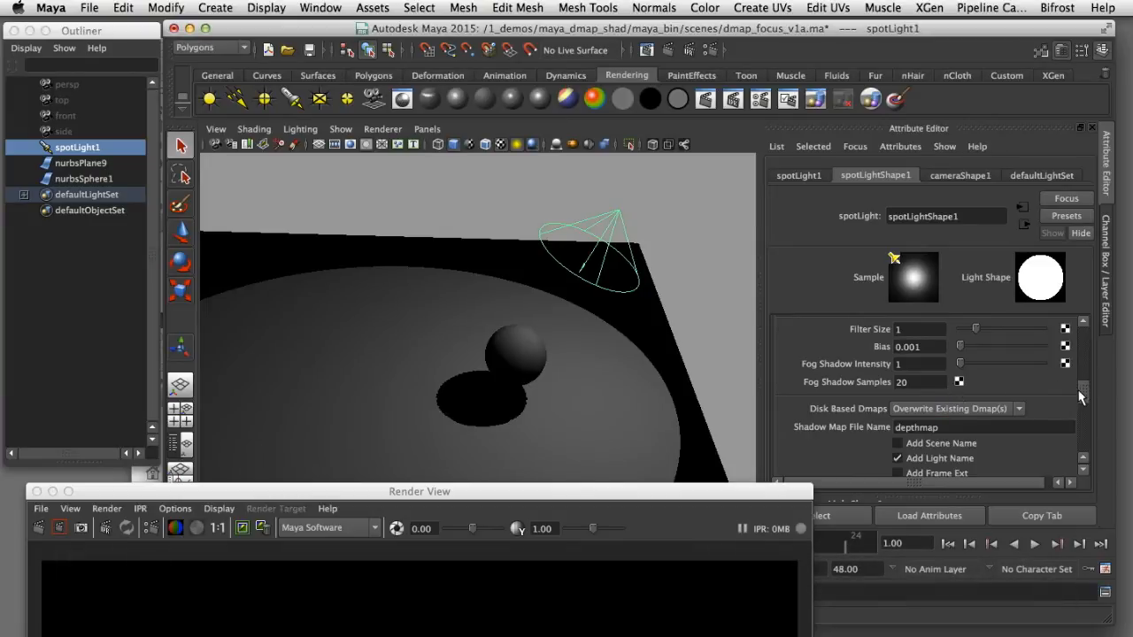
Set spotLight1's depth map shadow Resolution to 1024.
scroll(up, 3)
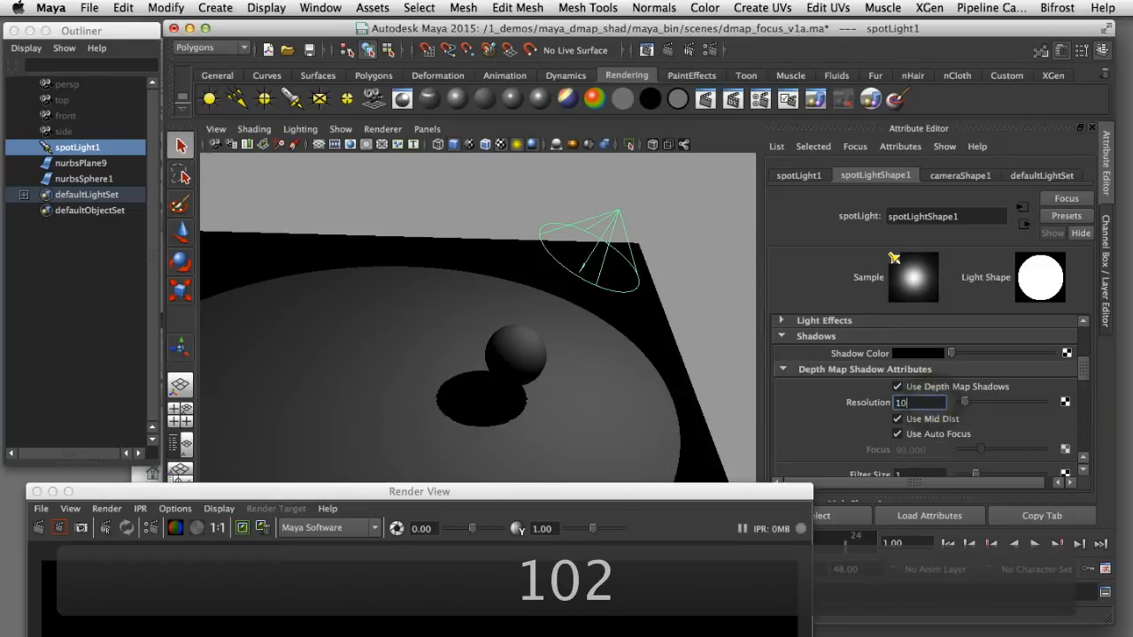
text(1024)
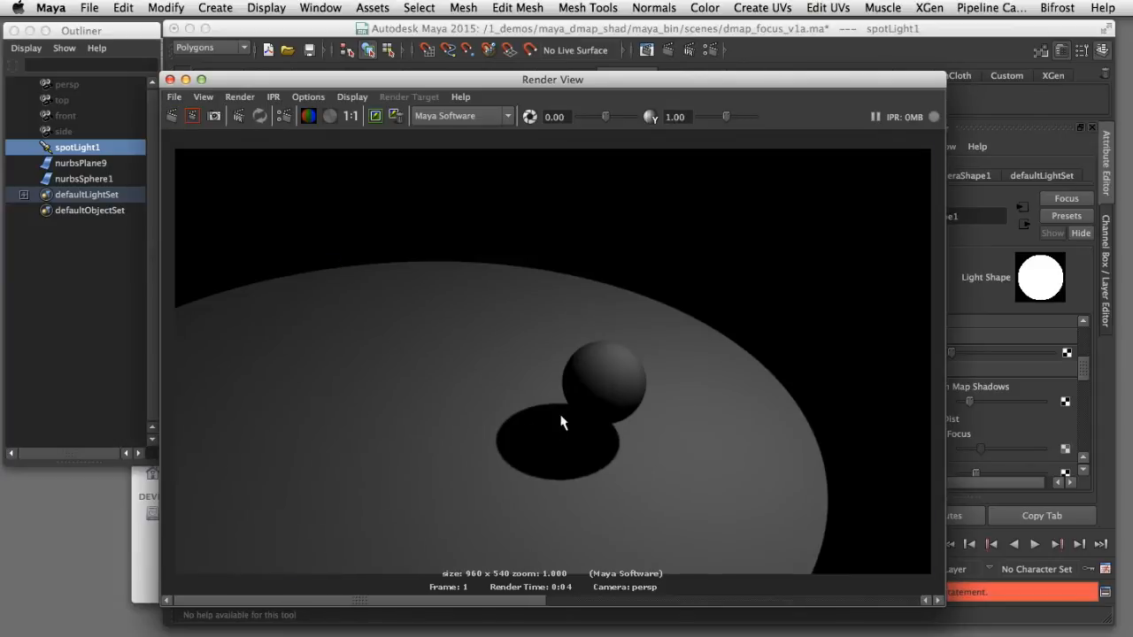
mouse_move(517, 453)
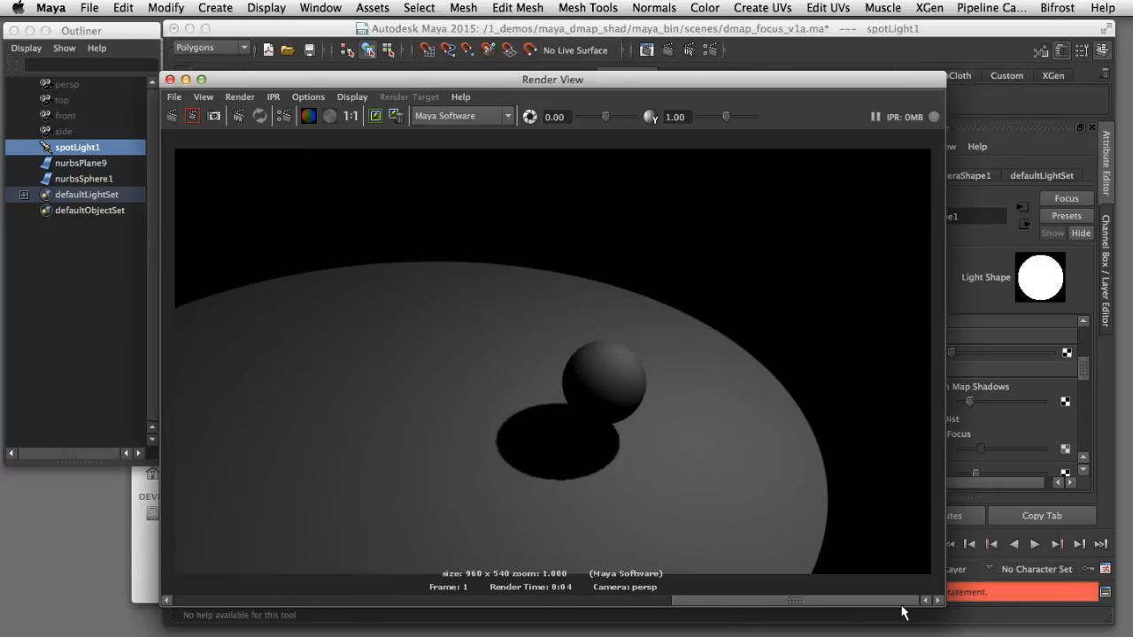
mouse_move(717, 605)
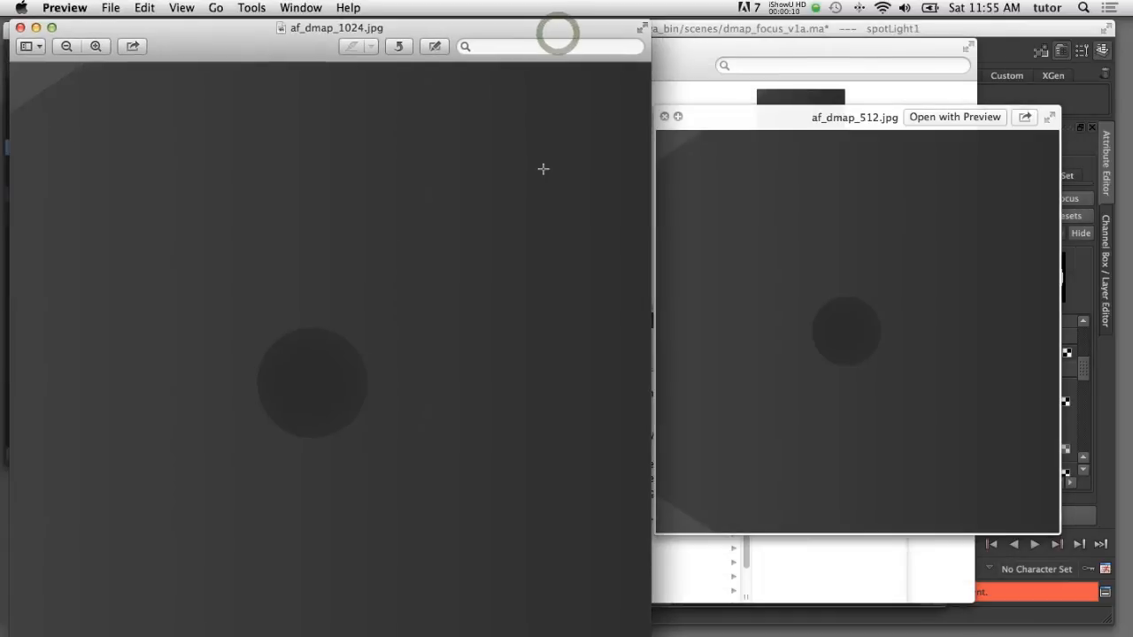
mouse_move(333, 257)
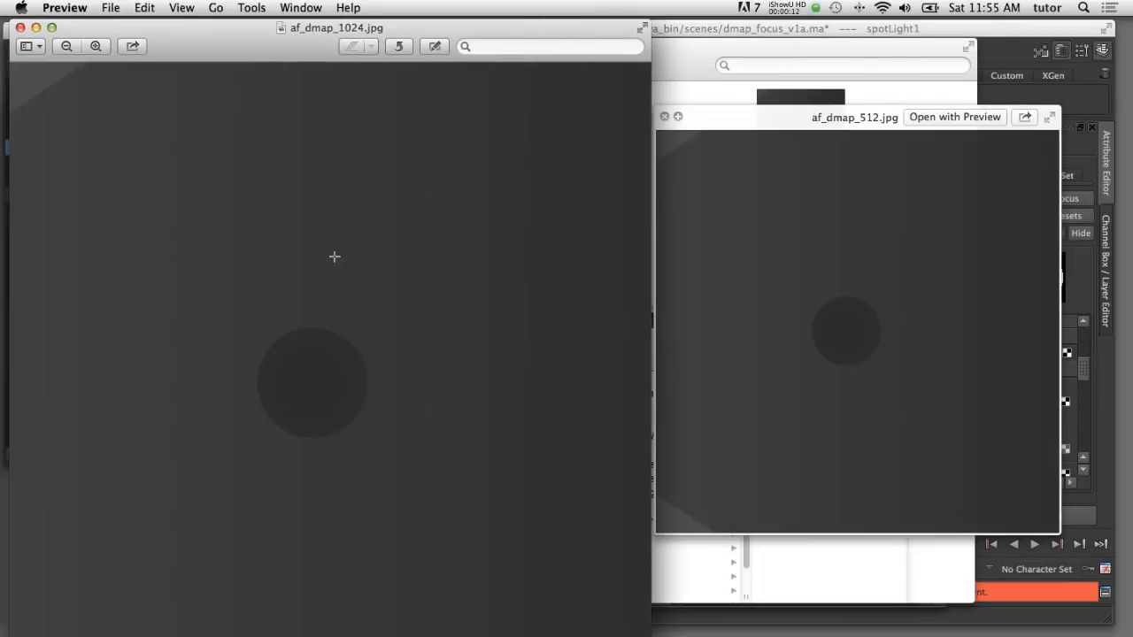
mouse_move(418, 230)
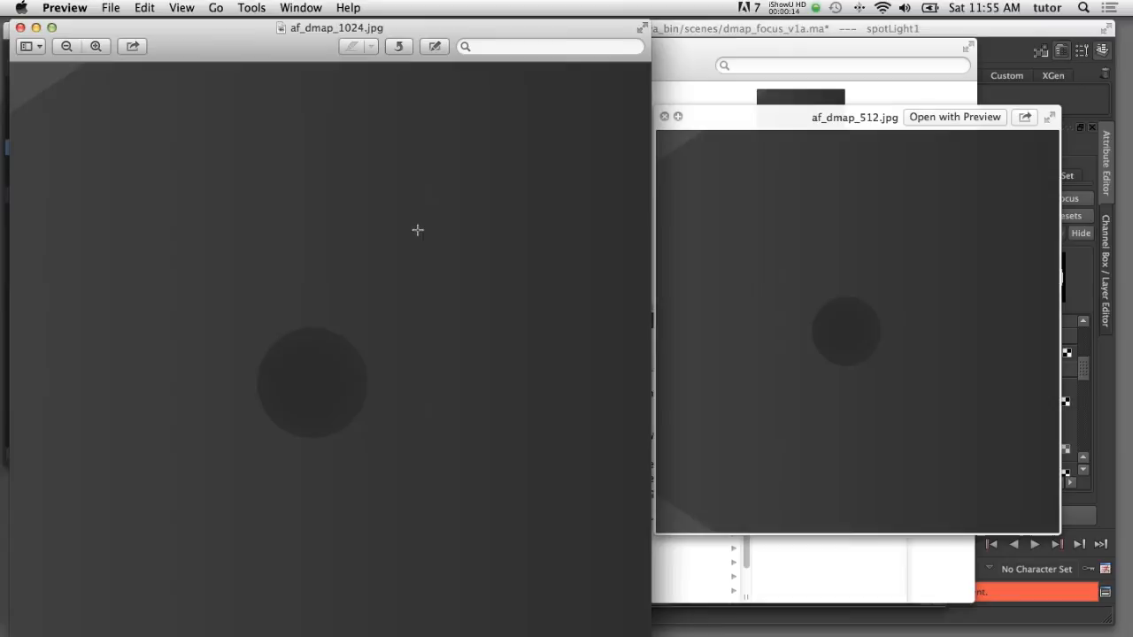
mouse_move(830, 264)
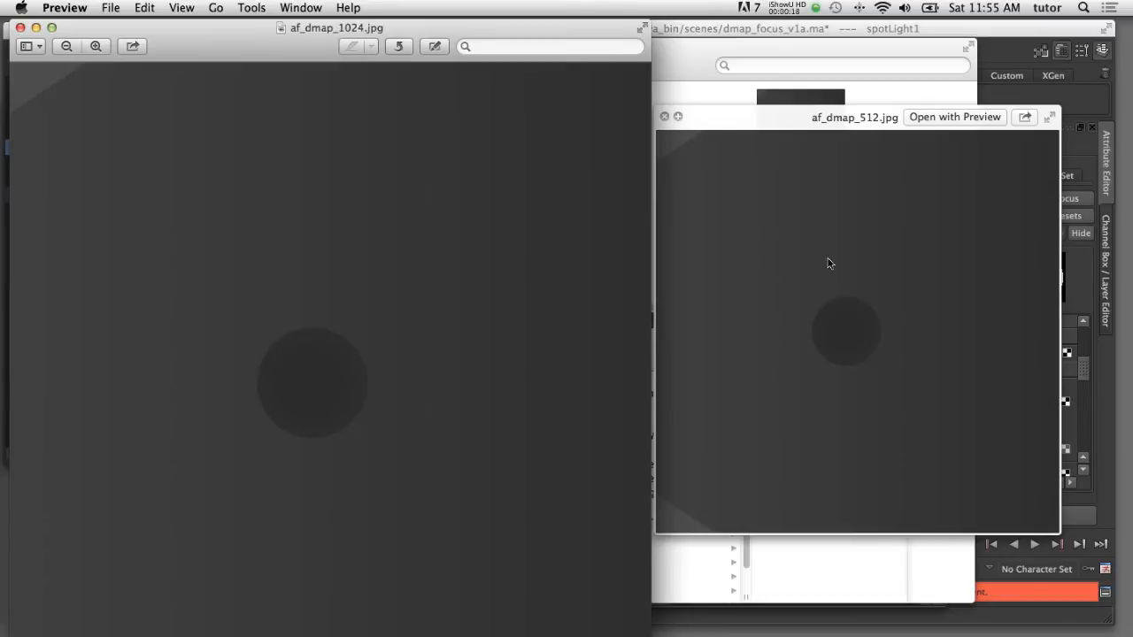
mouse_move(818, 219)
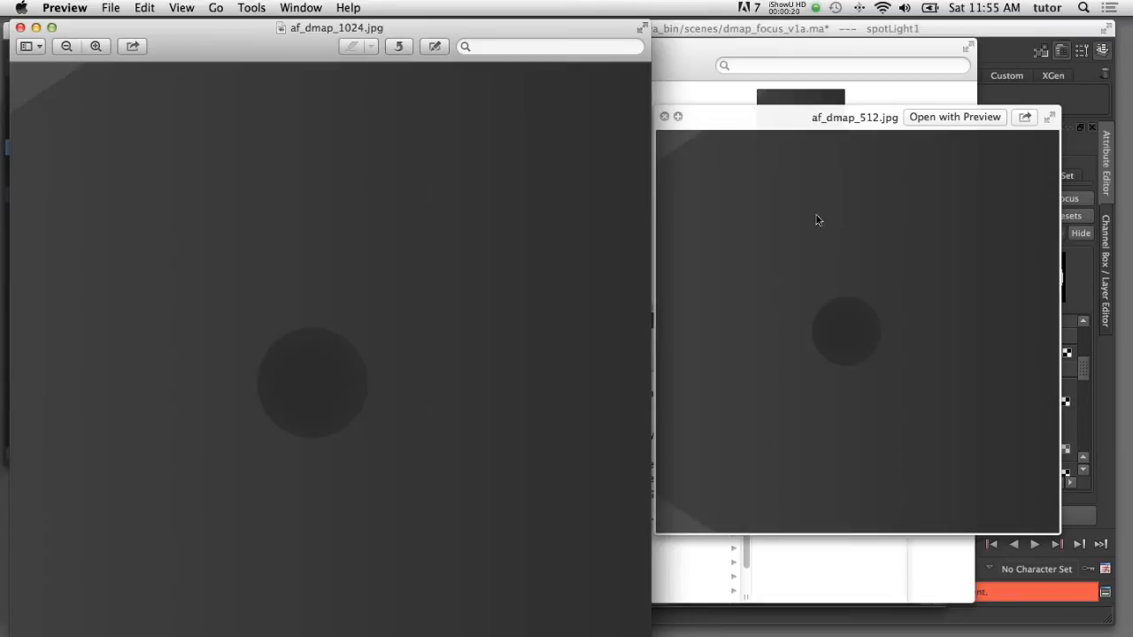
mouse_move(282, 420)
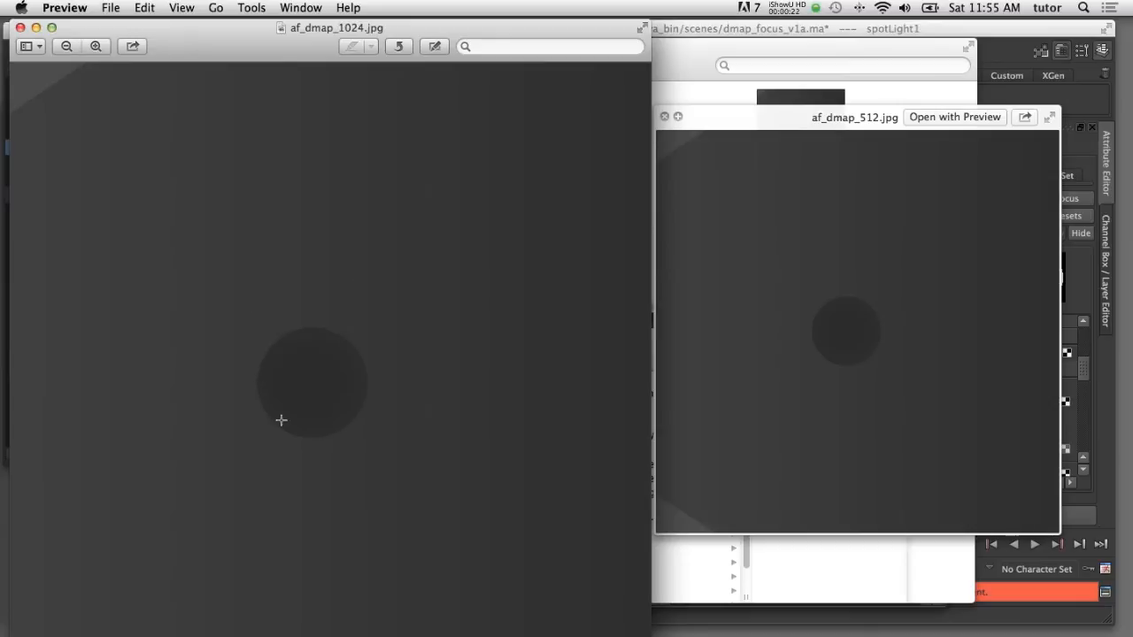
mouse_move(366, 431)
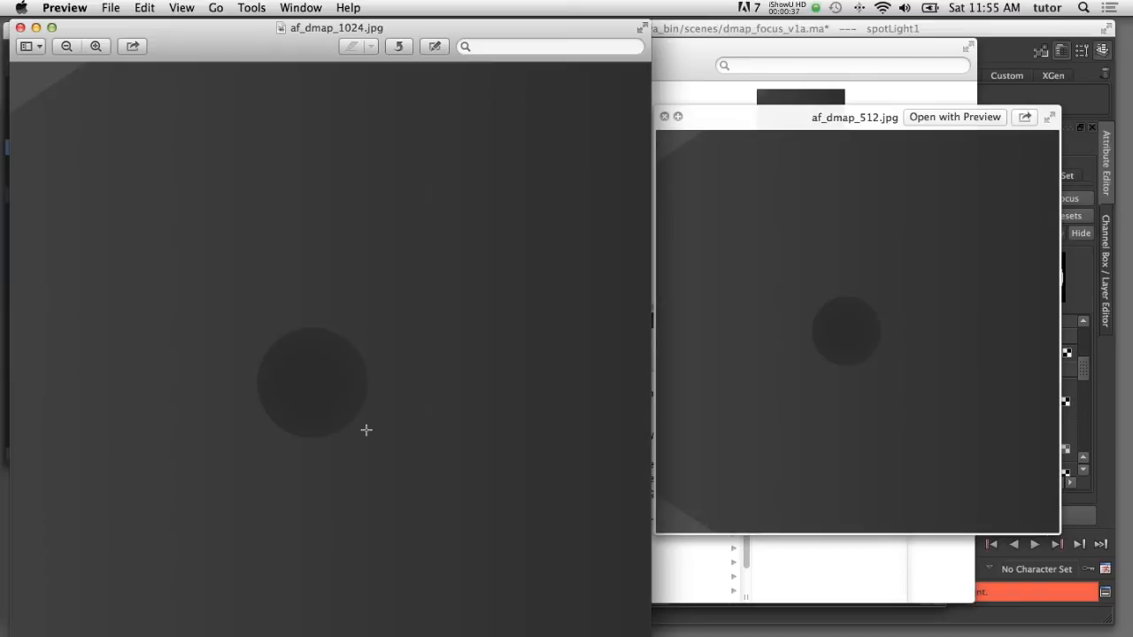
mouse_move(510, 343)
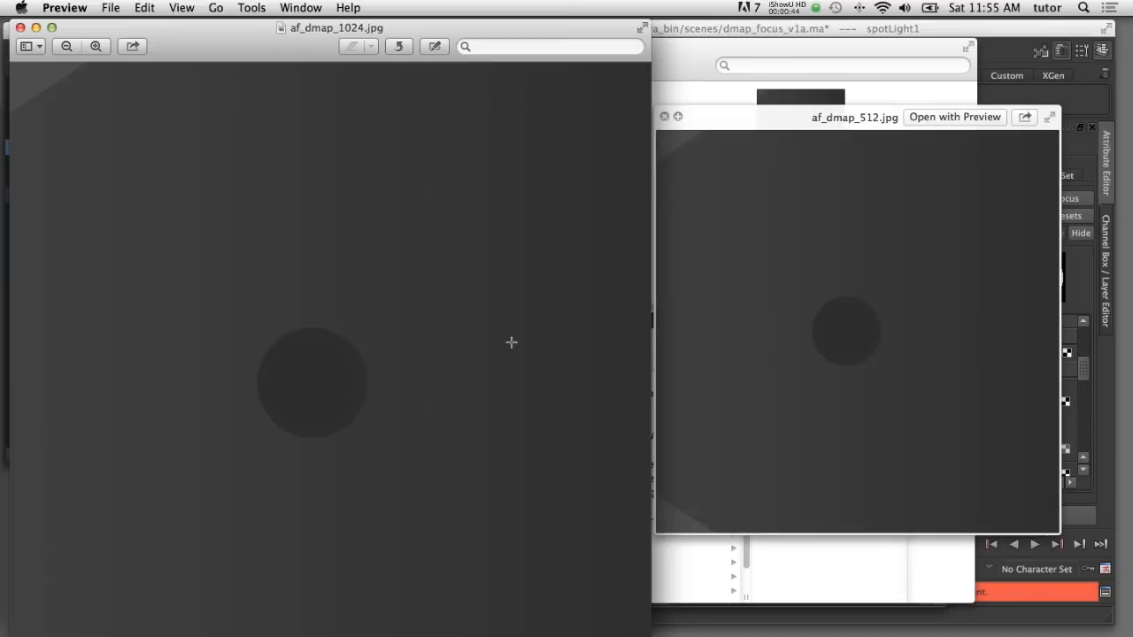
mouse_move(517, 334)
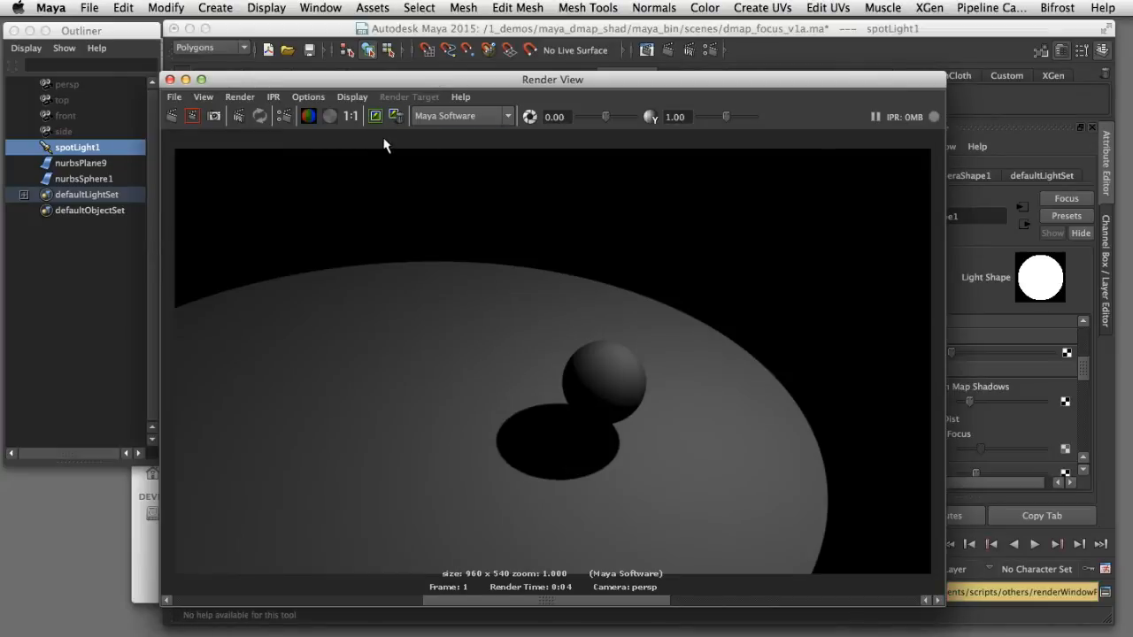
mouse_move(404, 173)
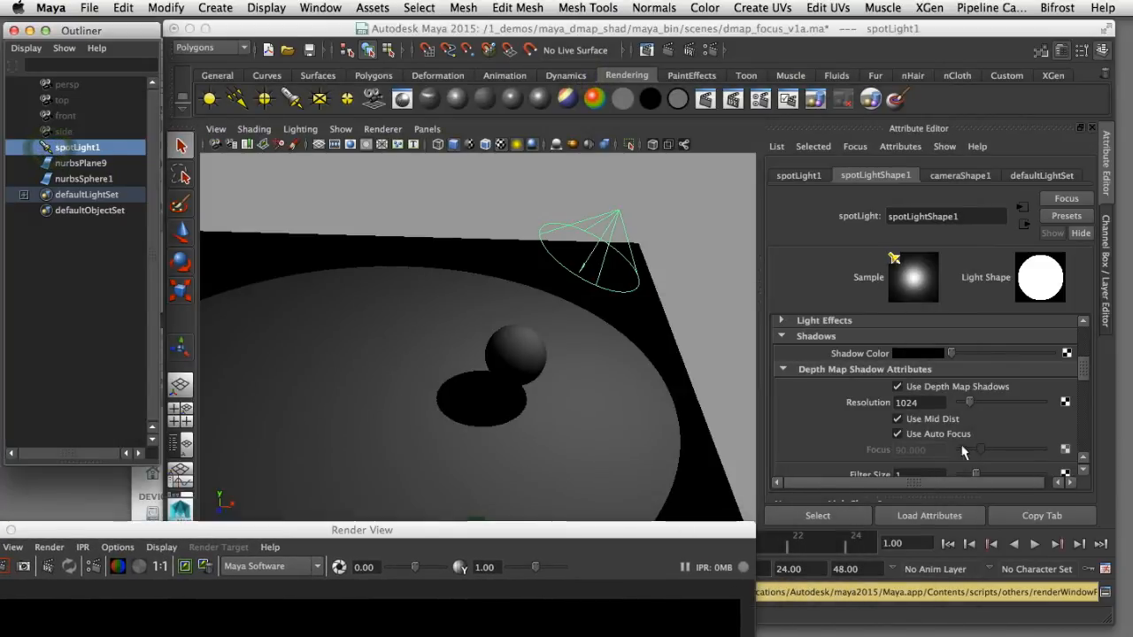
Restore depth map Resolution to 512 and turn off Use Auto Focus on spotLight1.
triple_click(921, 402)
text(512)
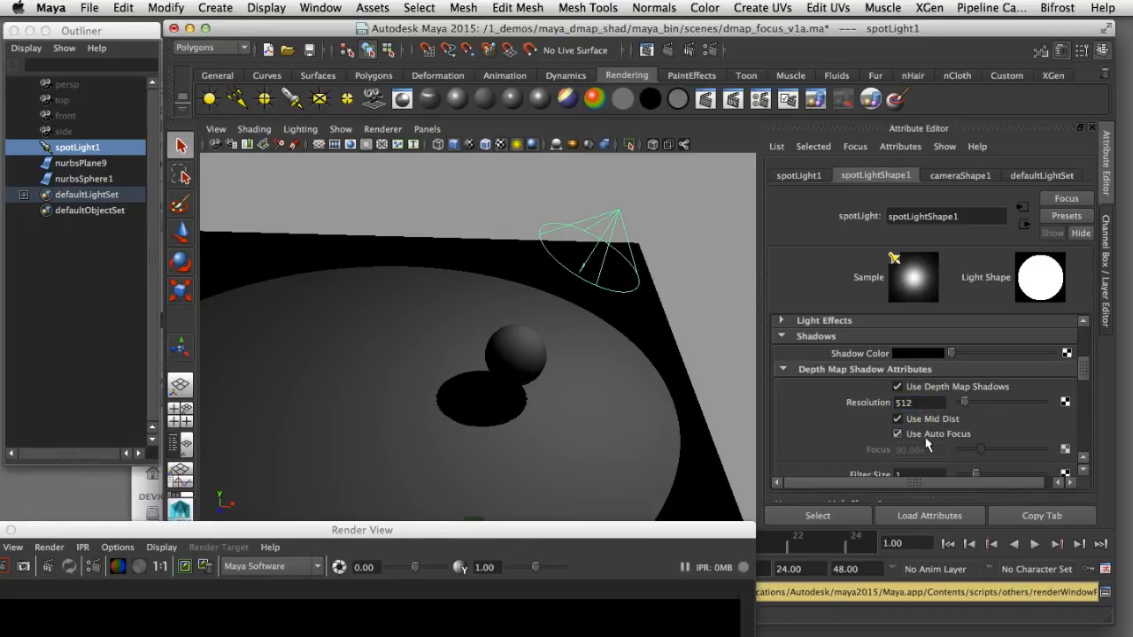
click(898, 434)
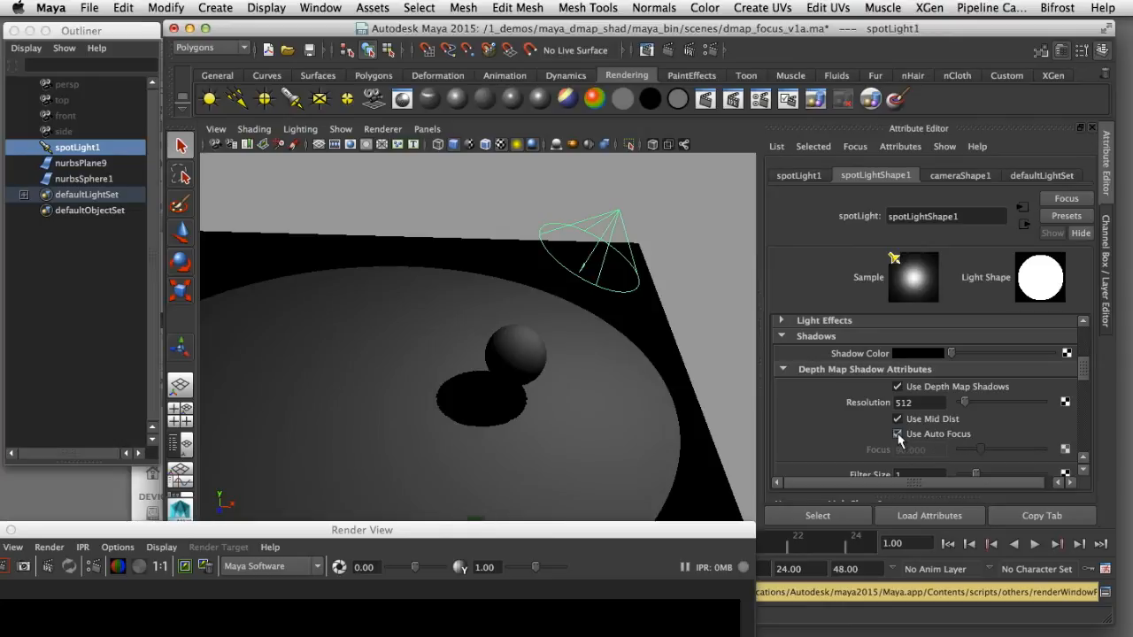
click(896, 434)
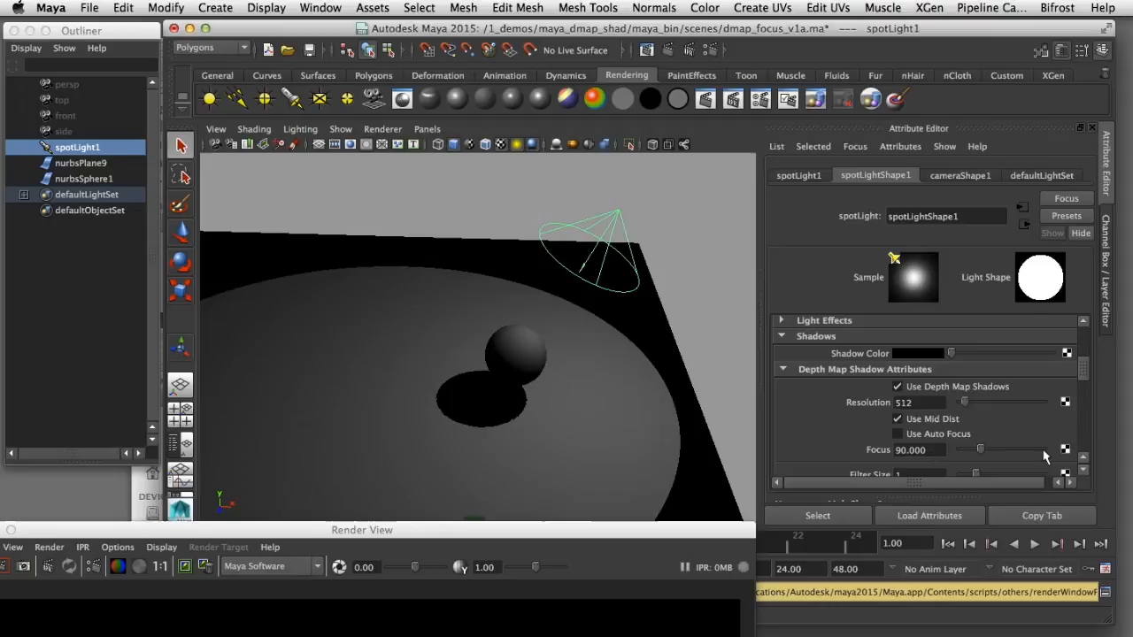
mouse_move(1094, 383)
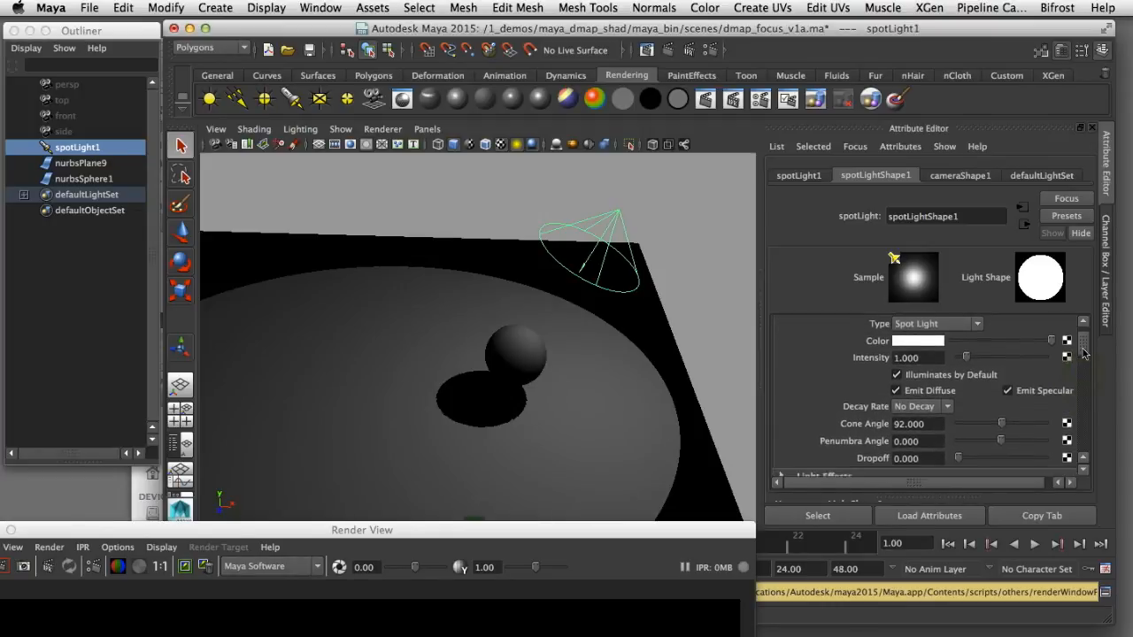
Look through spotLight1 and briefly narrow its cone angle around the sphere, leaving it at 92.
scroll(down, 3)
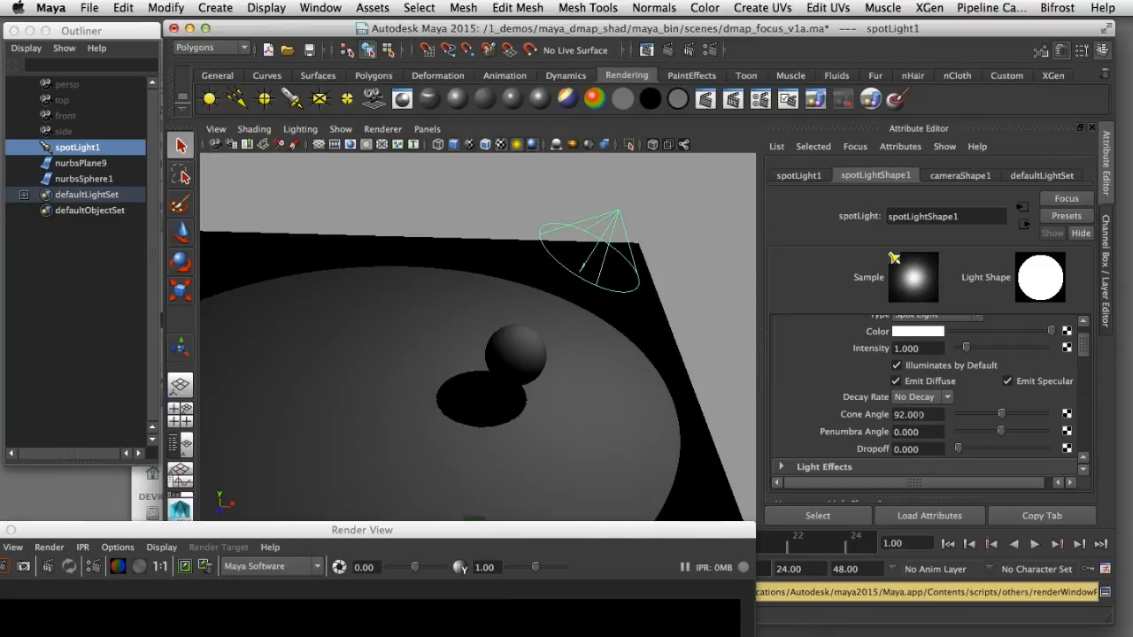
mouse_move(464, 372)
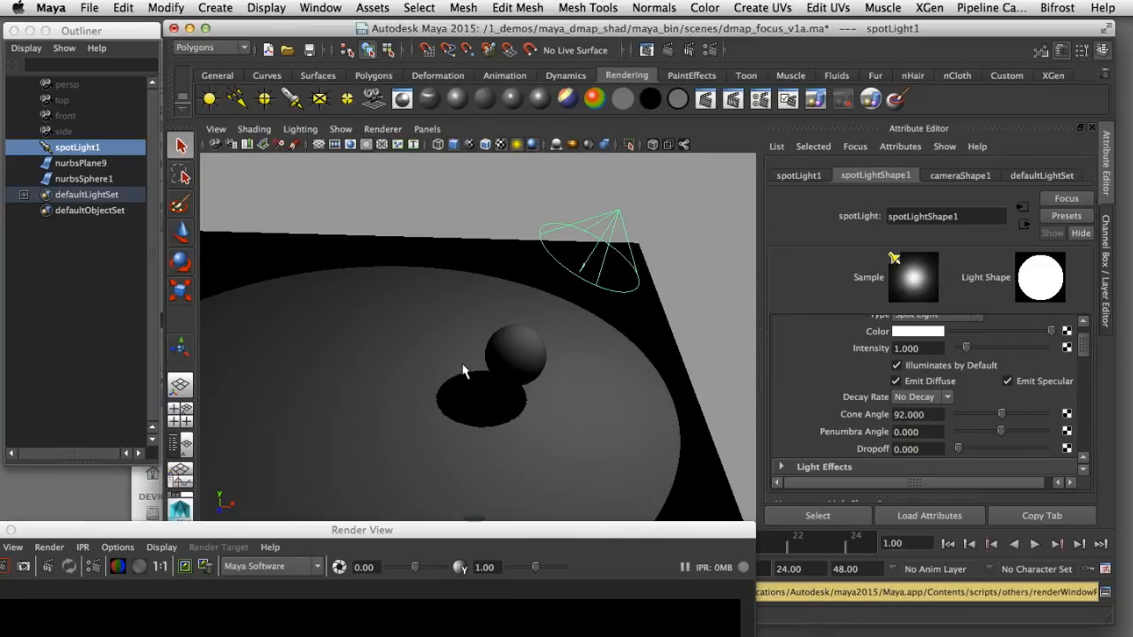
click(78, 147)
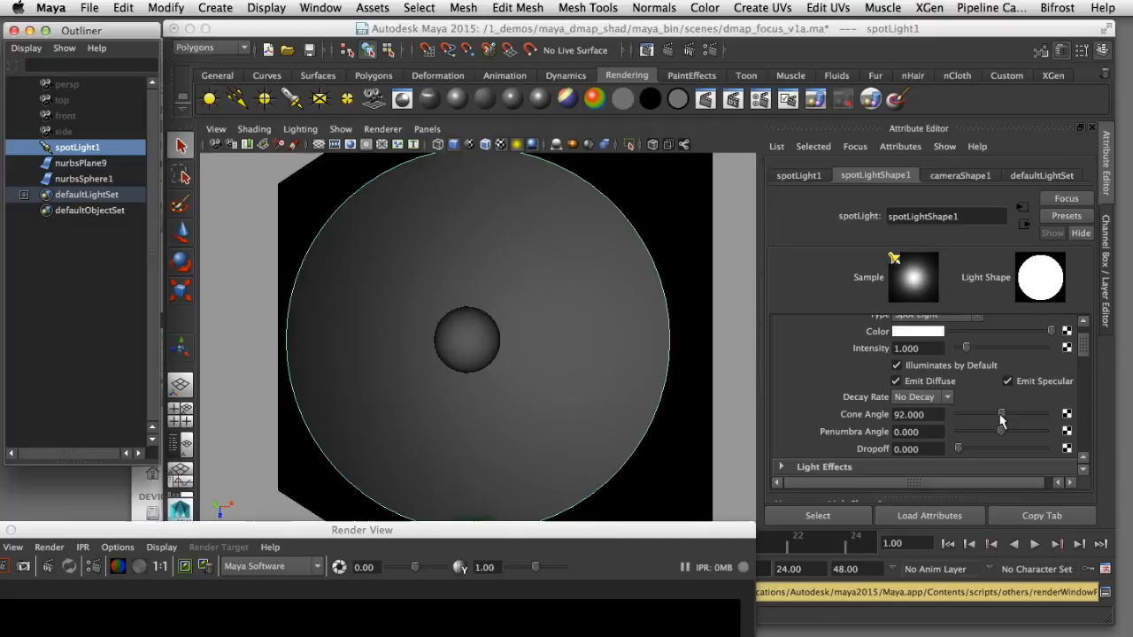
drag(1001, 414, 978, 414)
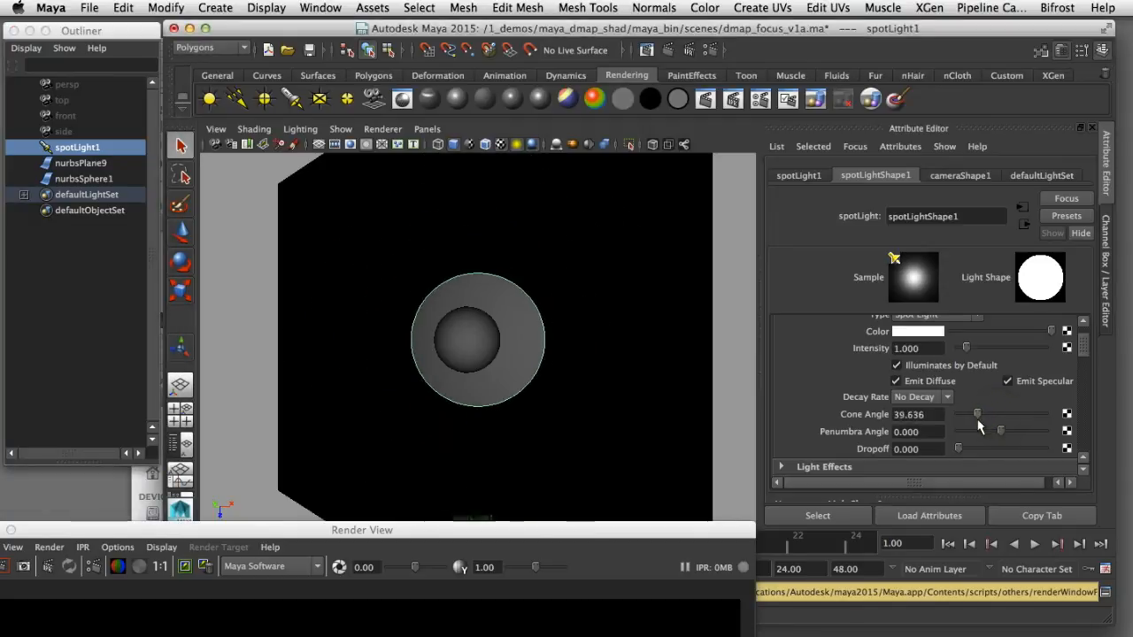
drag(977, 414, 970, 415)
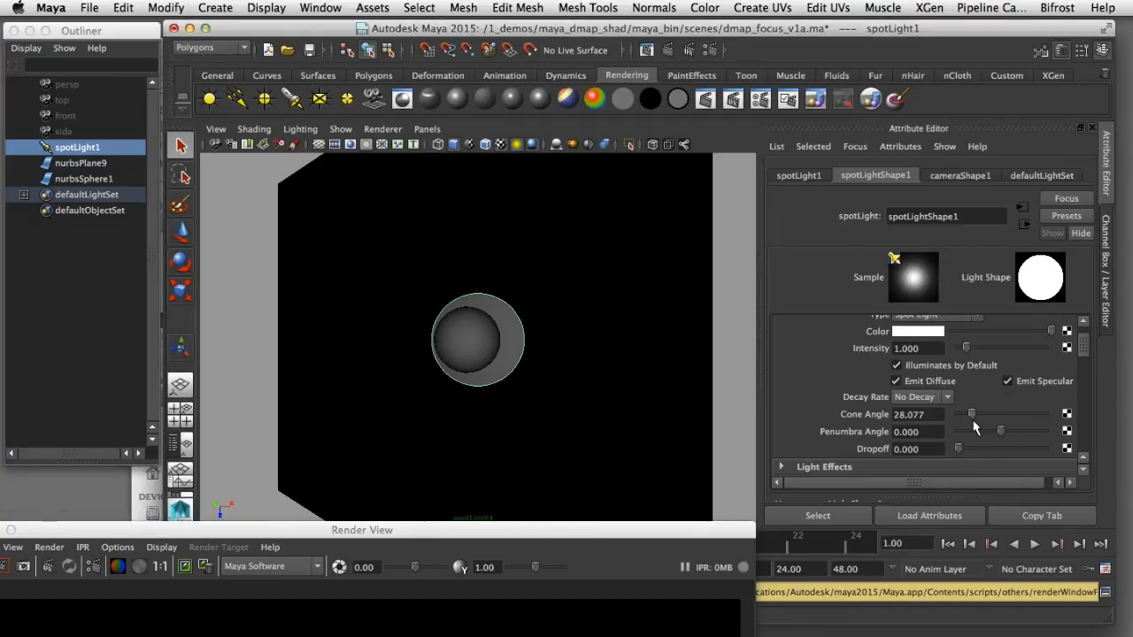
drag(970, 414, 974, 415)
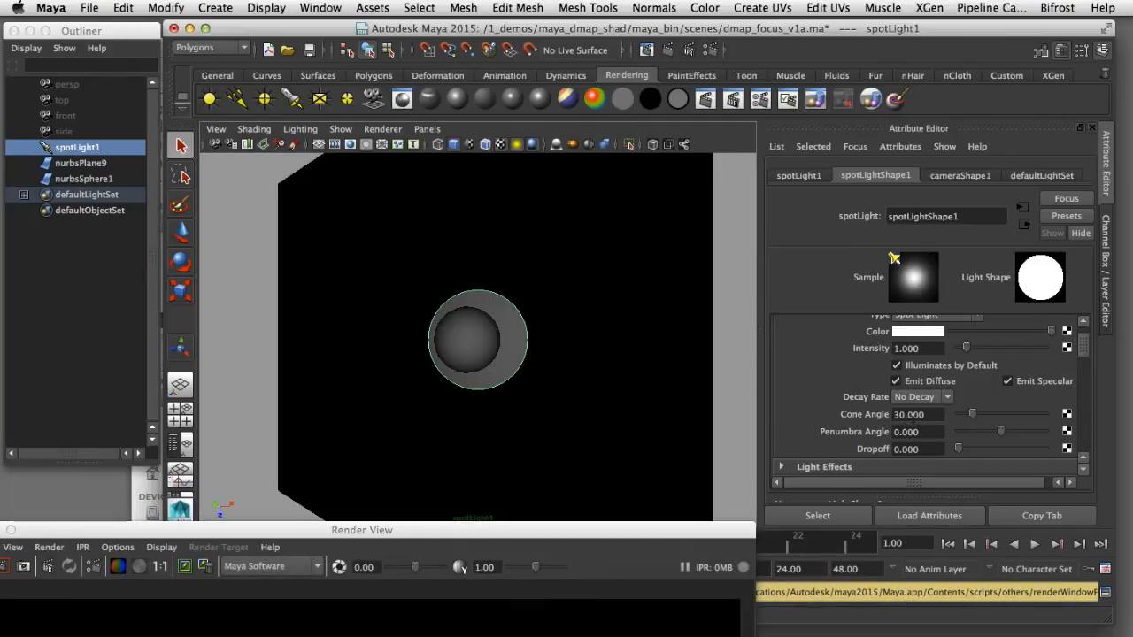
triple_click(911, 414)
text(92.000)
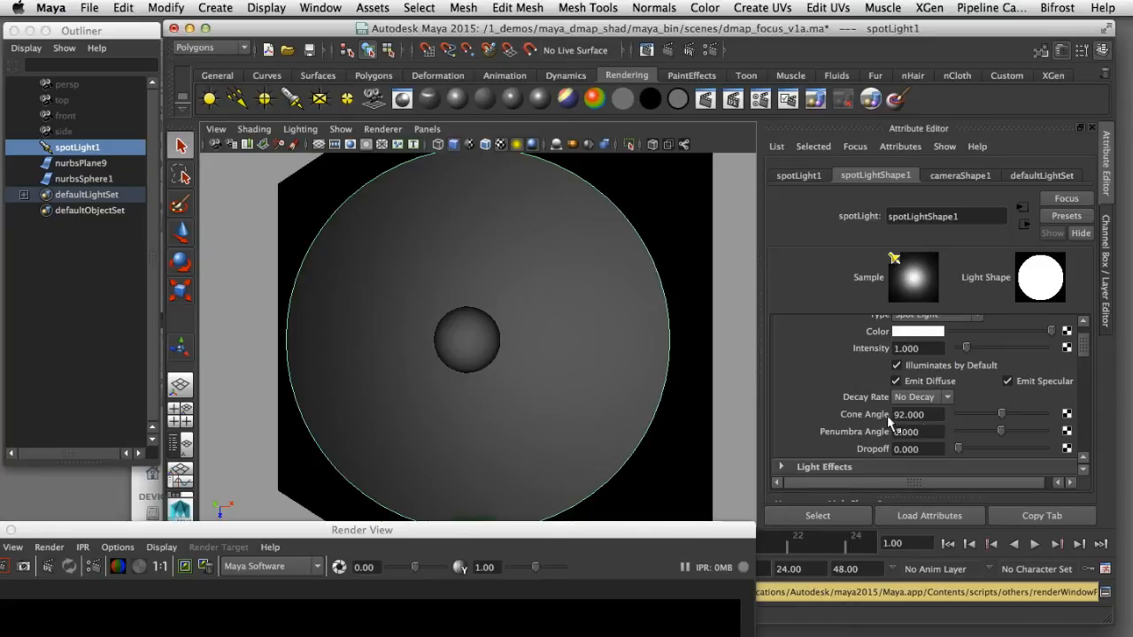
scroll(down, 3)
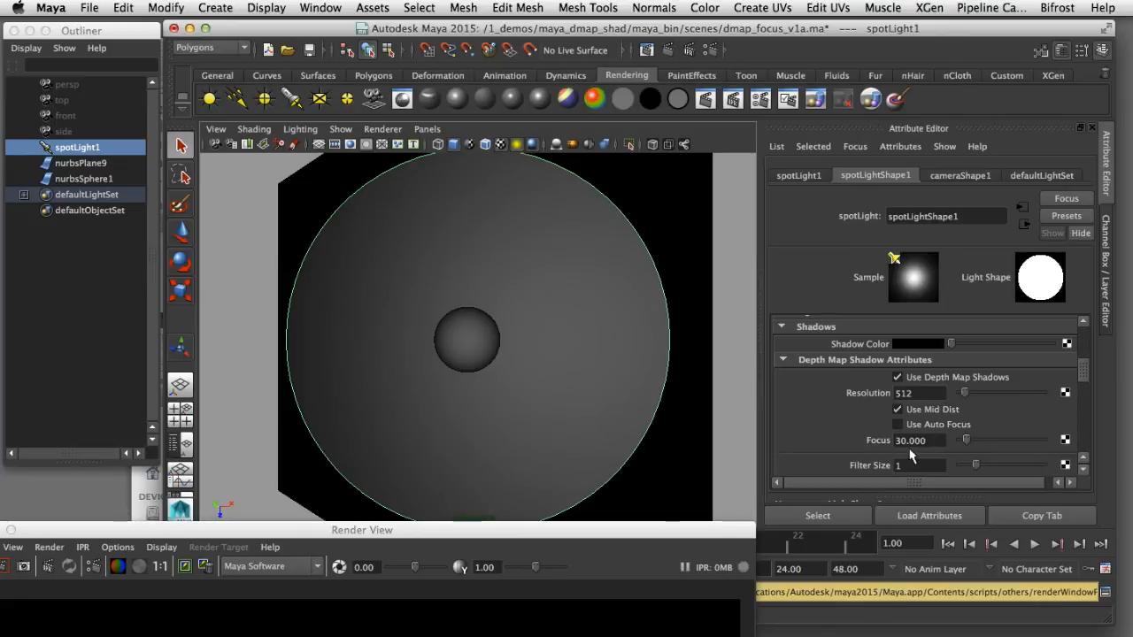
mouse_move(912, 454)
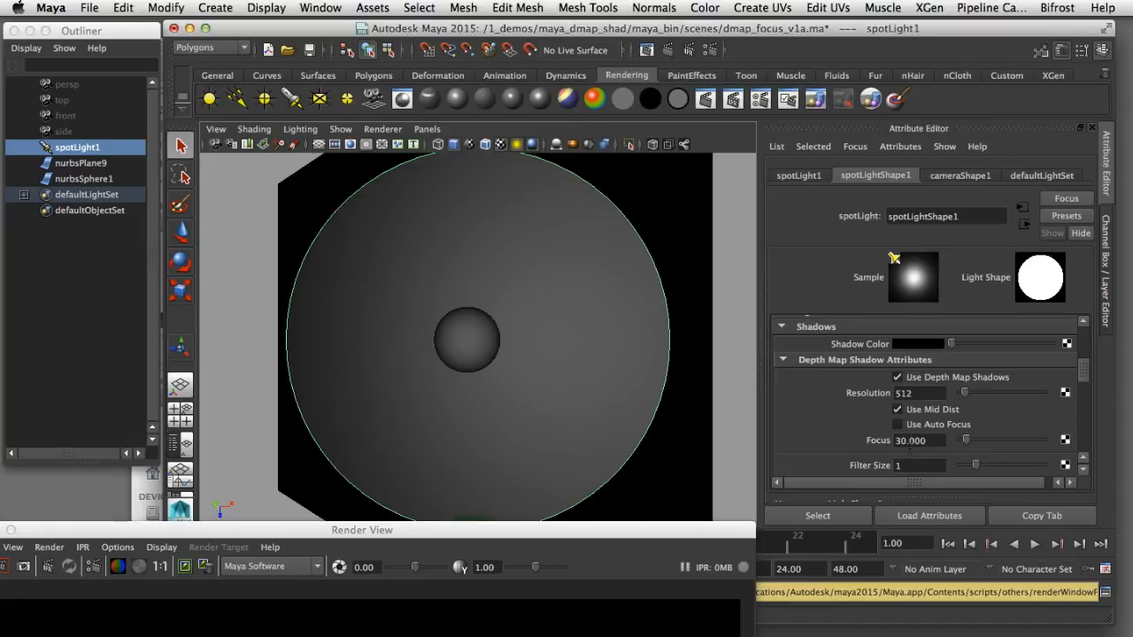
mouse_move(620, 505)
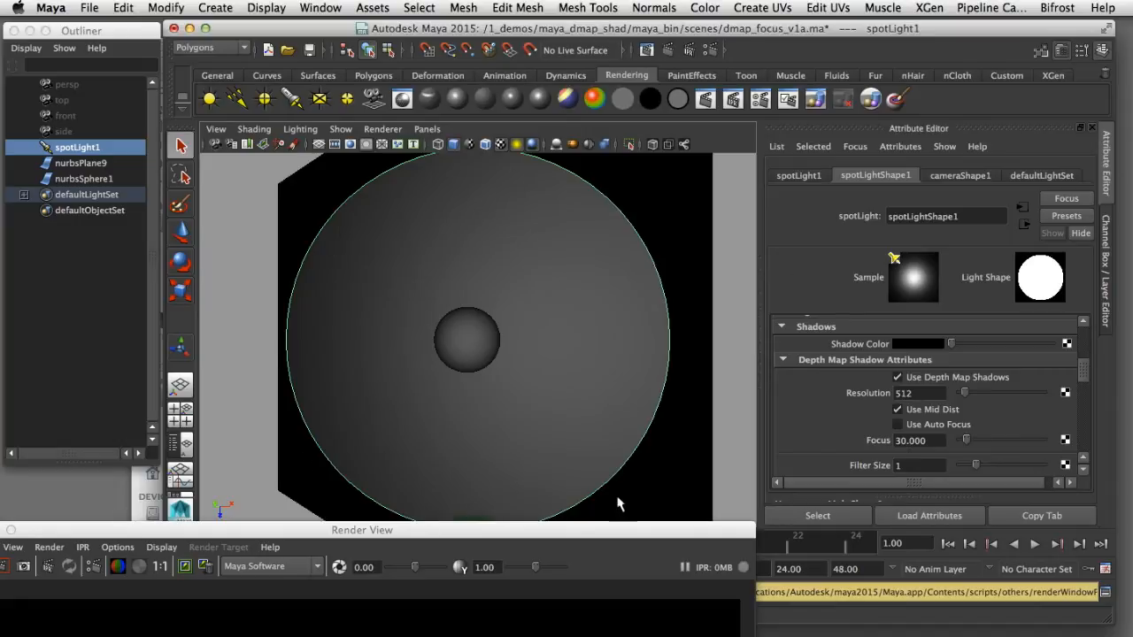
mouse_move(581, 121)
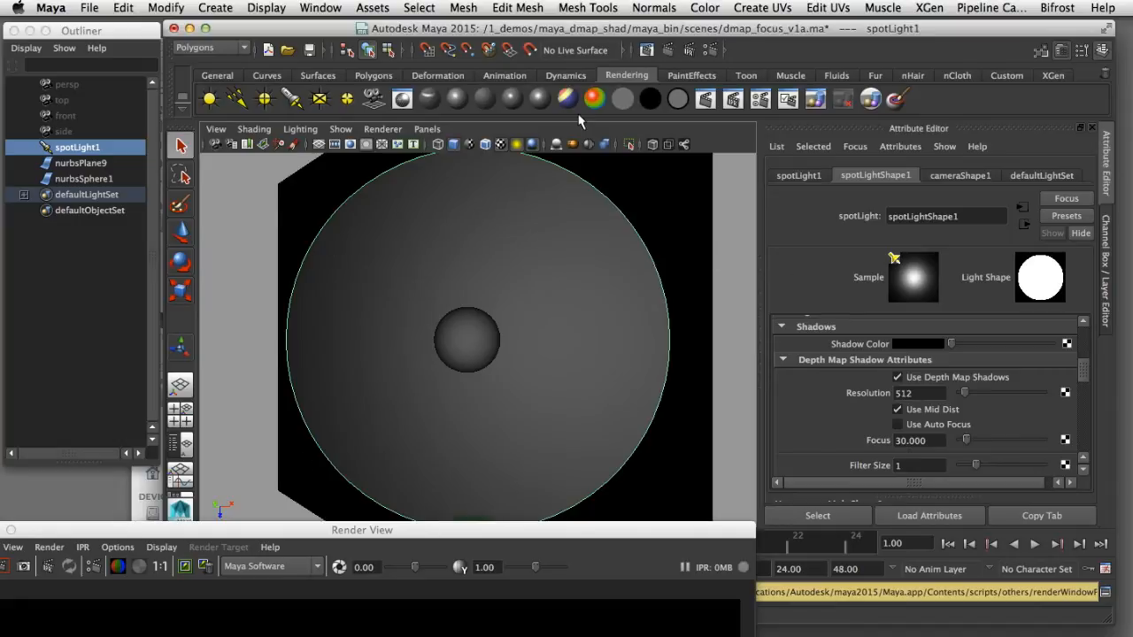
mouse_move(553, 292)
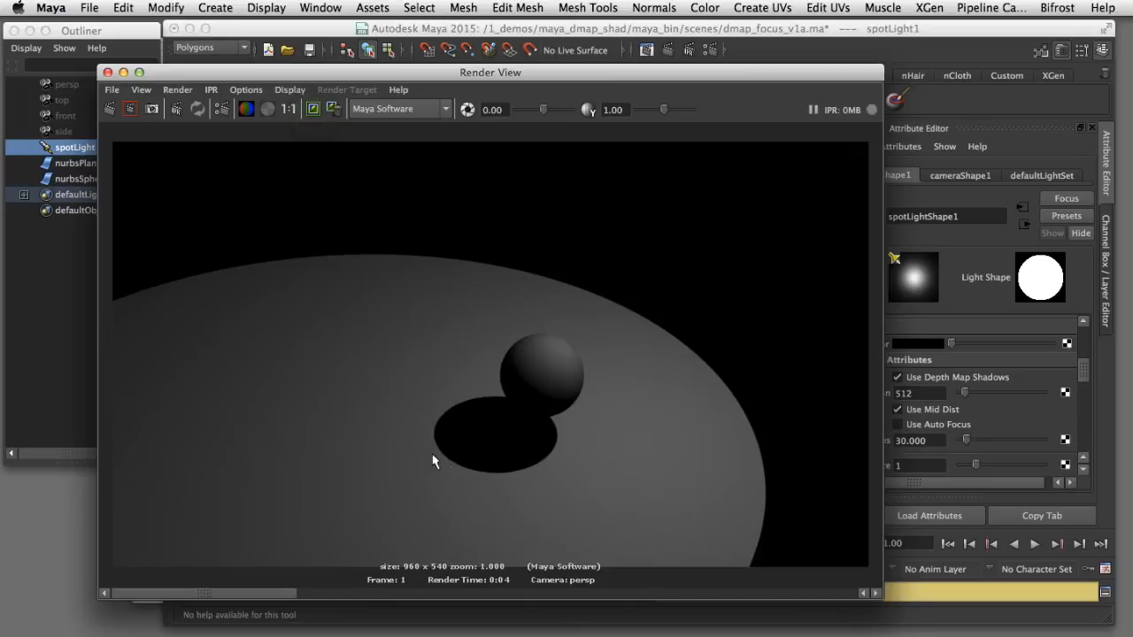
mouse_move(517, 489)
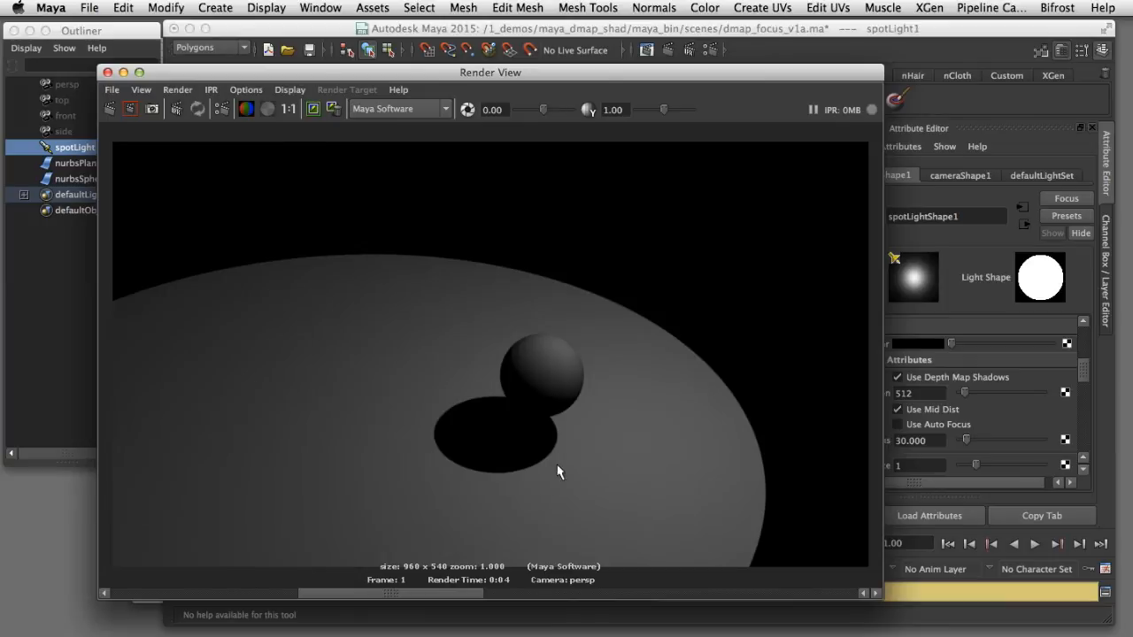
mouse_move(566, 464)
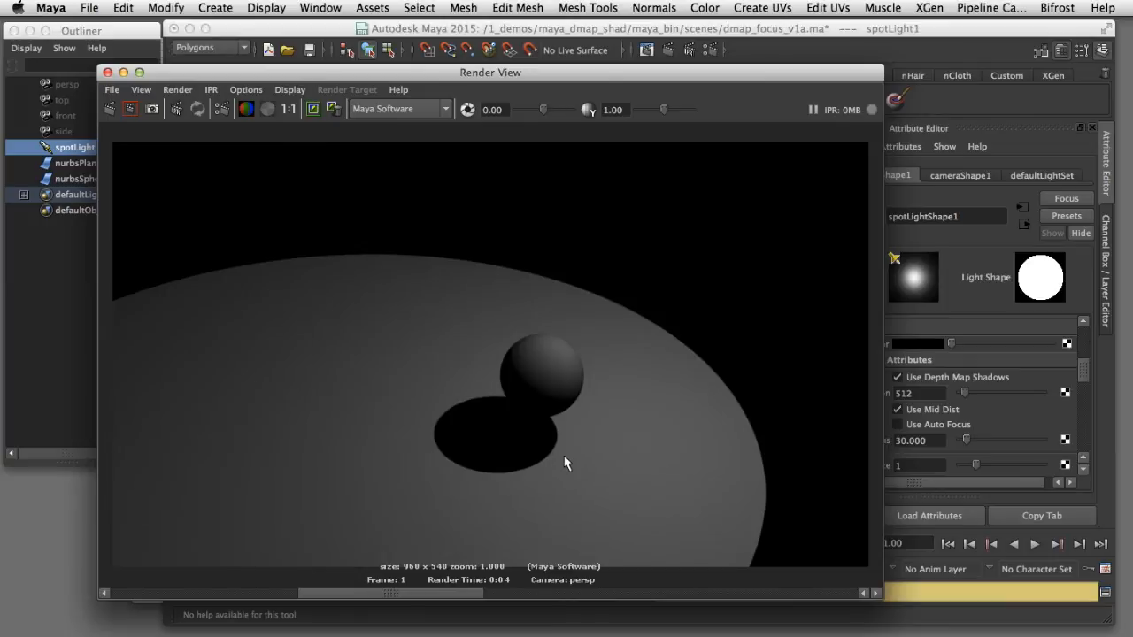
mouse_move(531, 486)
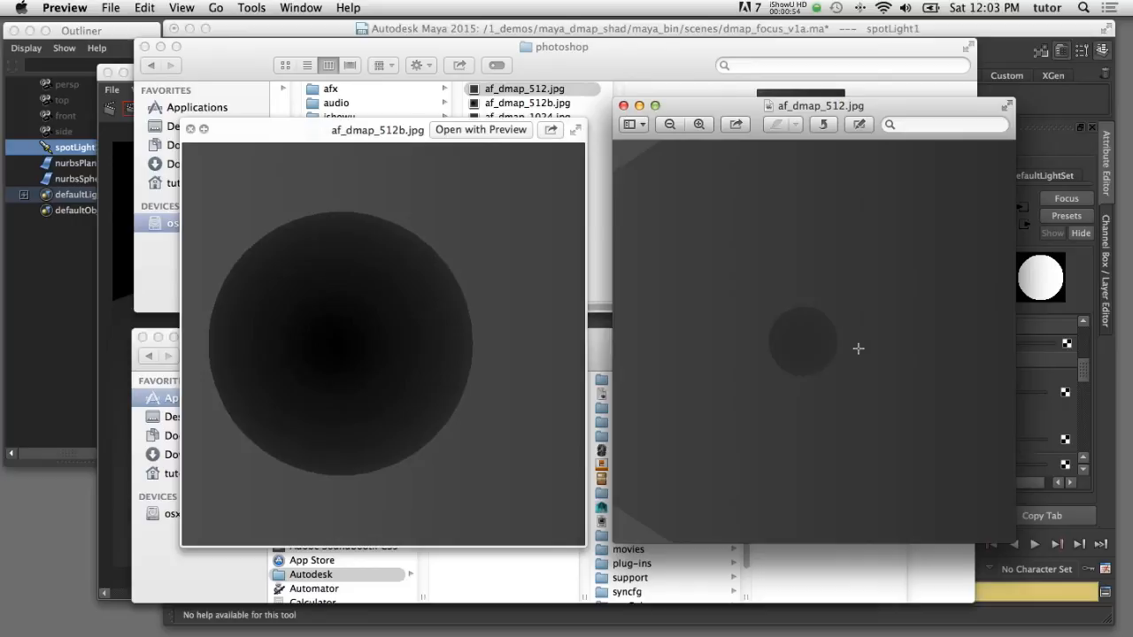
mouse_move(815, 319)
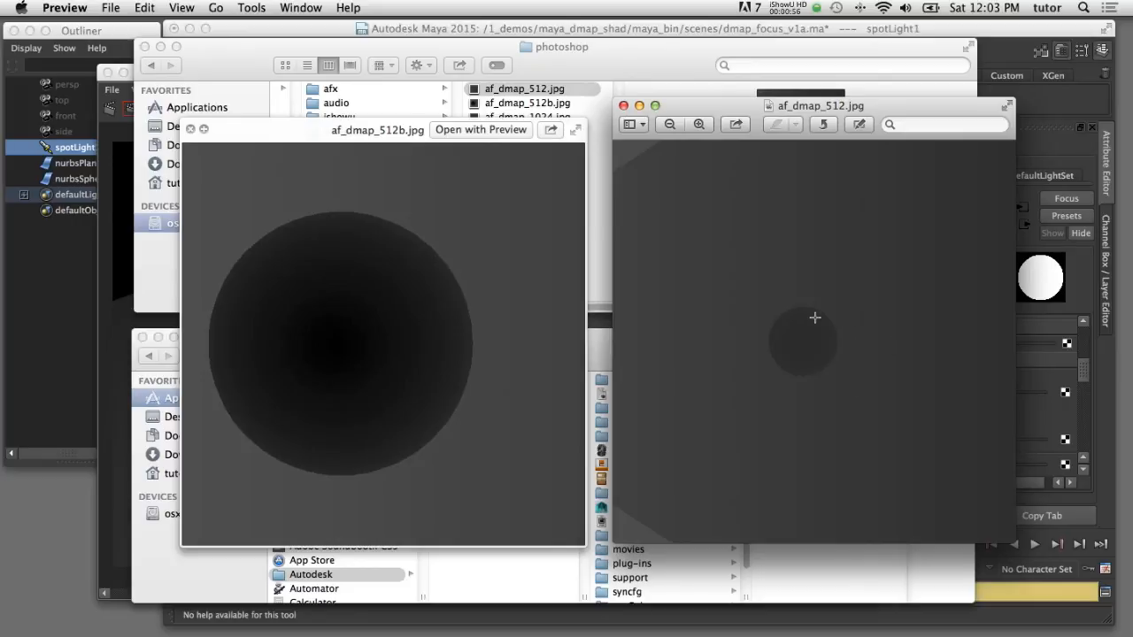
mouse_move(237, 357)
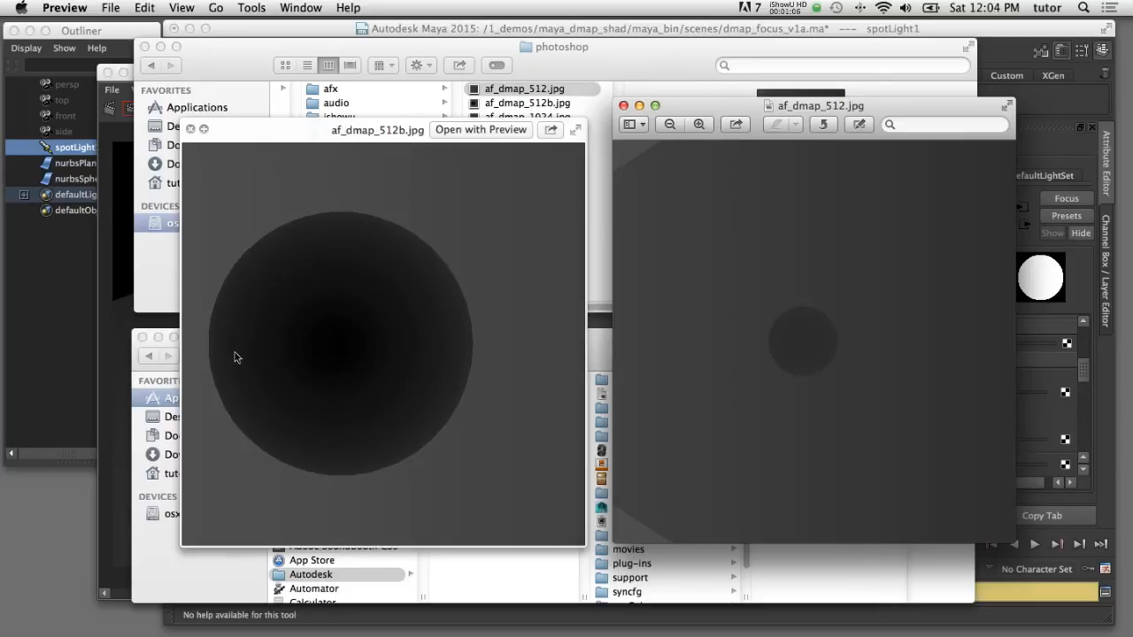
mouse_move(446, 446)
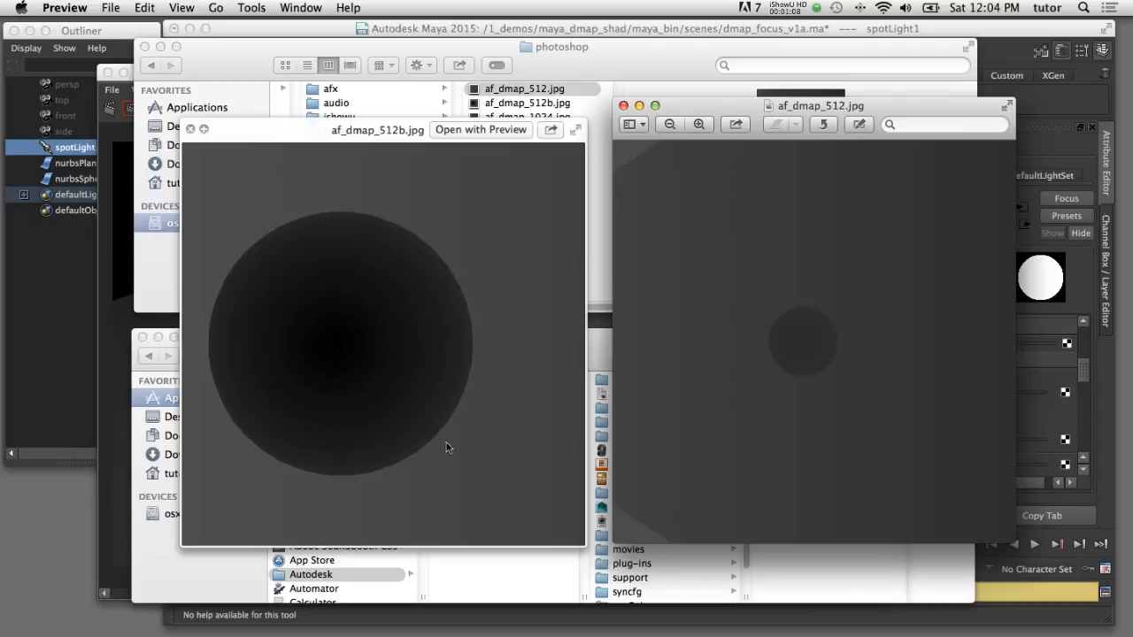
mouse_move(476, 414)
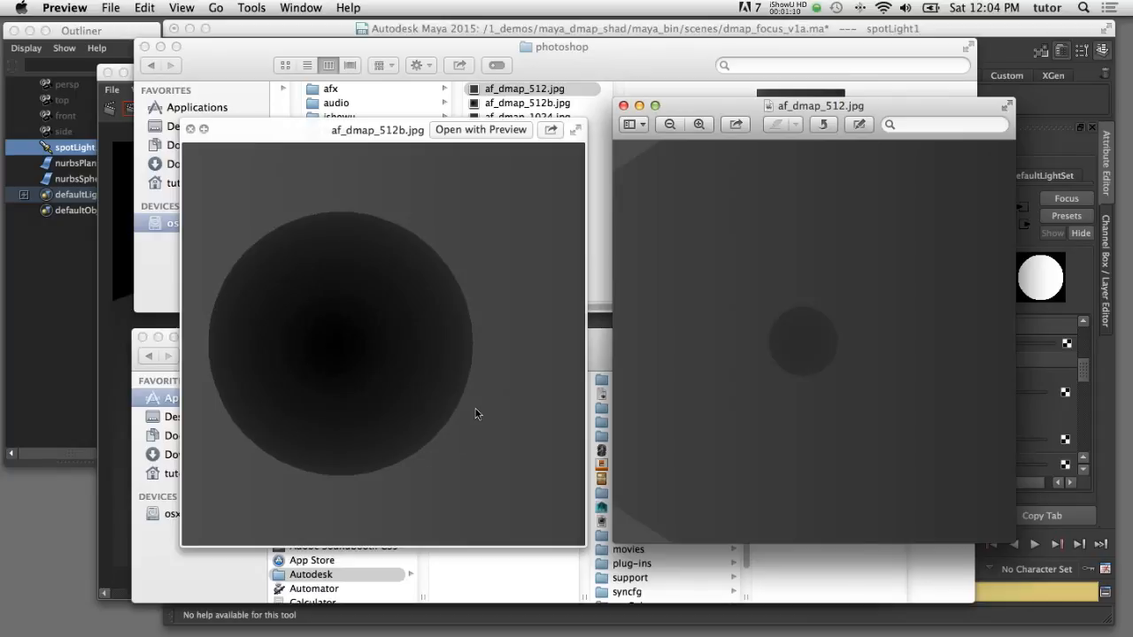
mouse_move(433, 505)
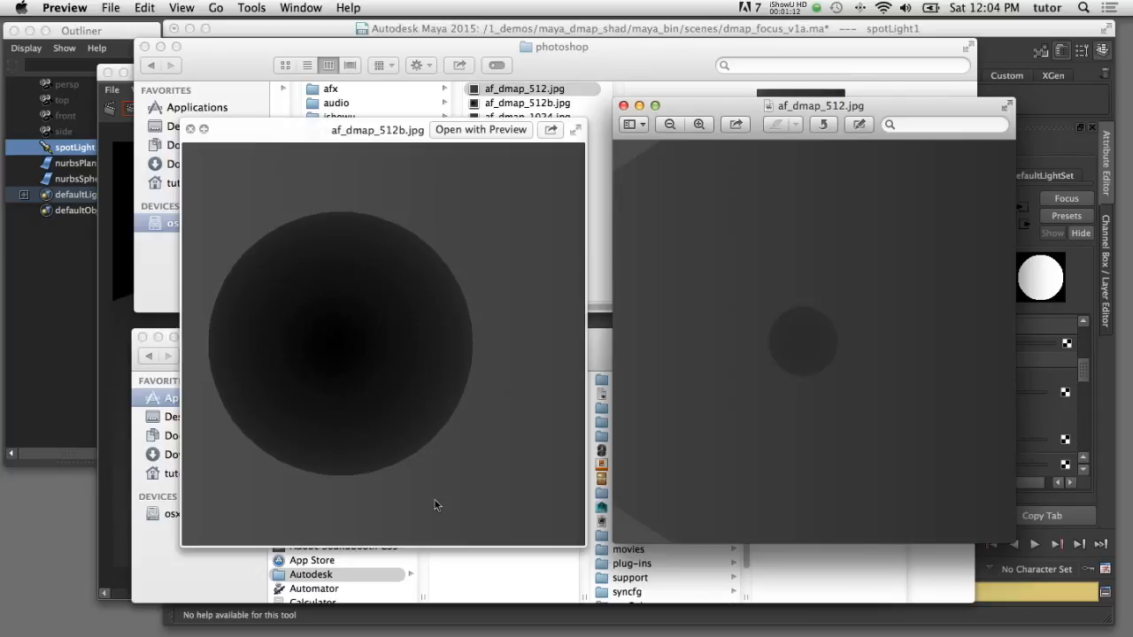
mouse_move(459, 266)
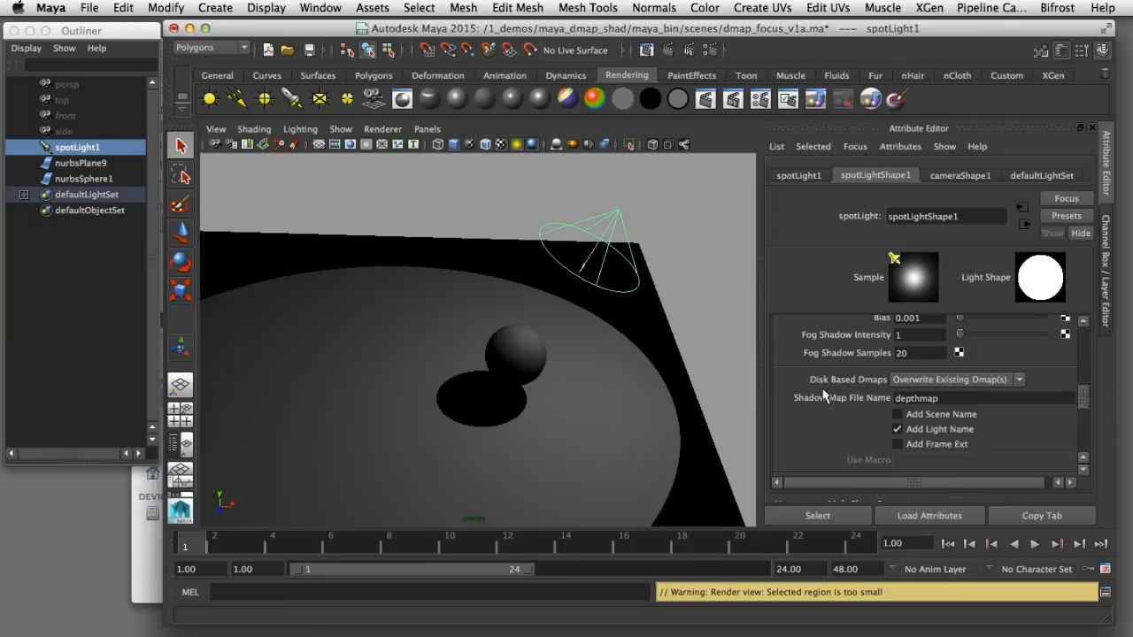
Set spotLight1's Disk Based Dmaps to Reuse Existing Dmap(s).
click(1018, 379)
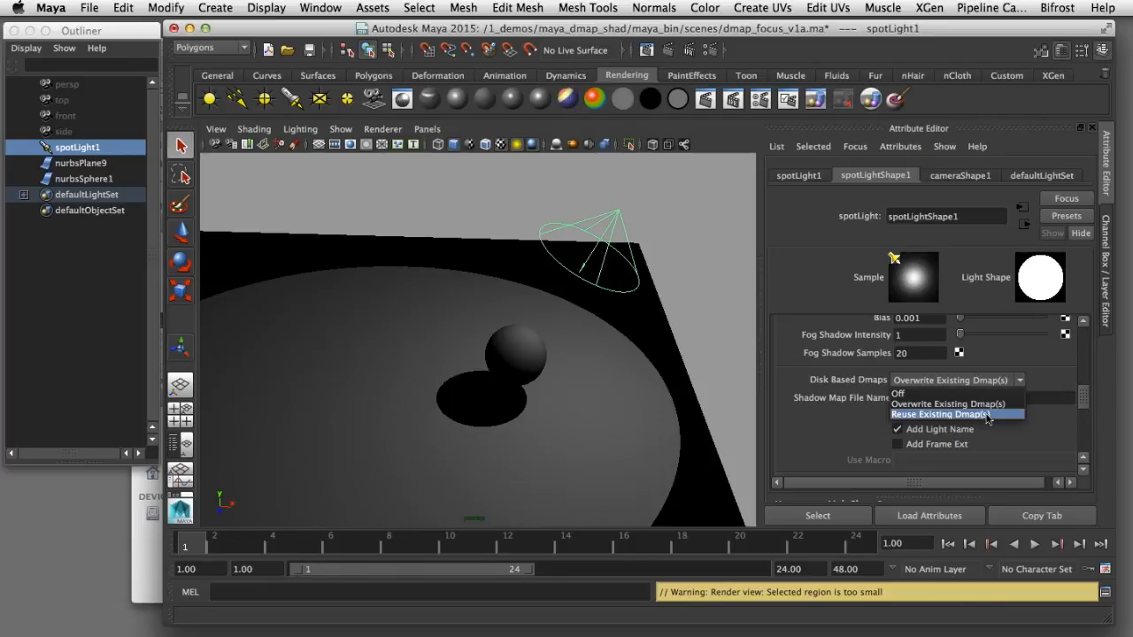
click(940, 415)
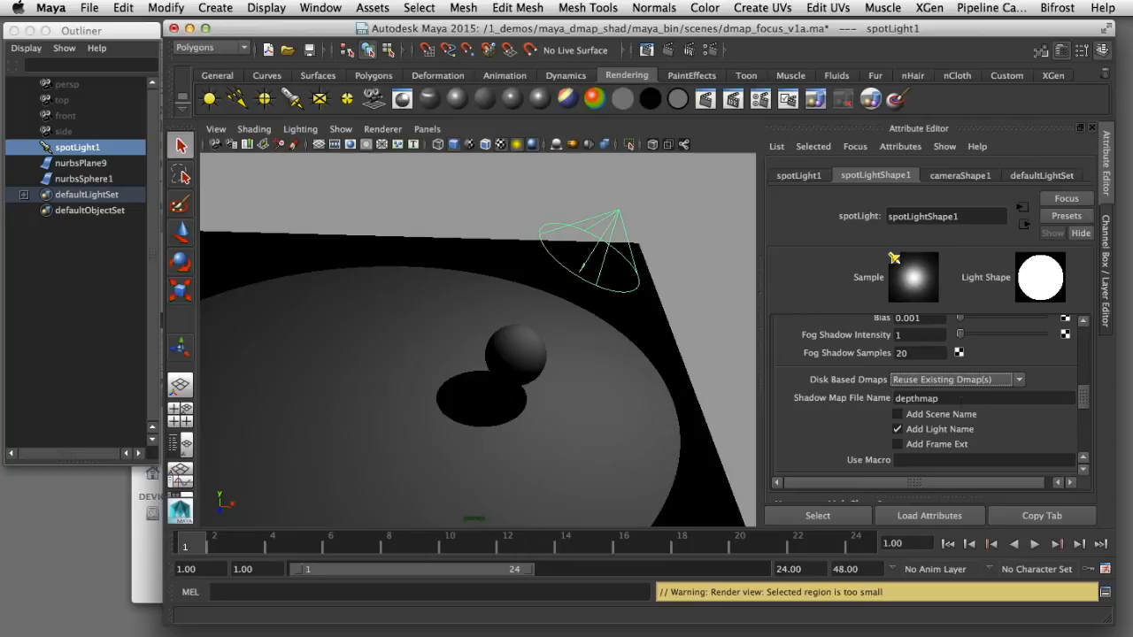
mouse_move(524, 431)
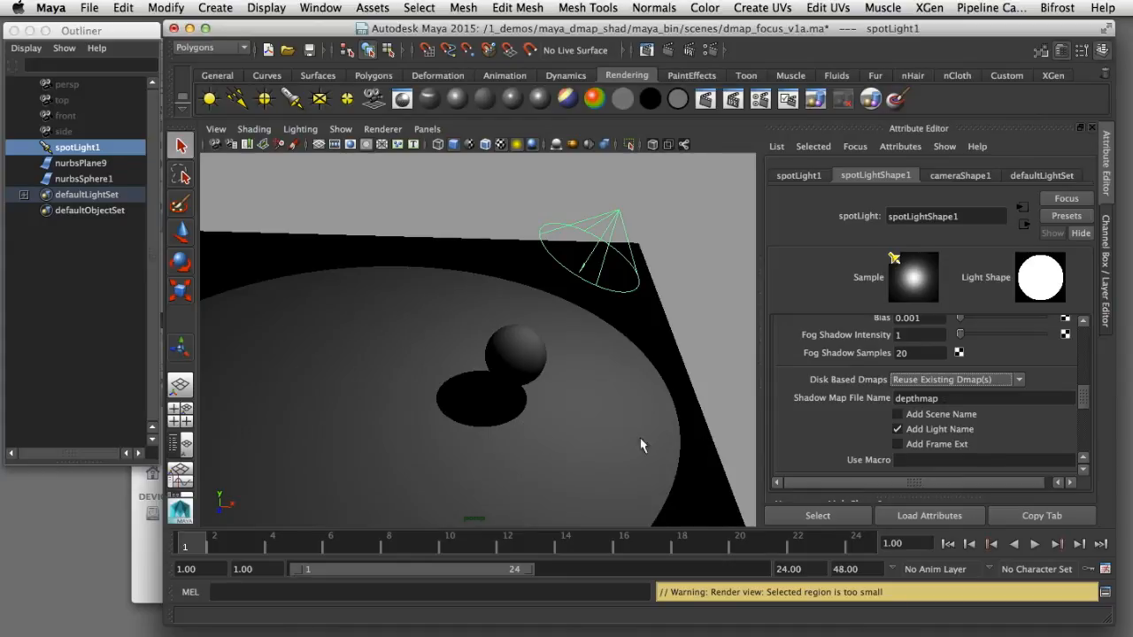
mouse_move(585, 425)
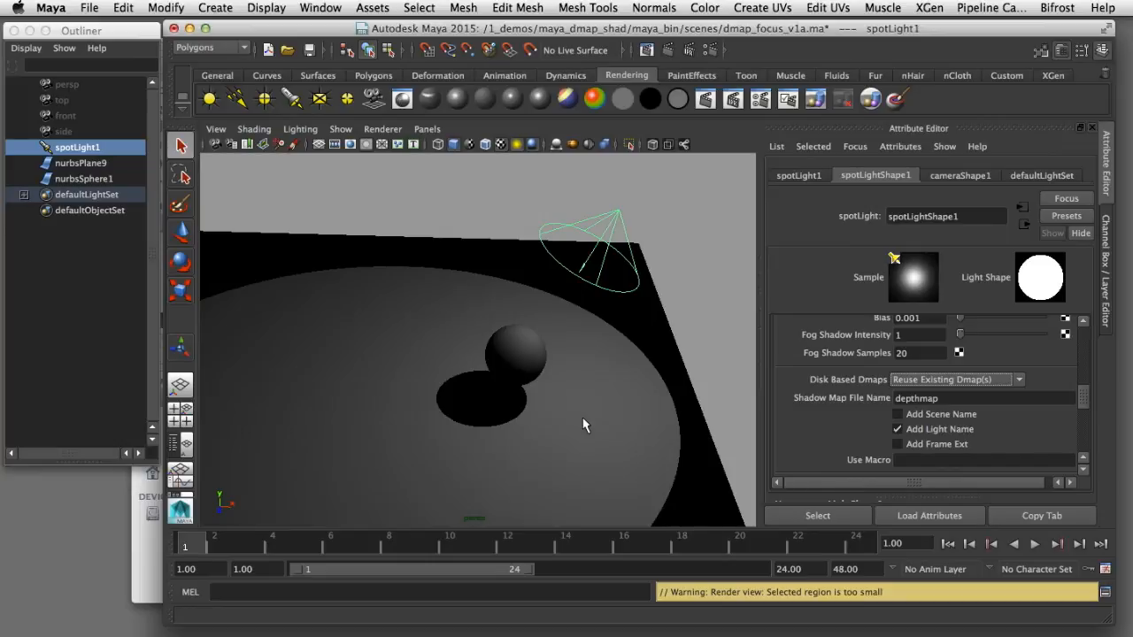
Reposition spotLight1 with its manipulator, shifting its origin from about 21 to 17 toward the sphere.
click(616, 224)
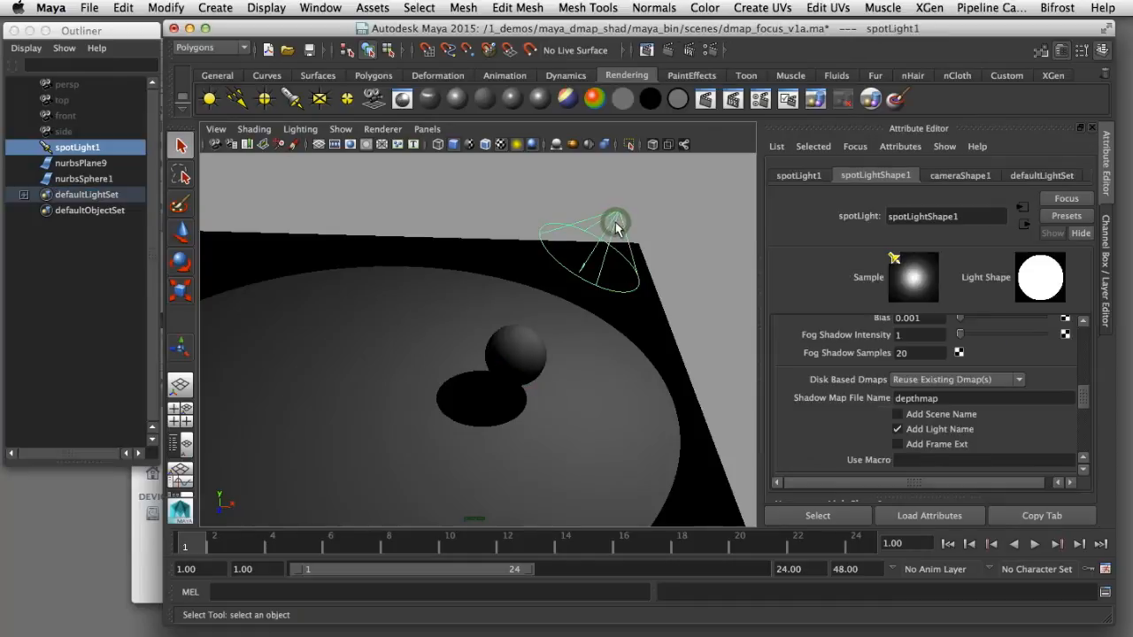
click(517, 354)
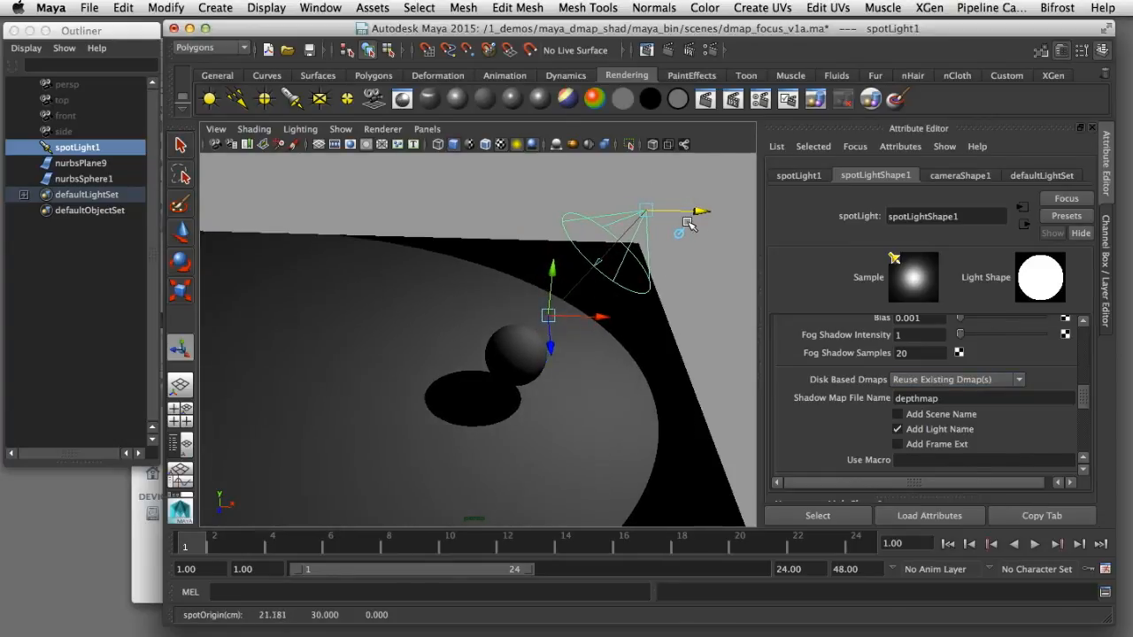
drag(699, 211, 676, 219)
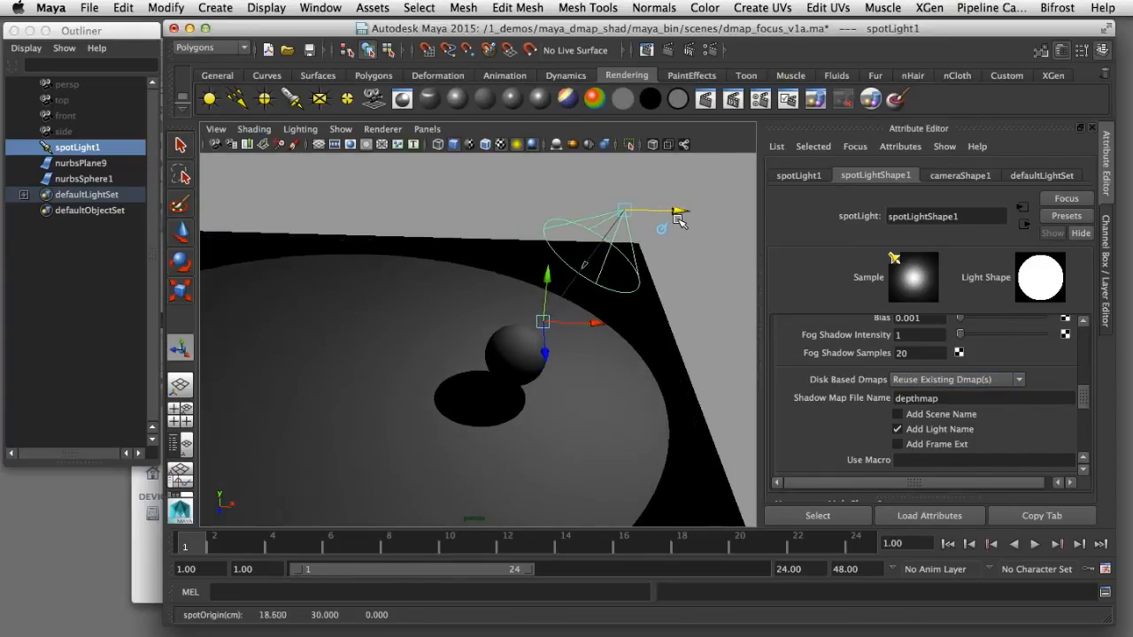
drag(676, 216, 624, 252)
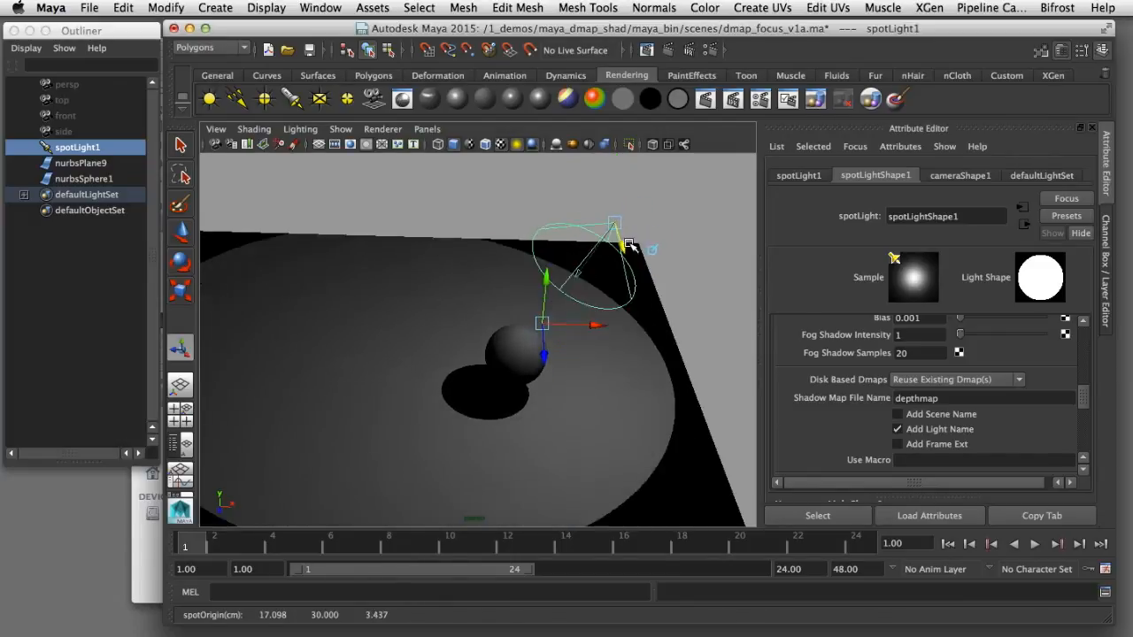
drag(629, 246, 628, 213)
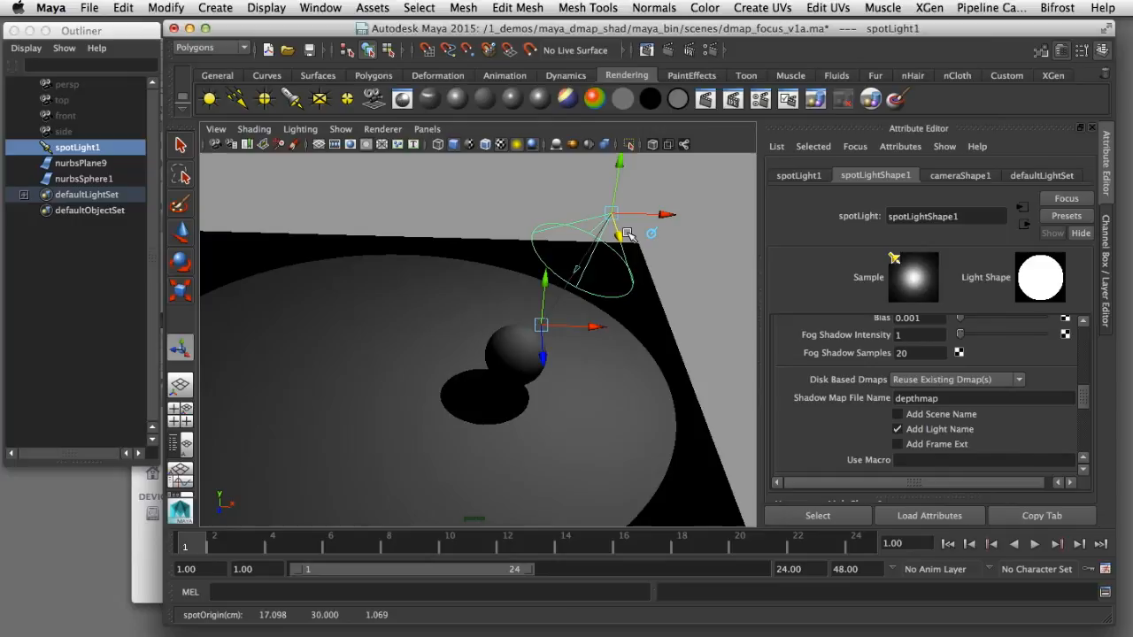